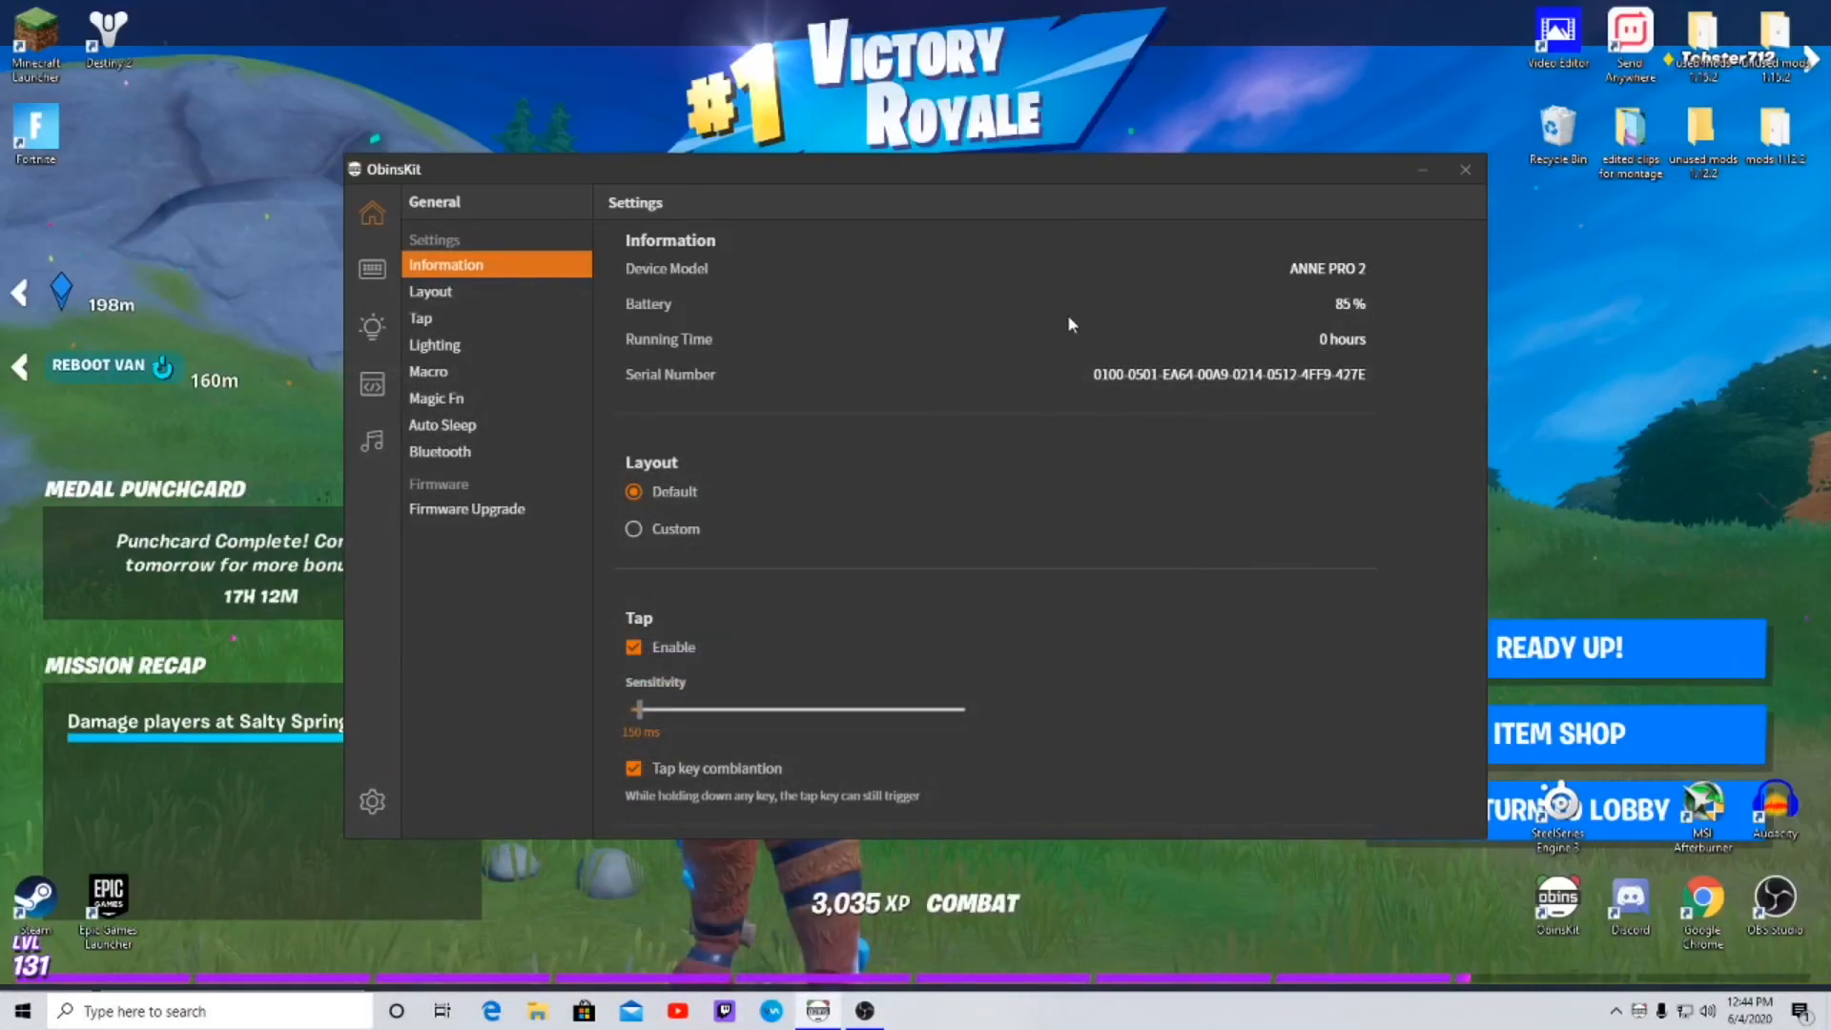
- Browse the lighting, macro, device information, layout and tap settings pages
click(435, 342)
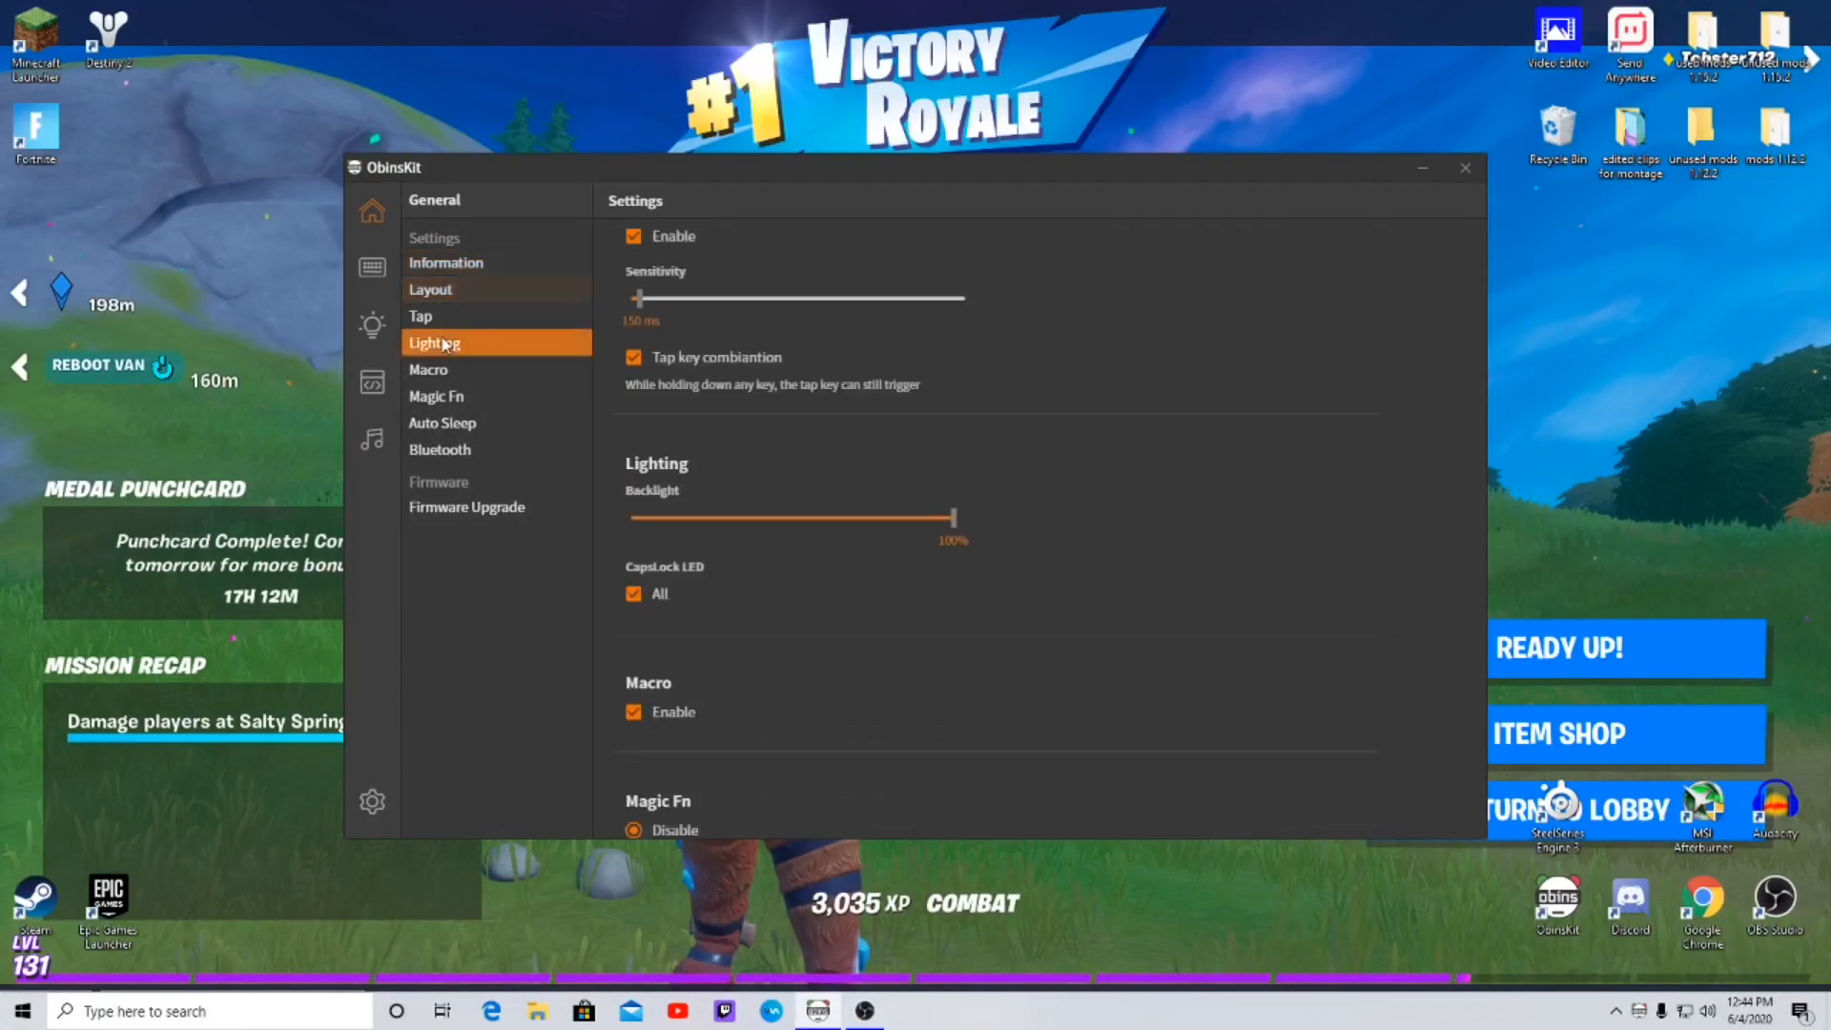
scroll(down, 3)
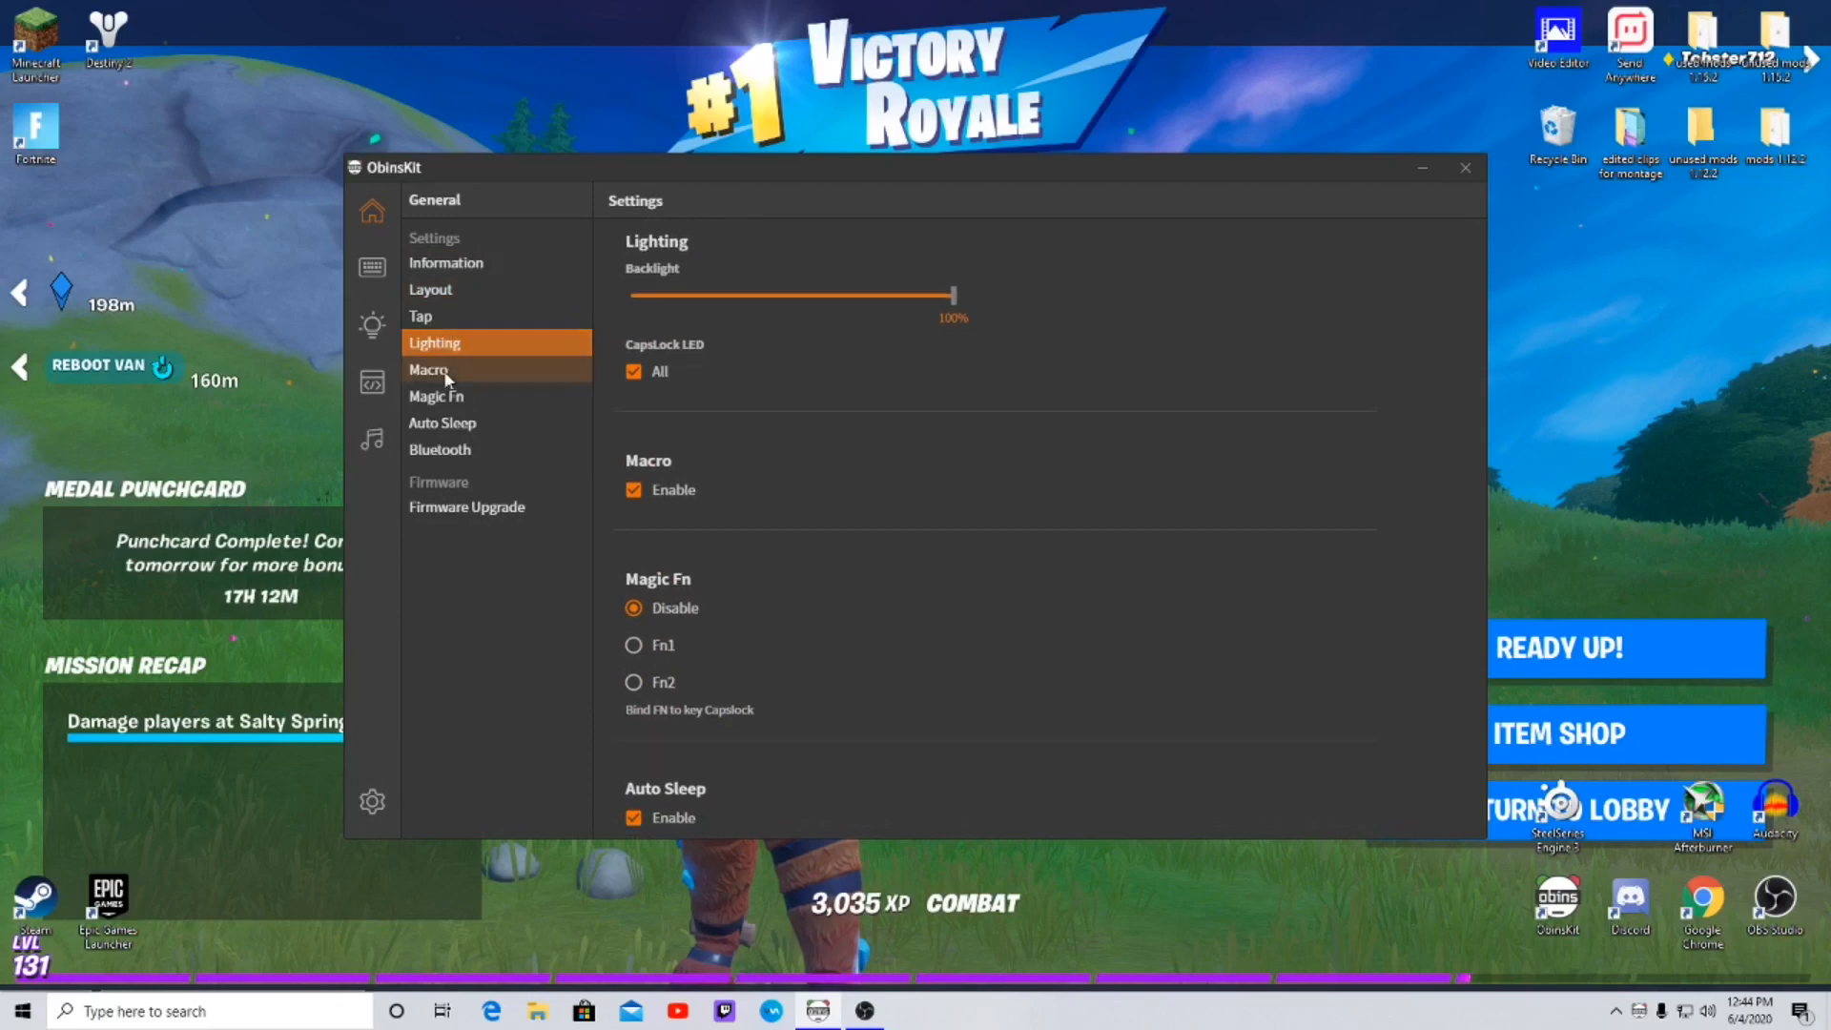
click(428, 369)
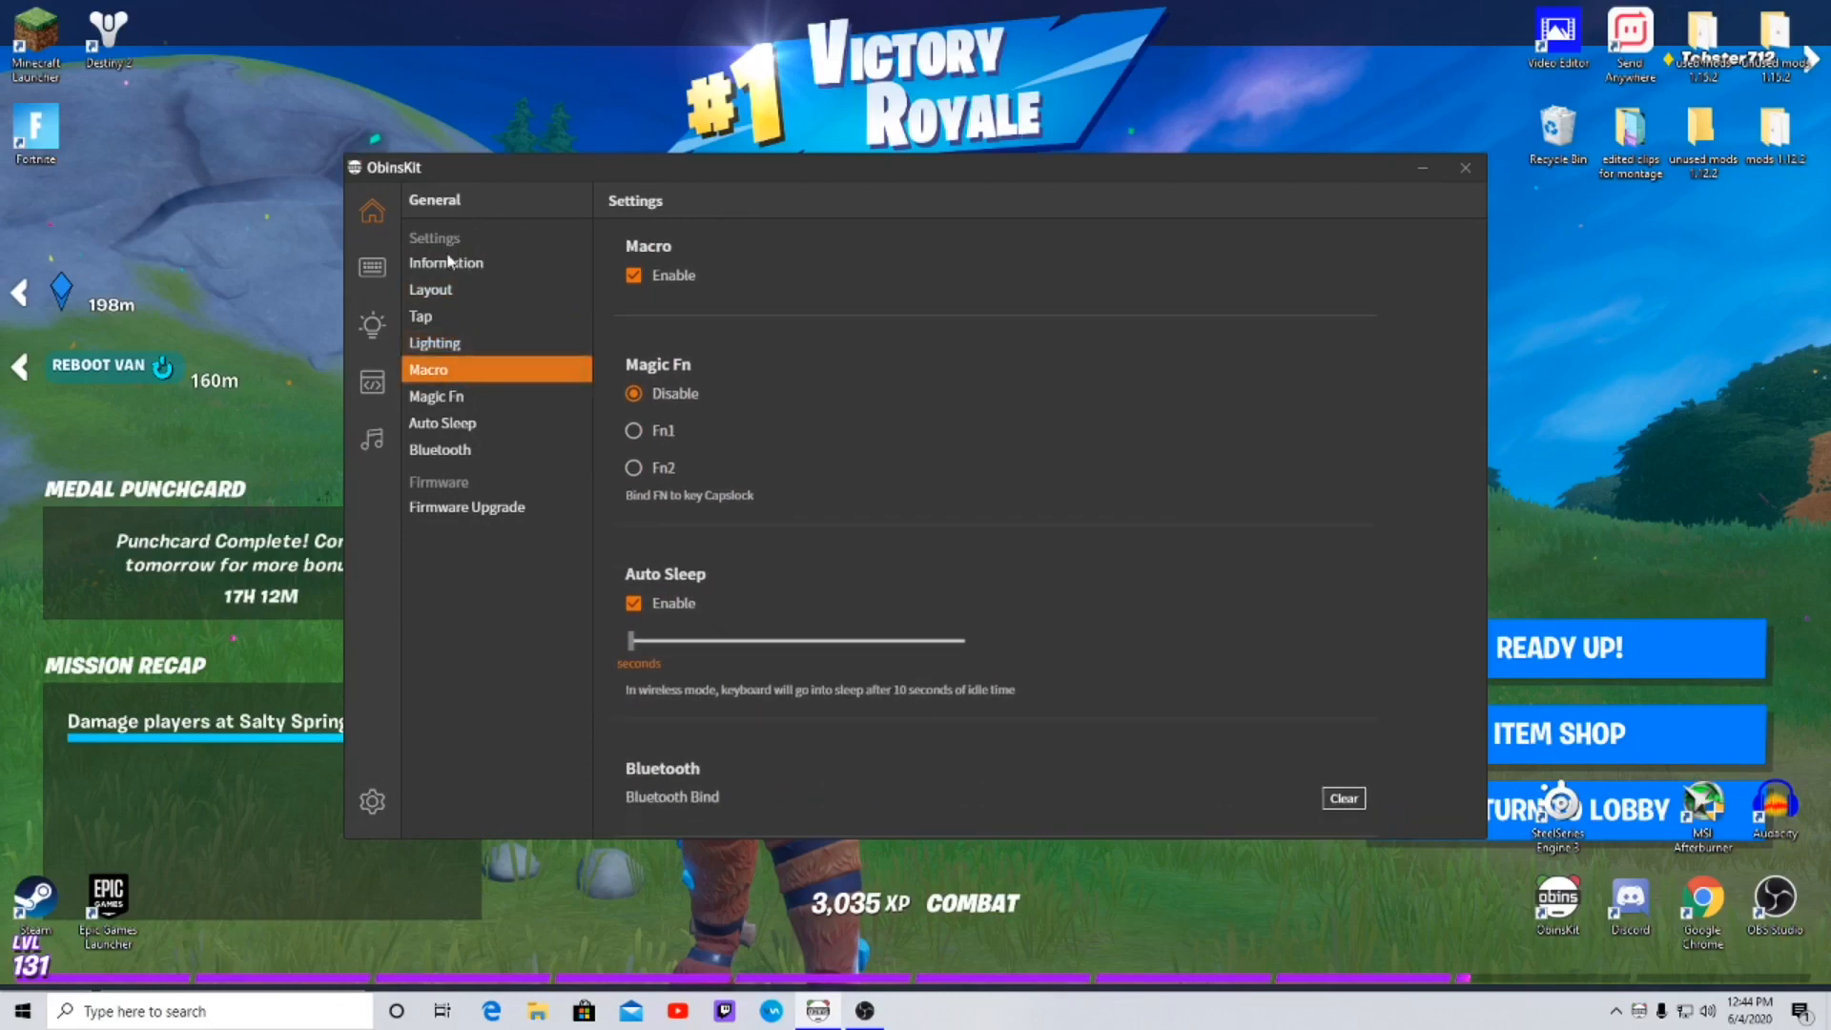
click(446, 261)
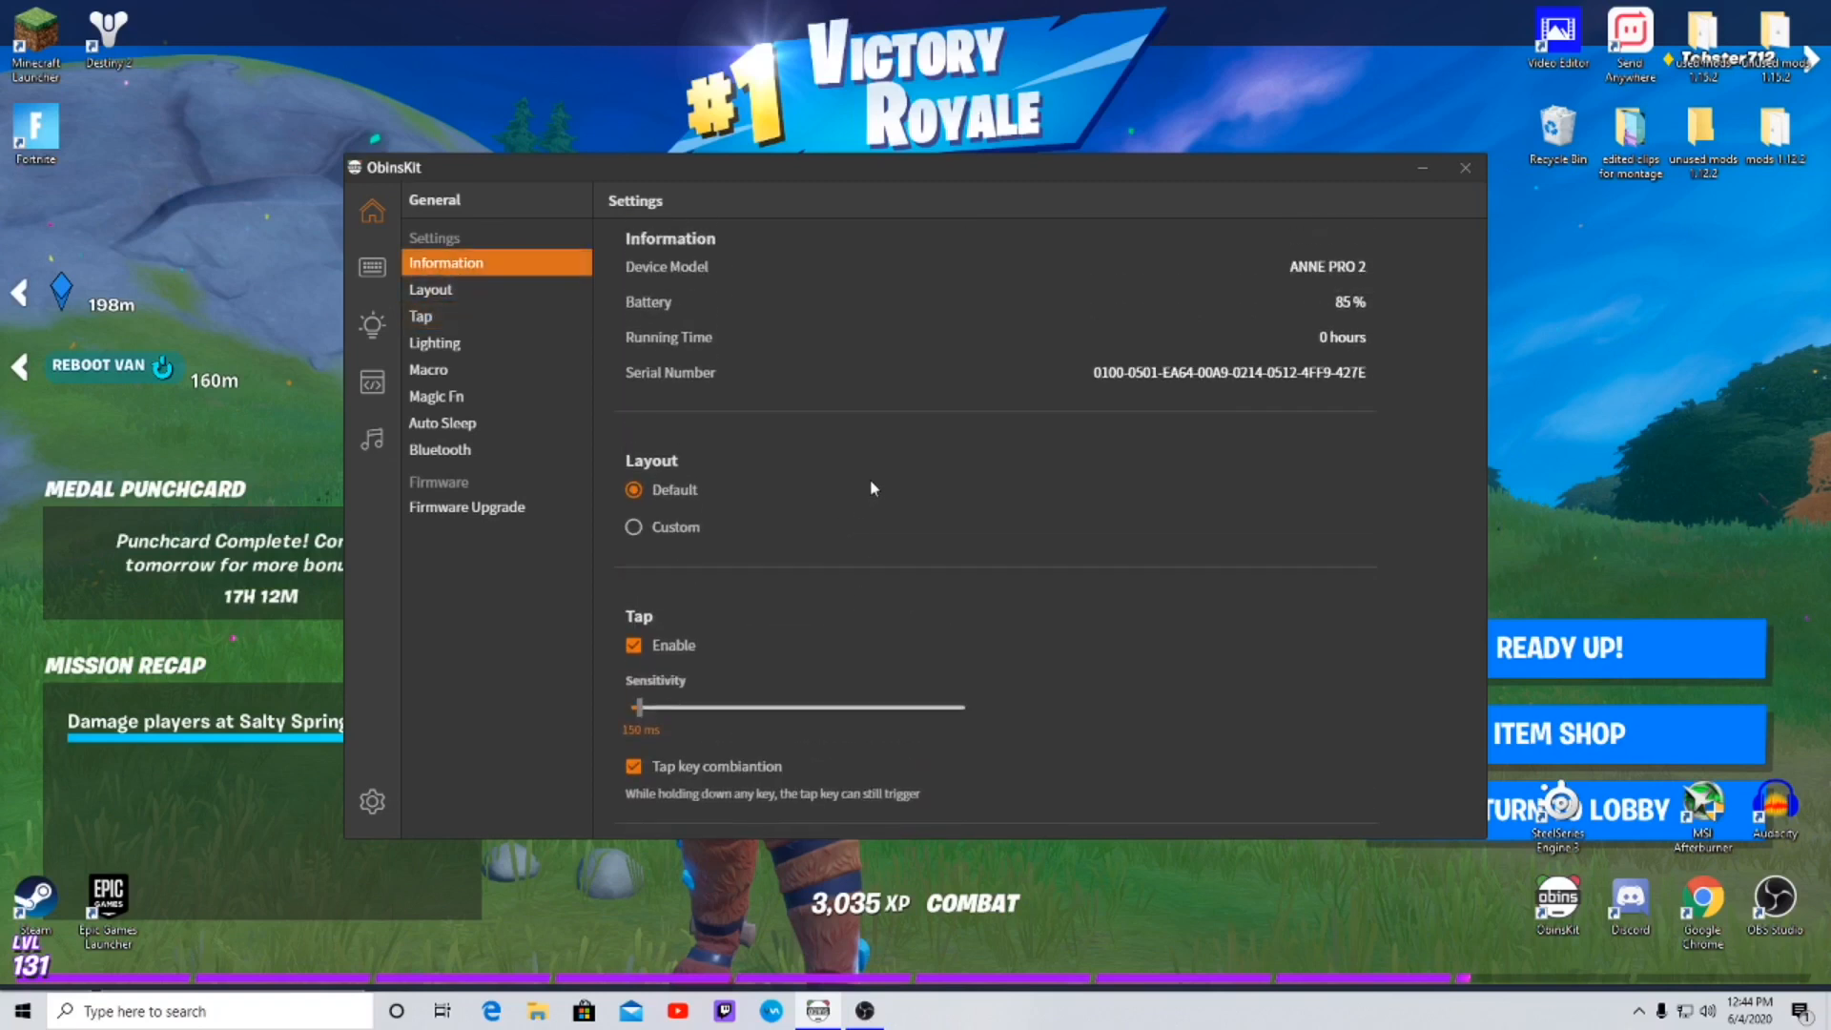
mouse_move(1201, 270)
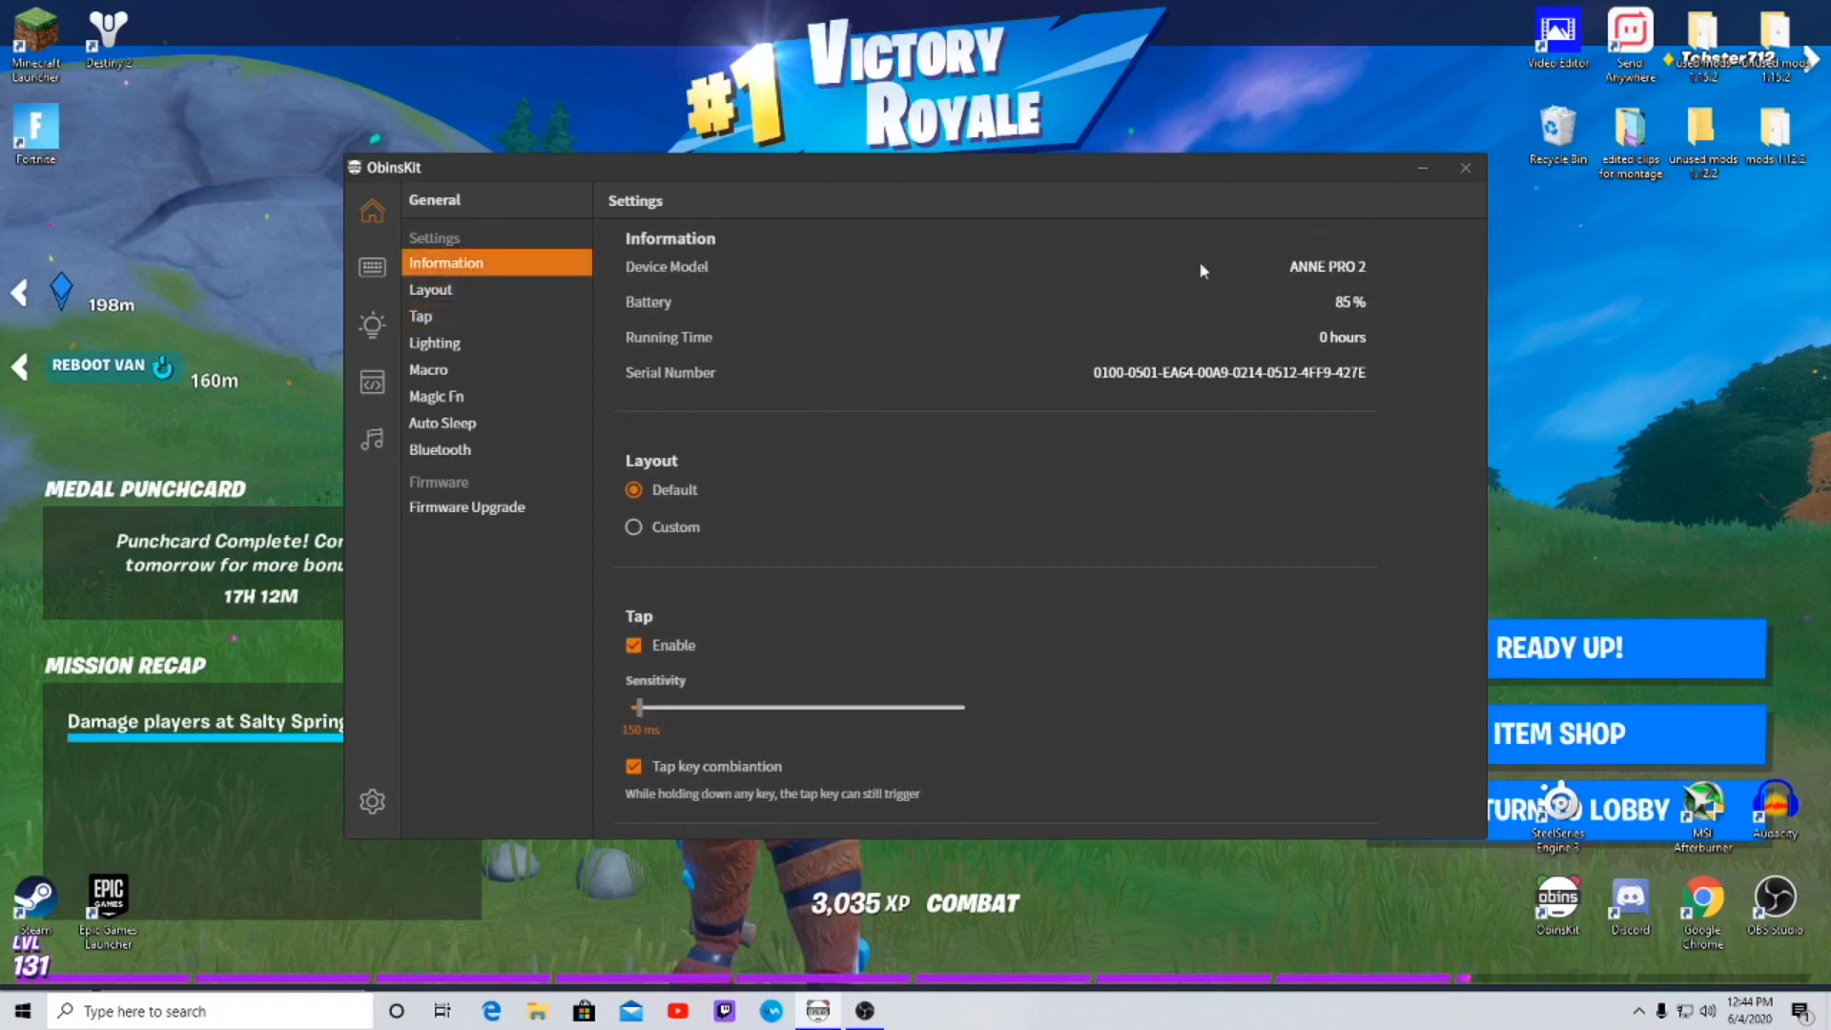
scroll(down, 3)
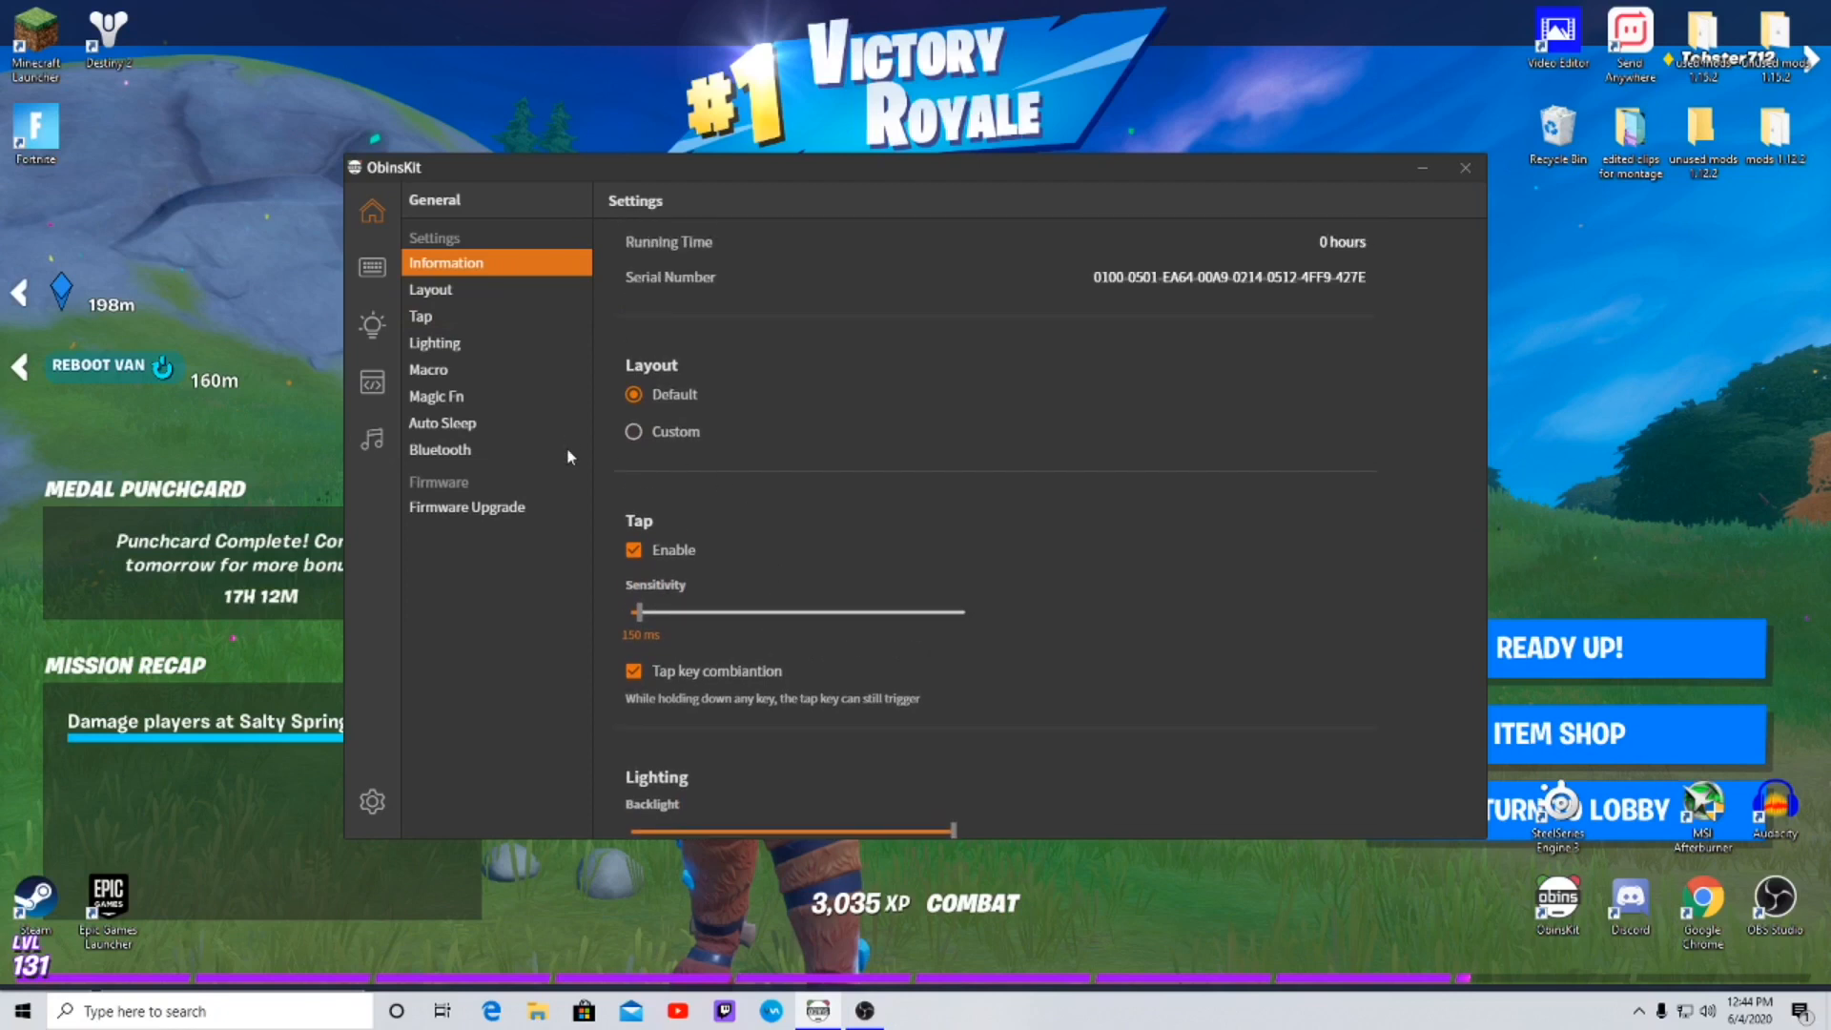
click(430, 288)
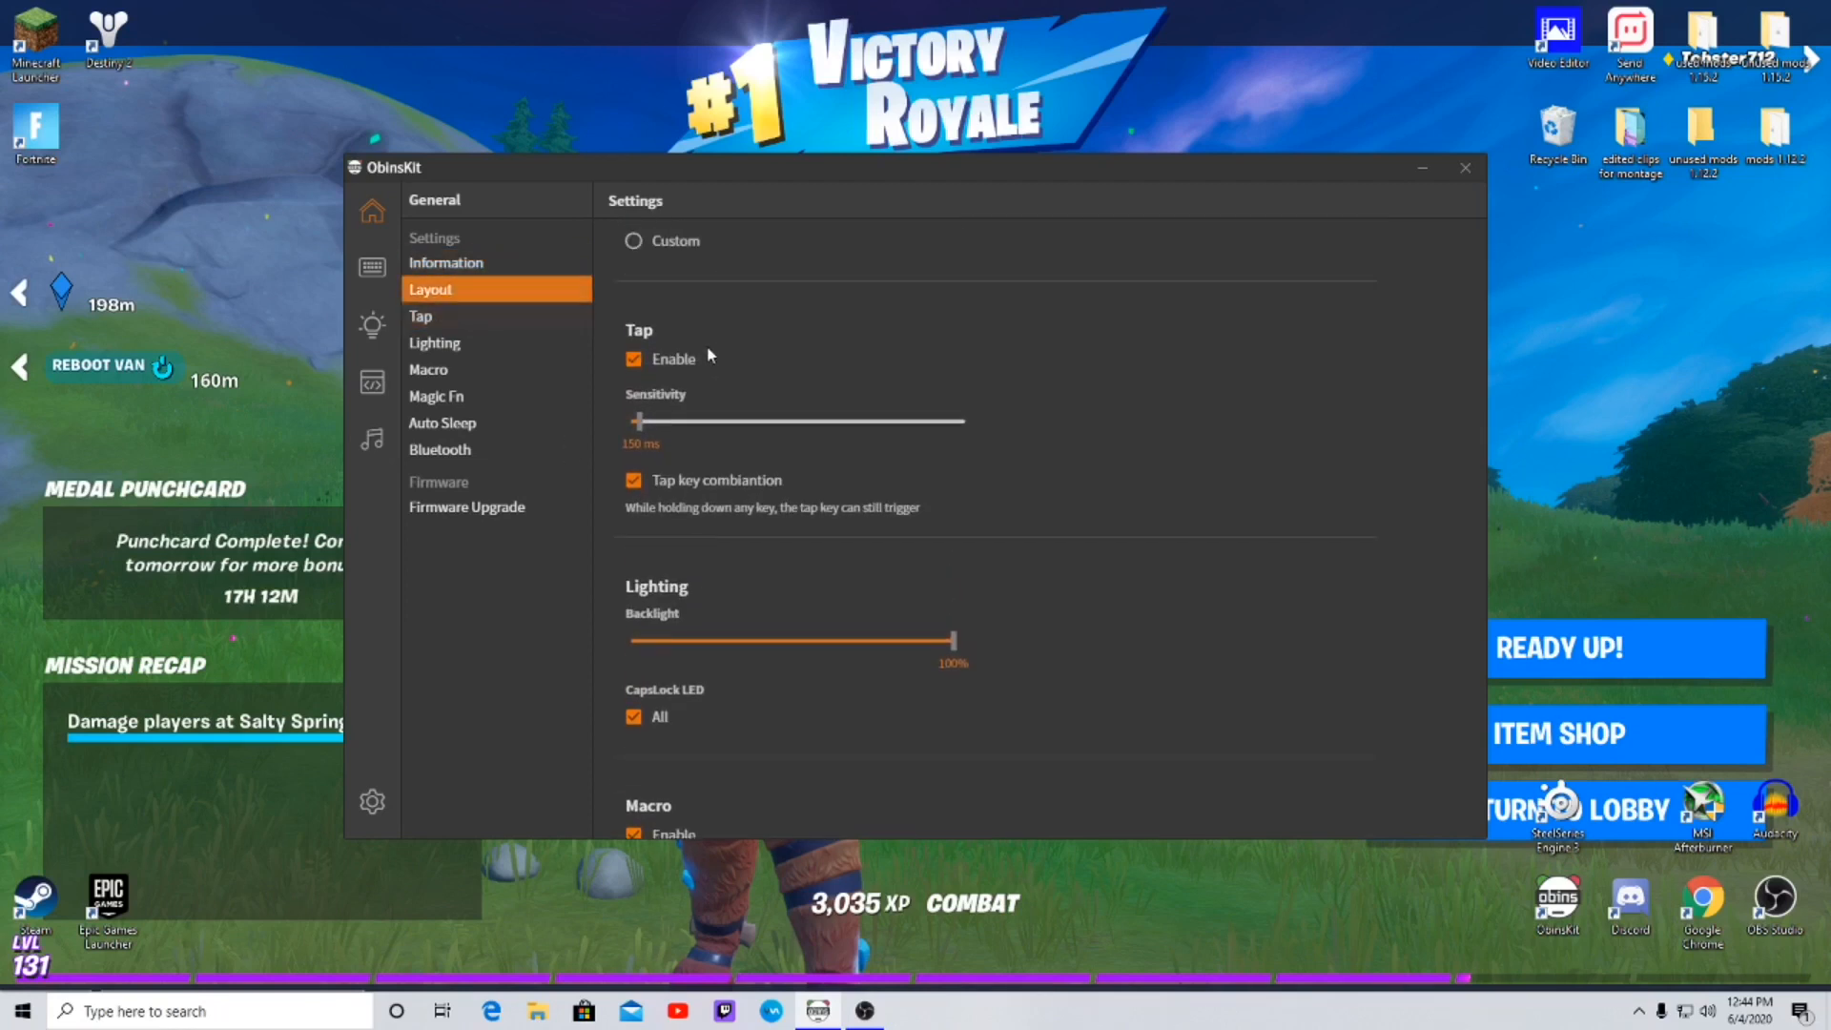
click(420, 317)
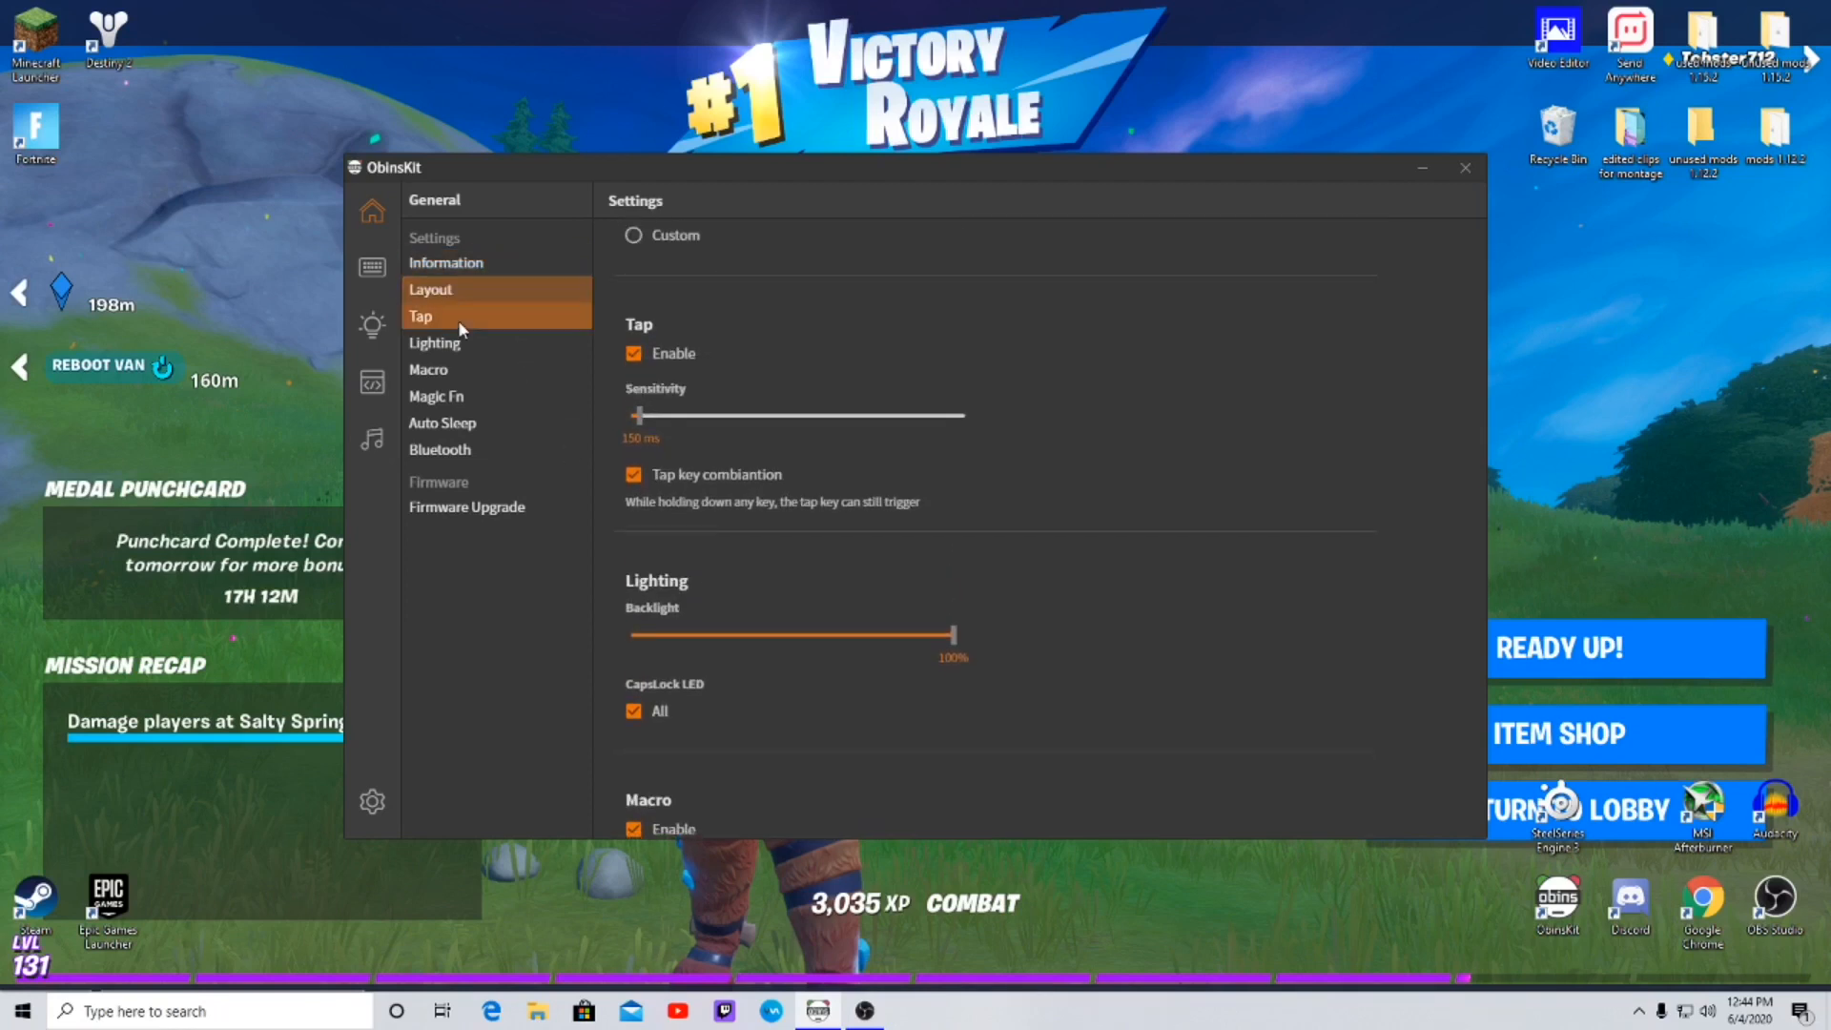
- On the lighting settings, dim the keyboard backlight to its lowest, then restore 100%
click(434, 343)
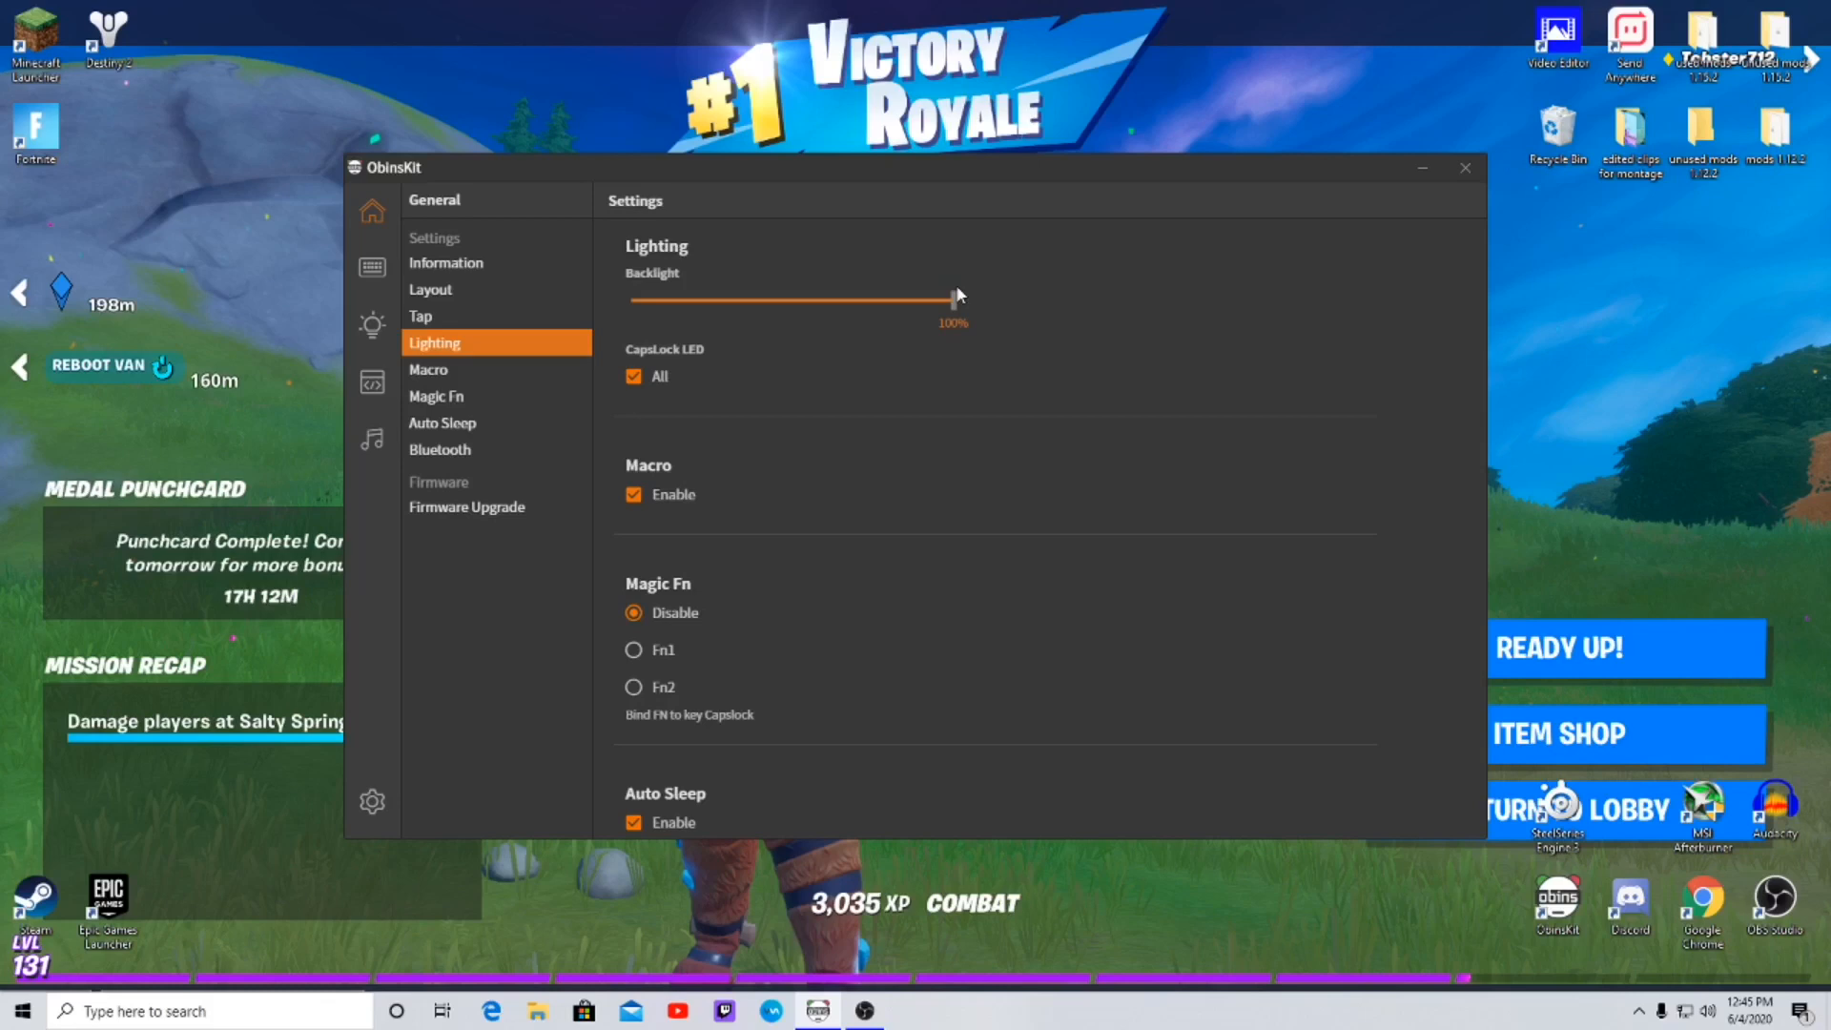
drag(952, 299, 630, 298)
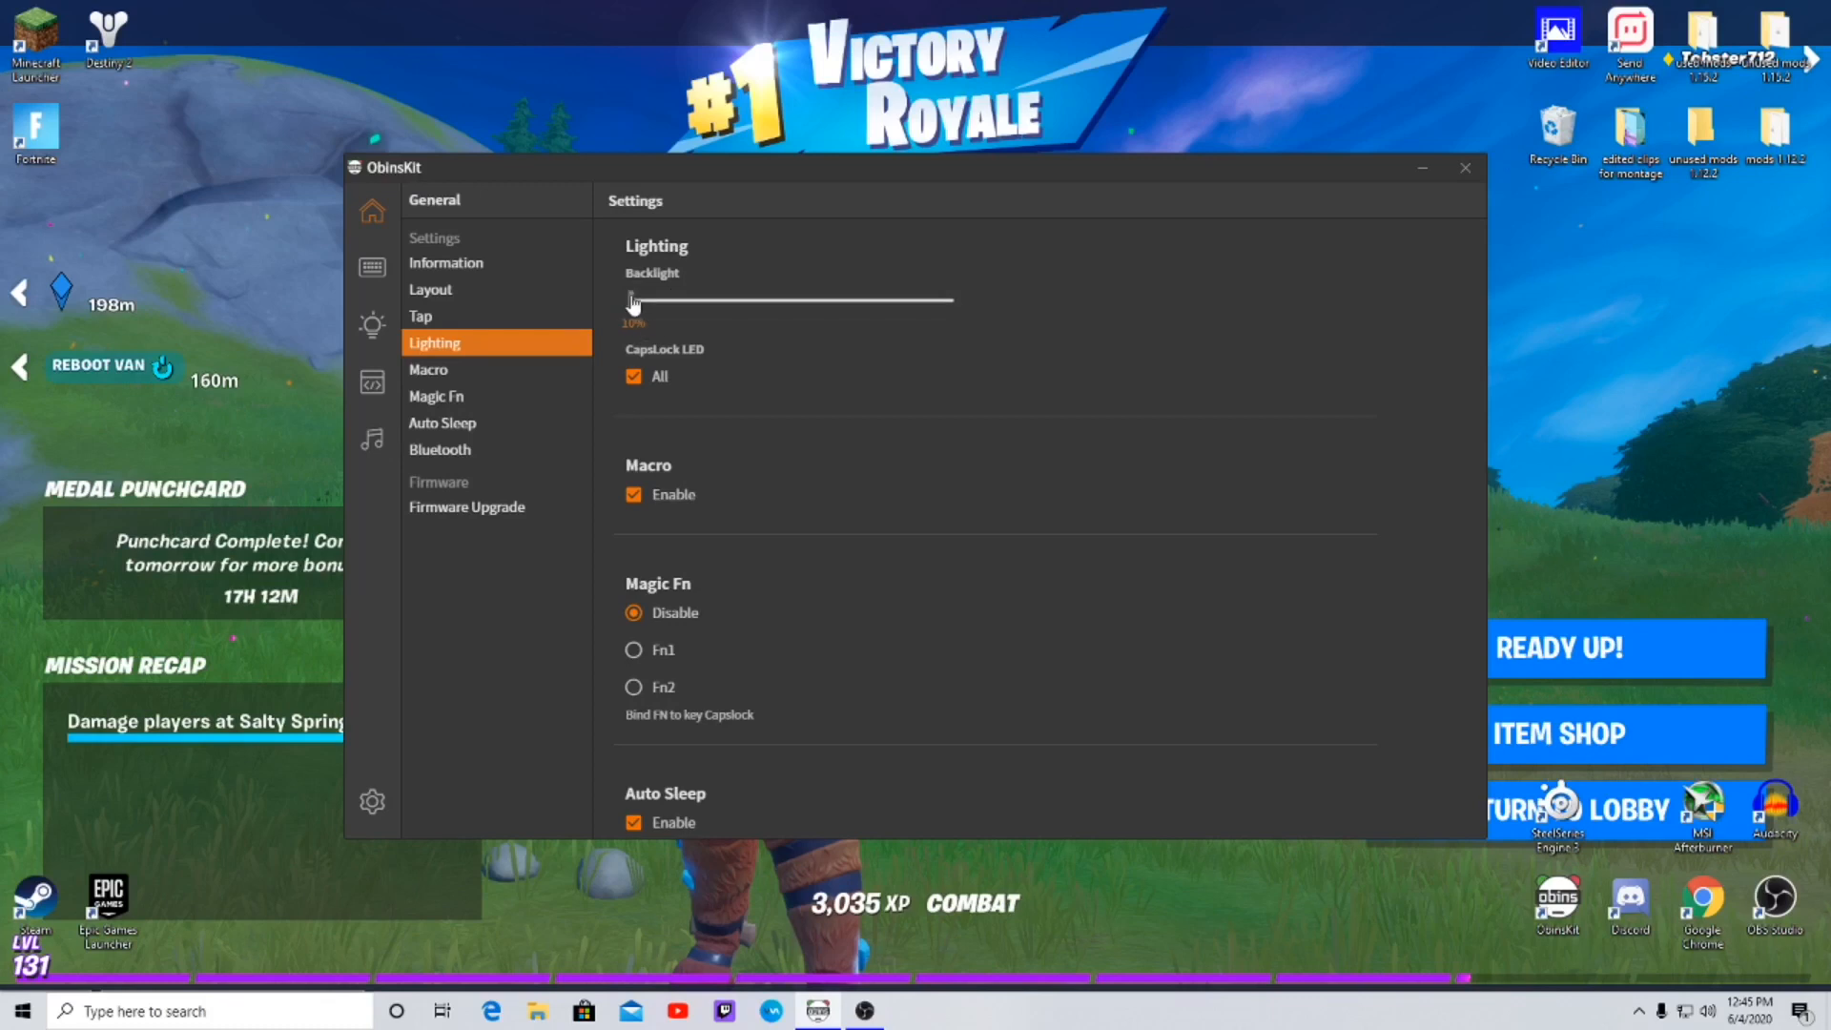
drag(630, 300, 952, 300)
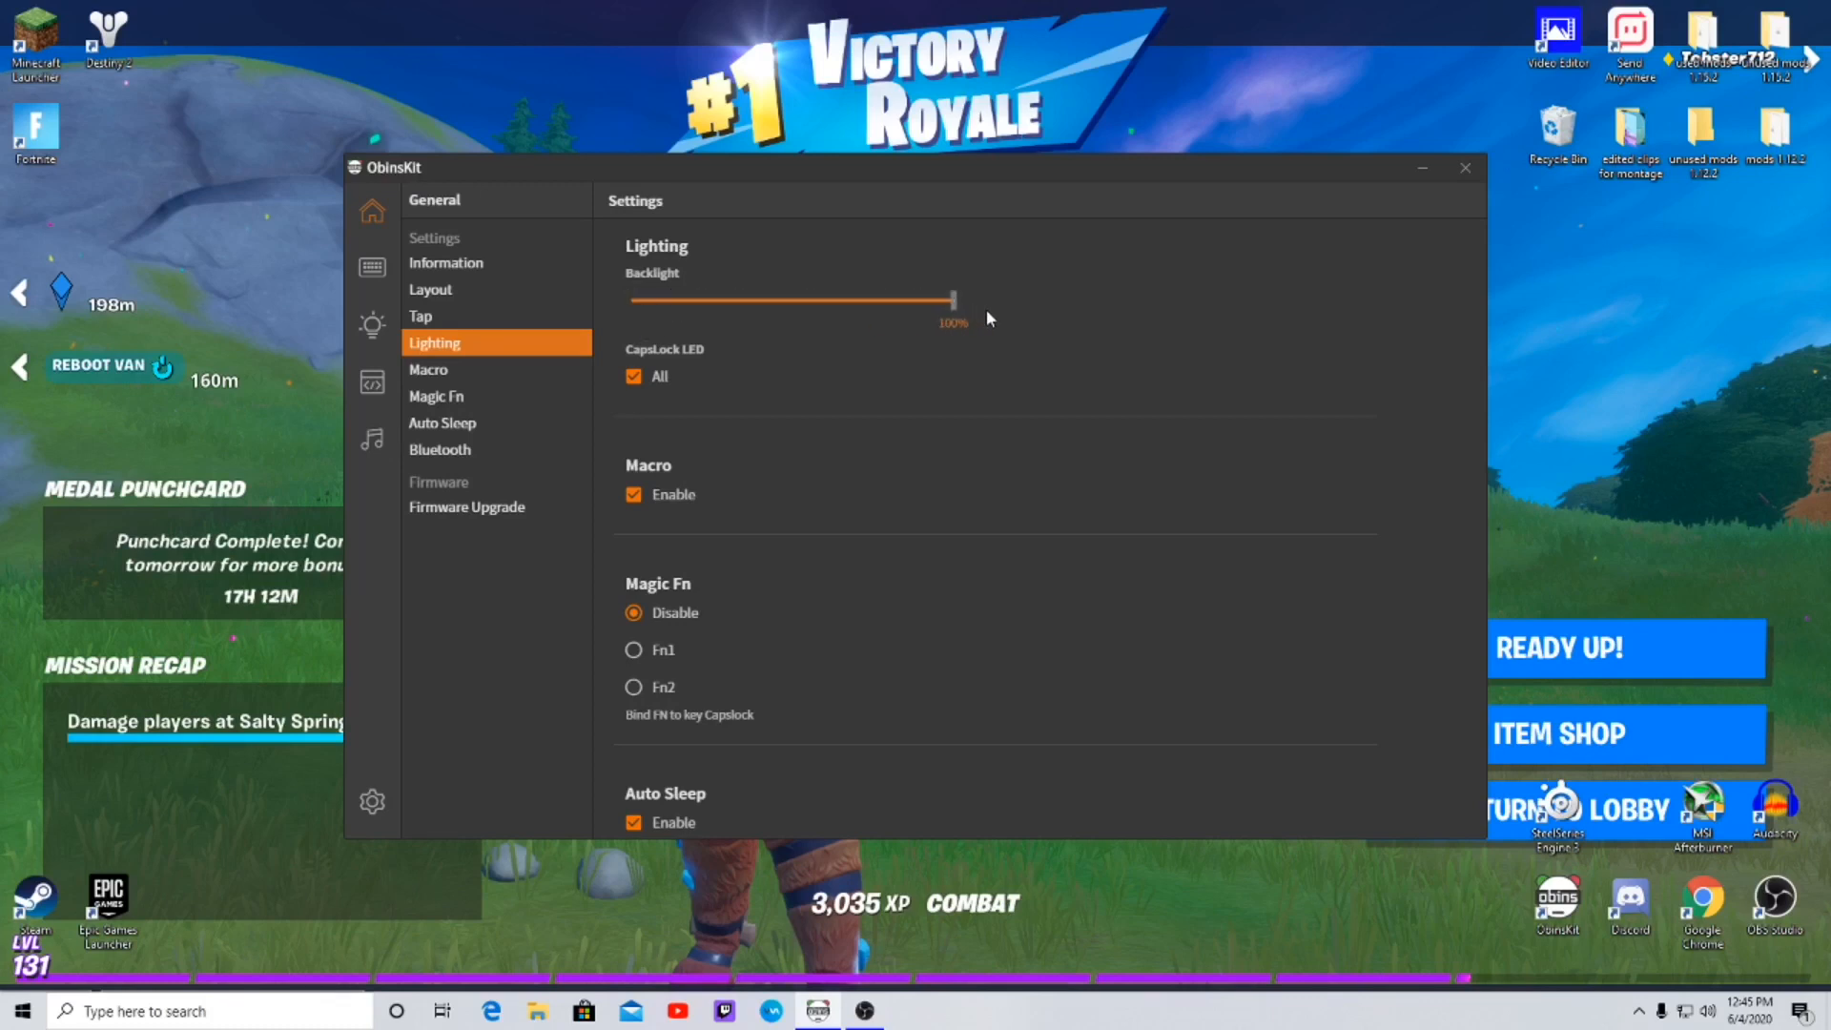
mouse_move(817, 334)
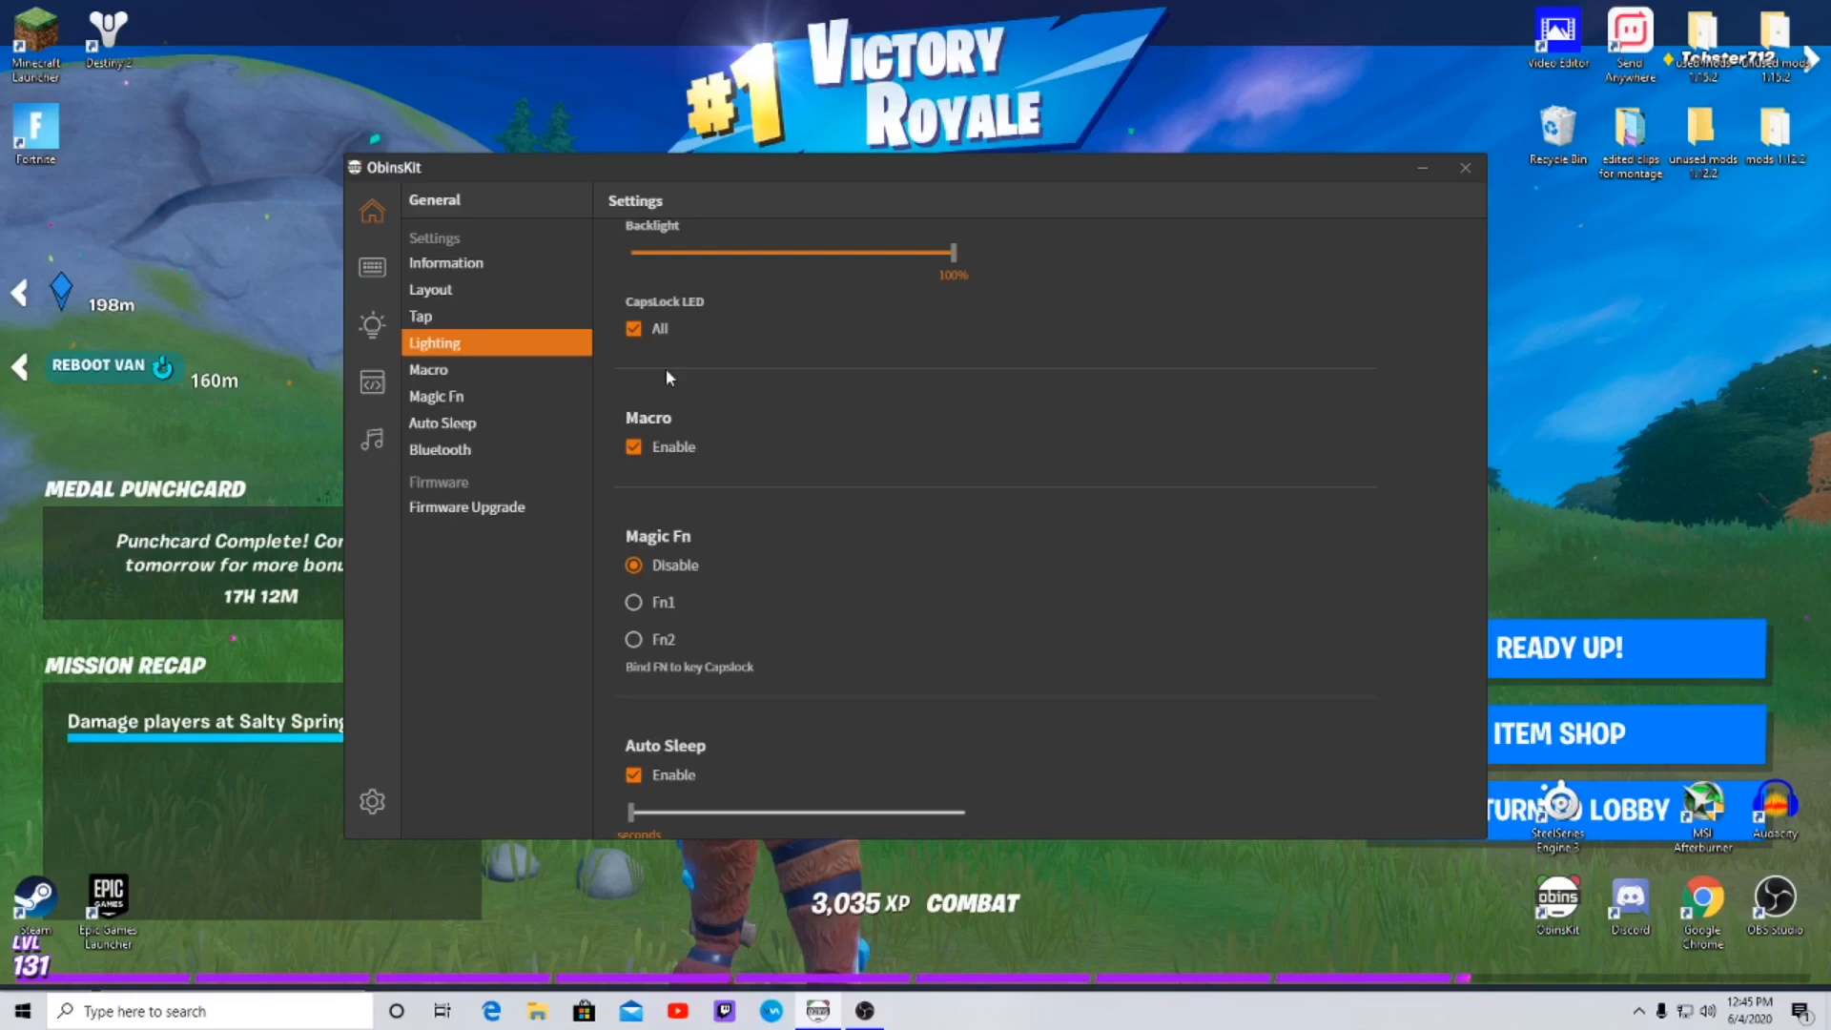
- Step through Magic Fn, Auto Sleep and Bluetooth settings to the Firmware Upgrade page
scroll(down, 3)
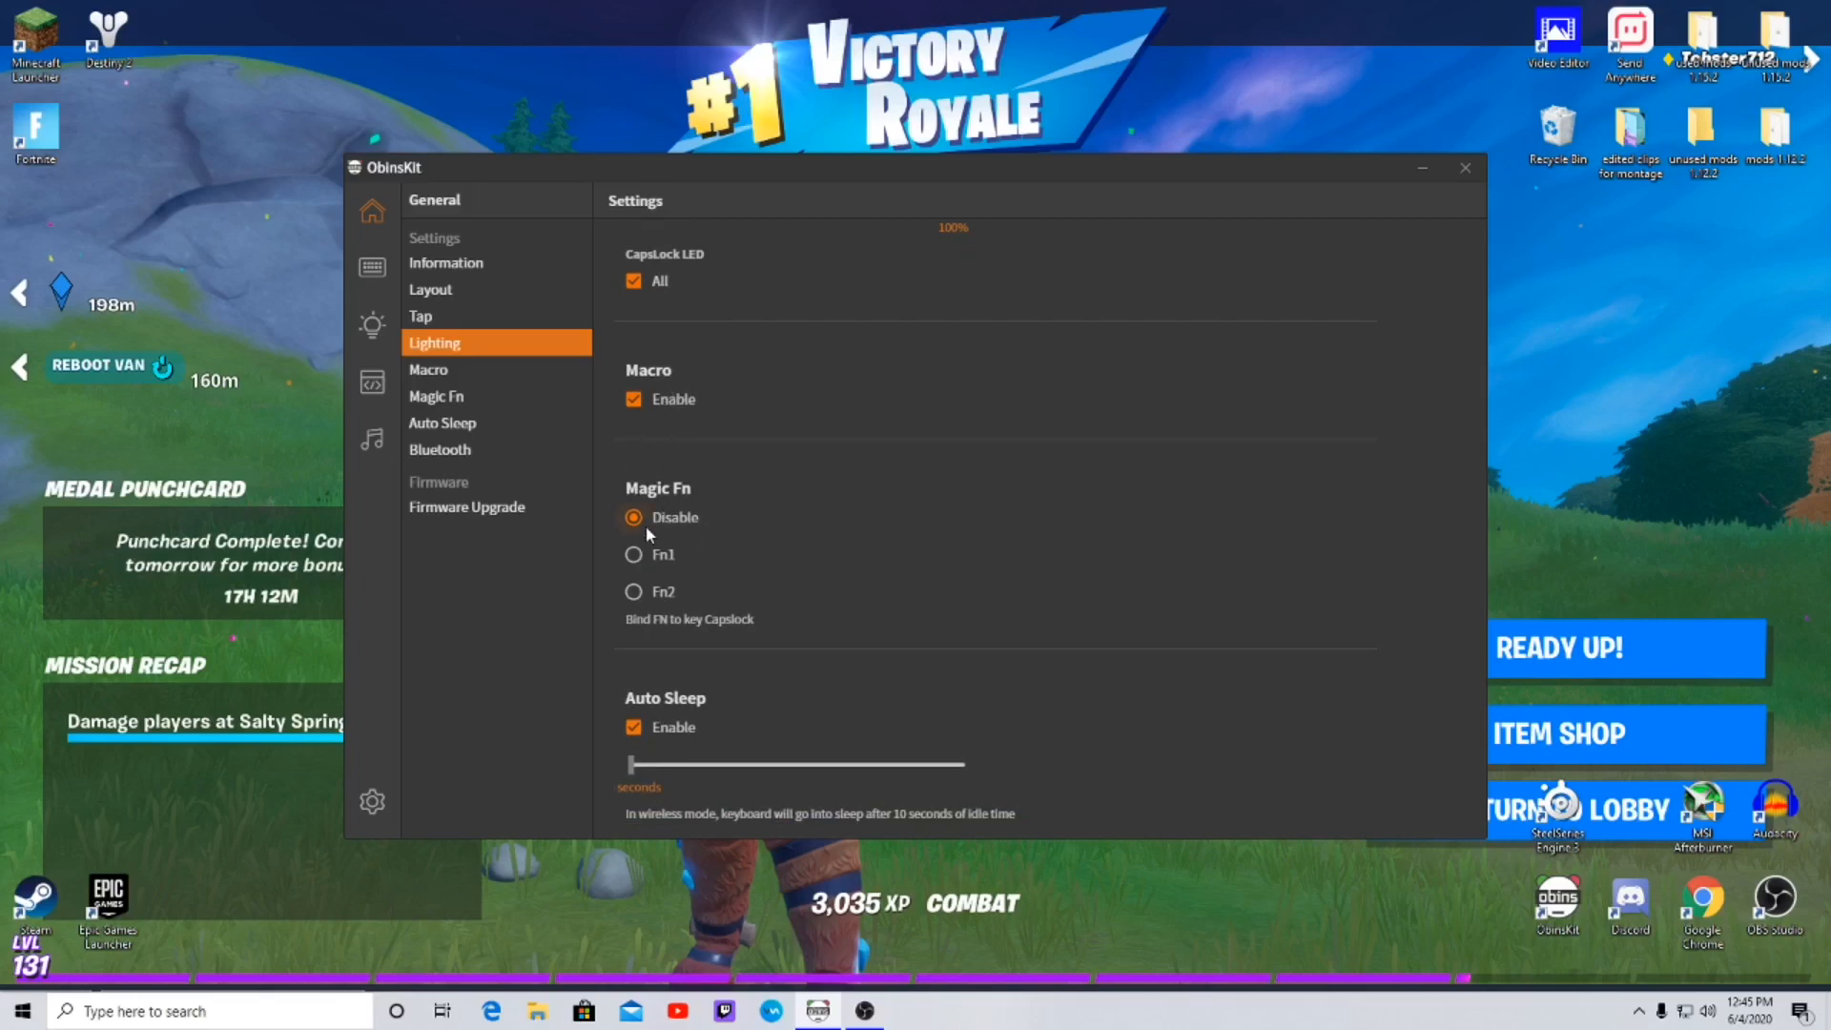
click(437, 396)
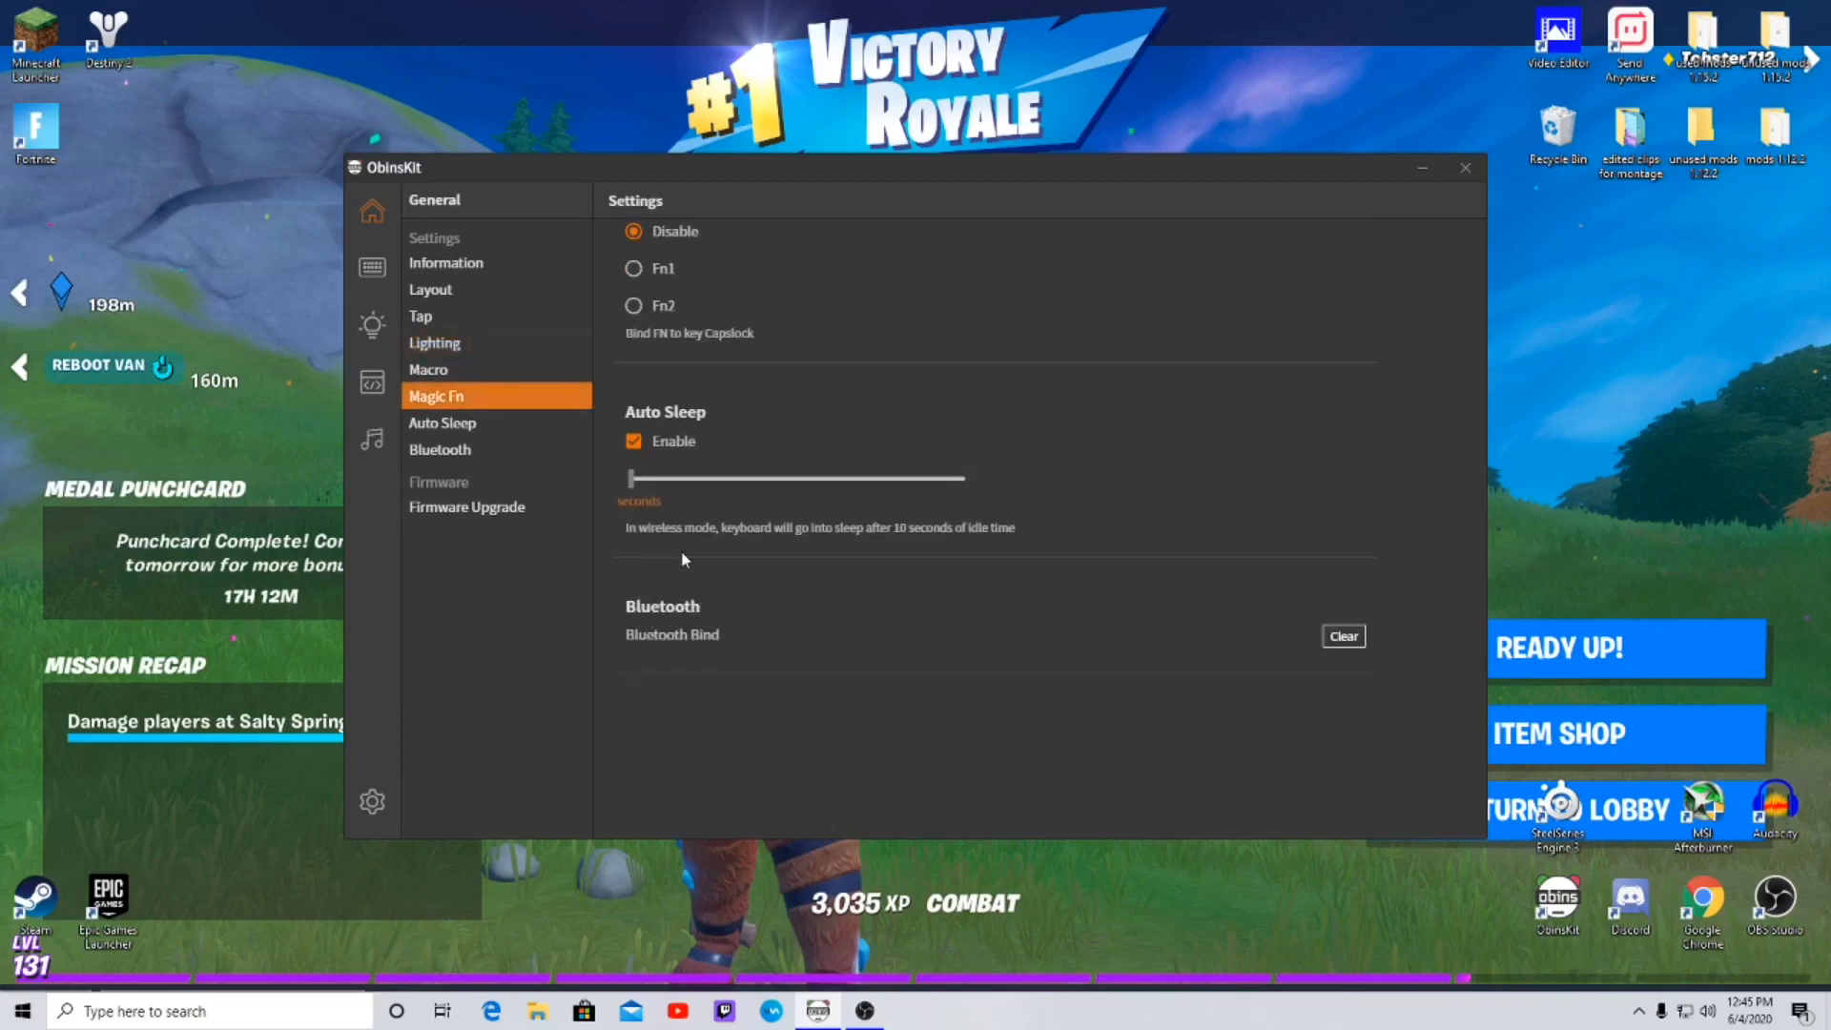
click(443, 423)
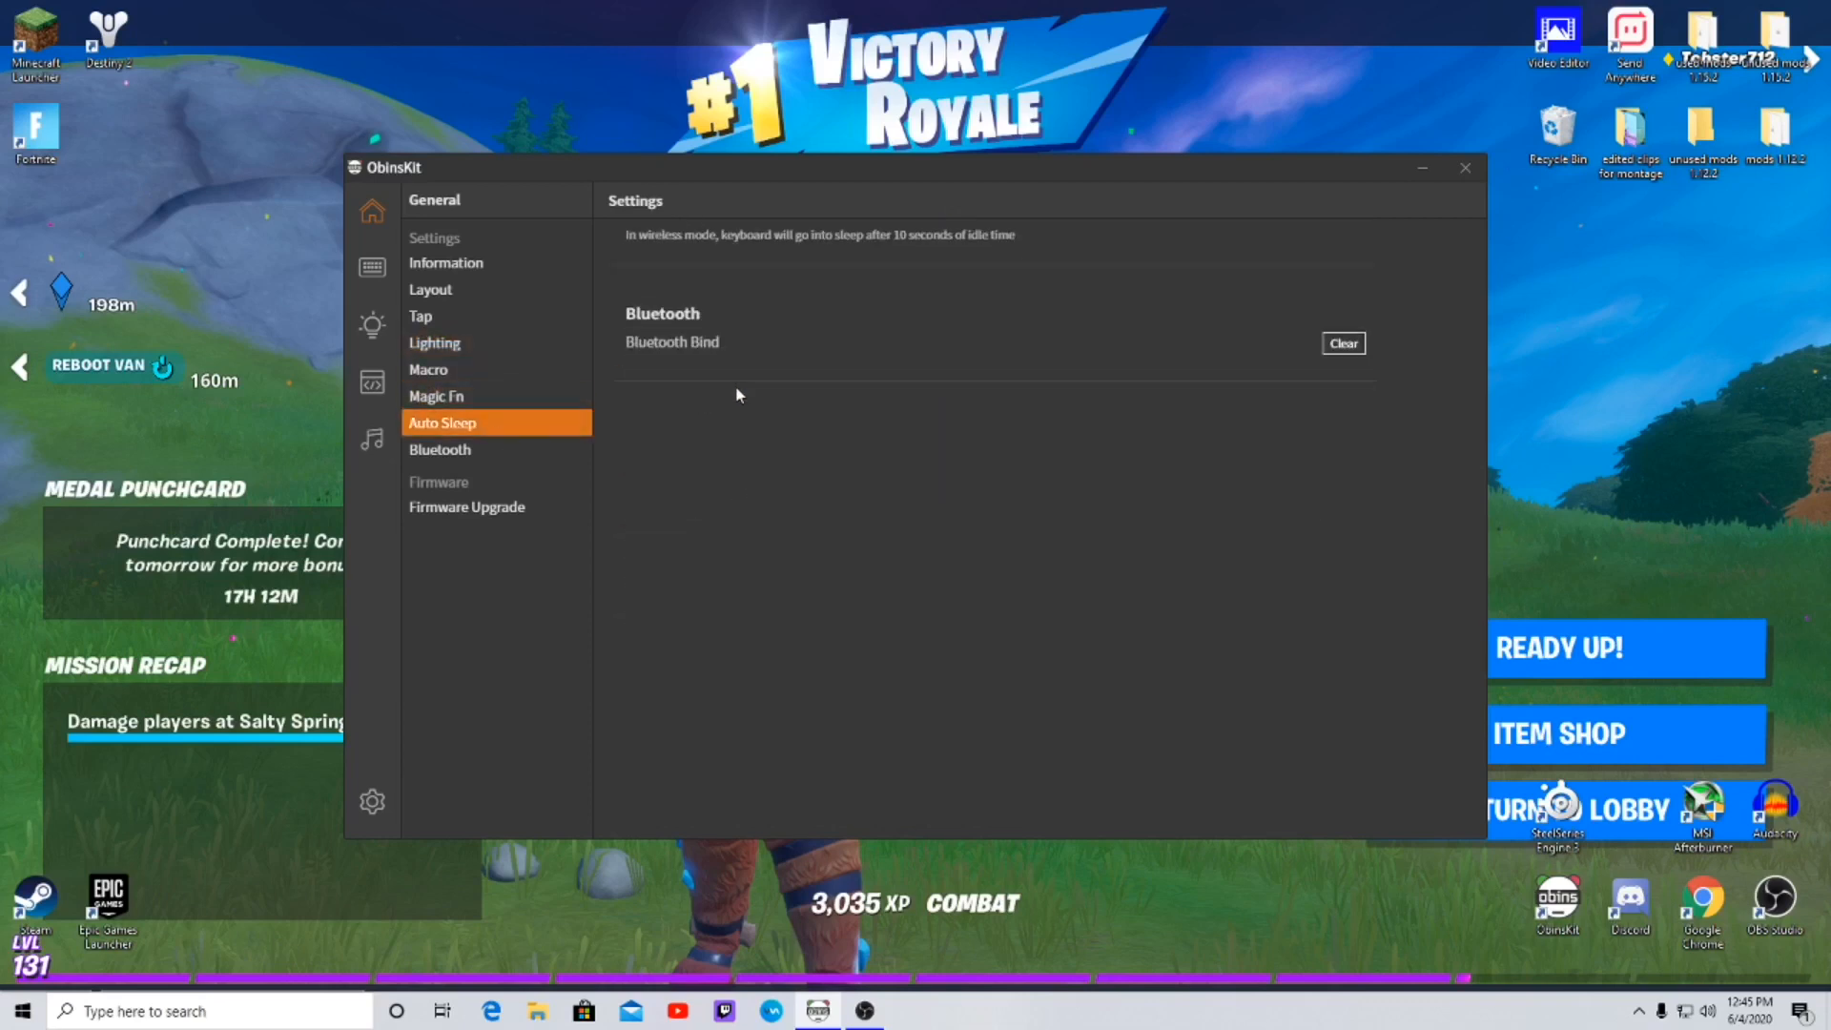
click(441, 449)
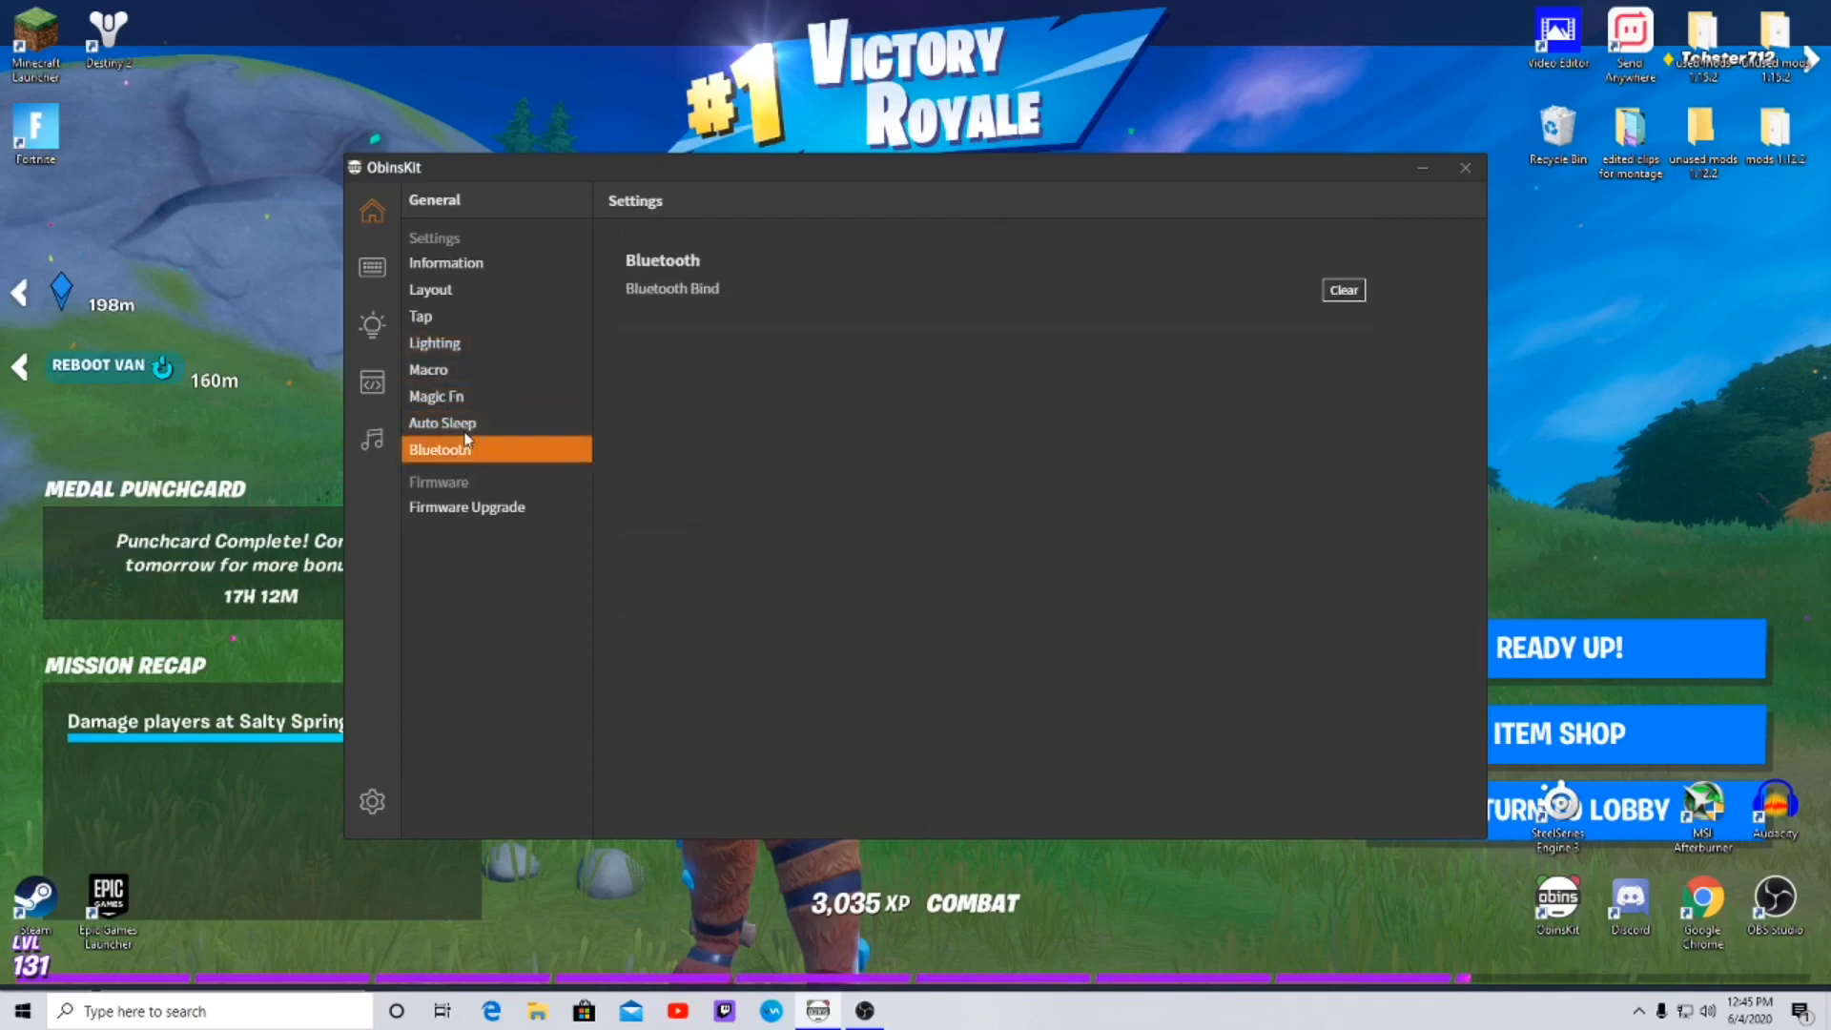
click(466, 505)
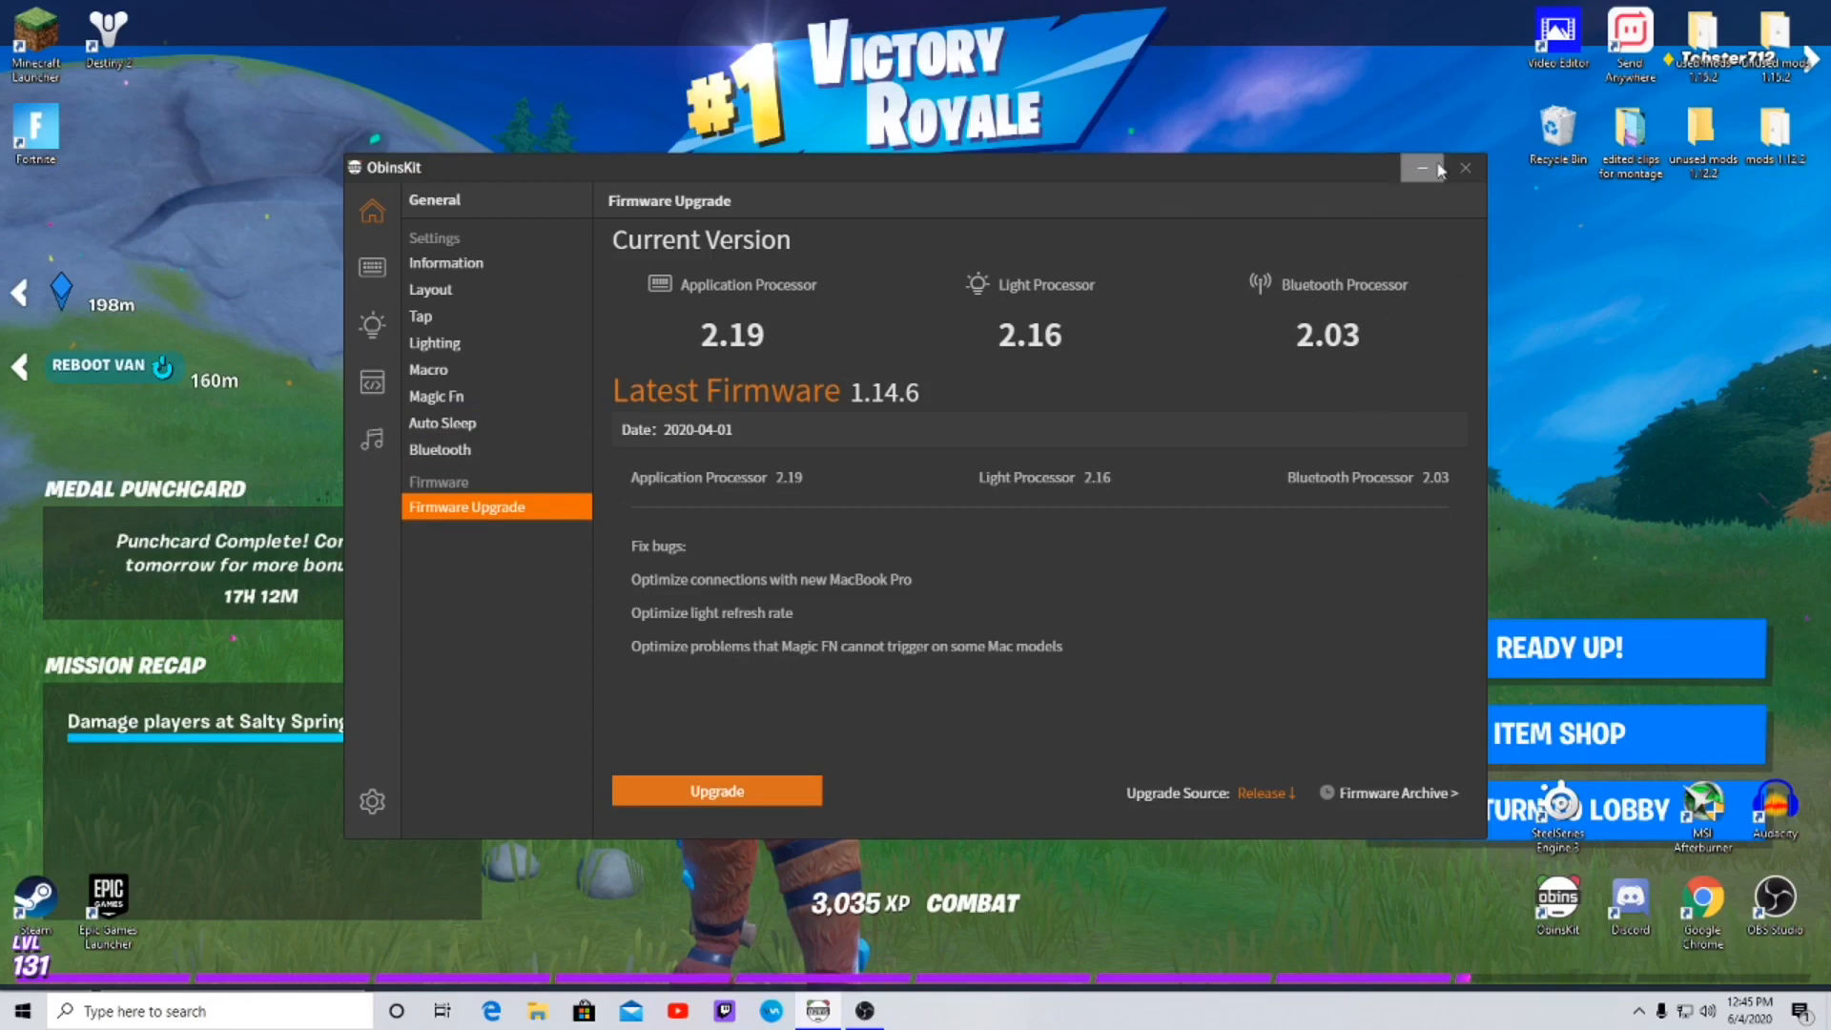
mouse_move(1465, 170)
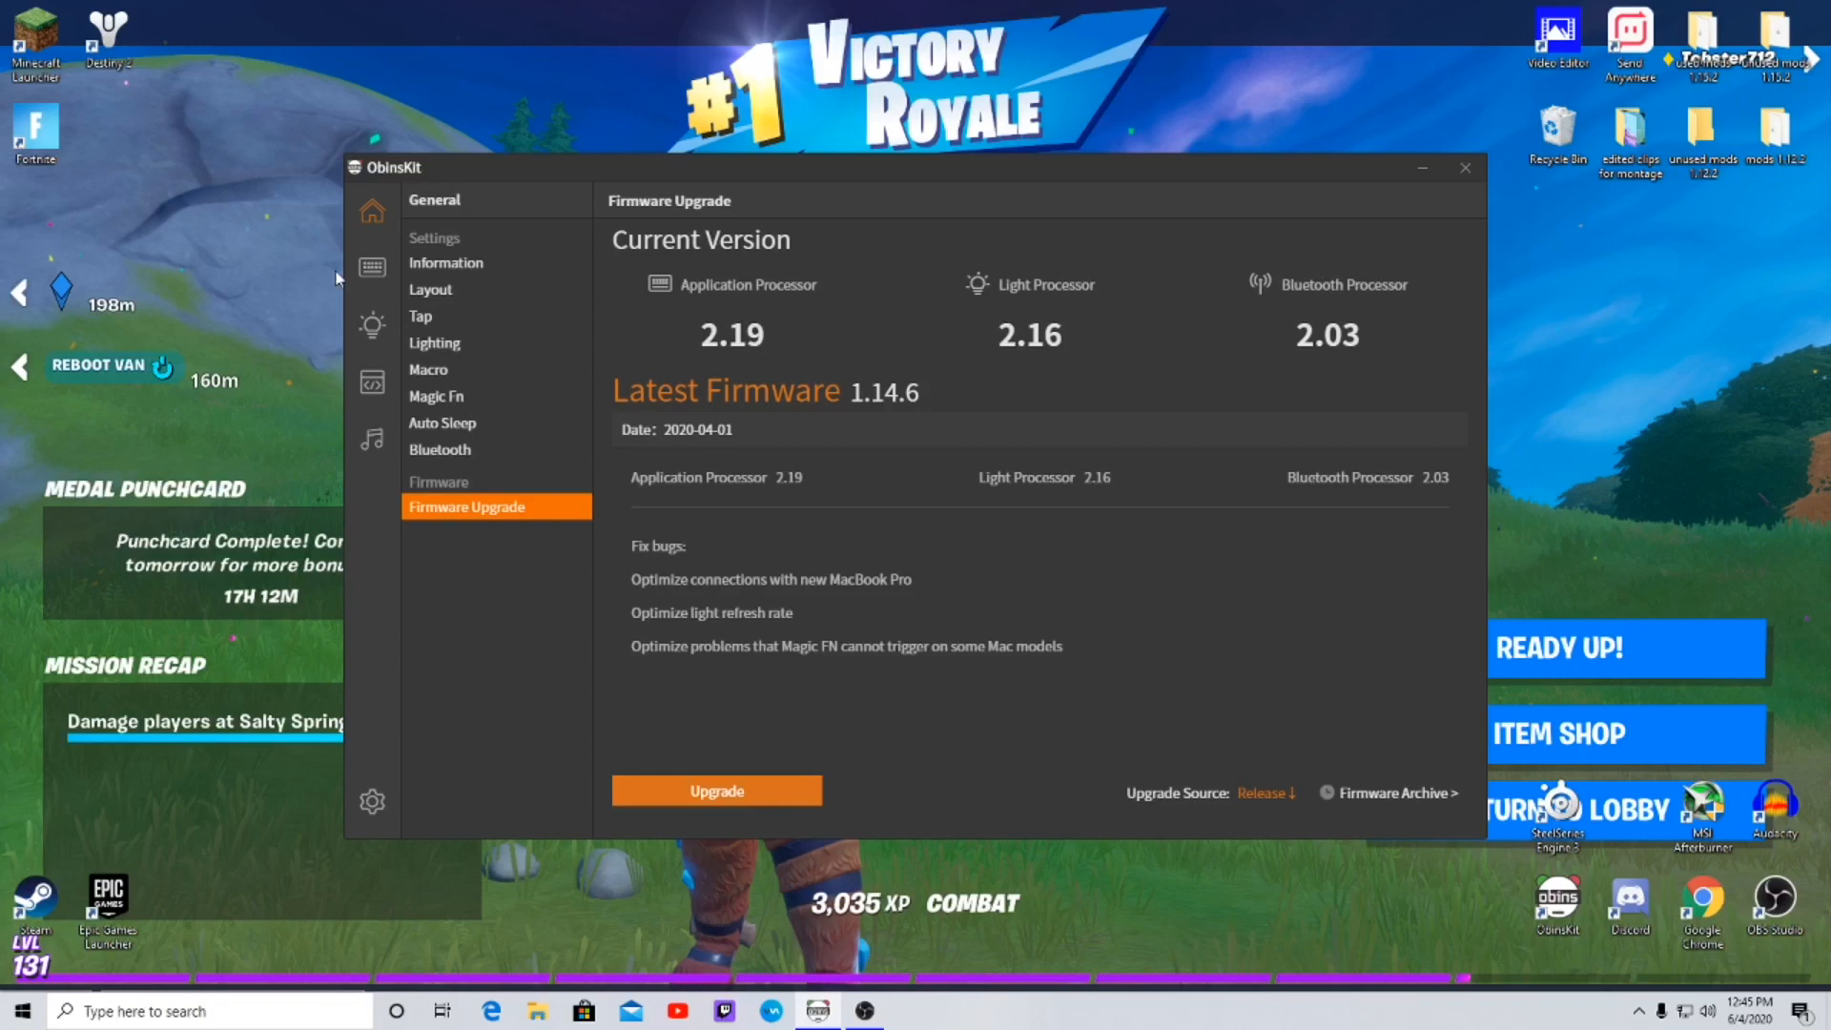
- Glance at the layout and lighting pages, then show the Anne Pro 2's empty macro library
click(371, 267)
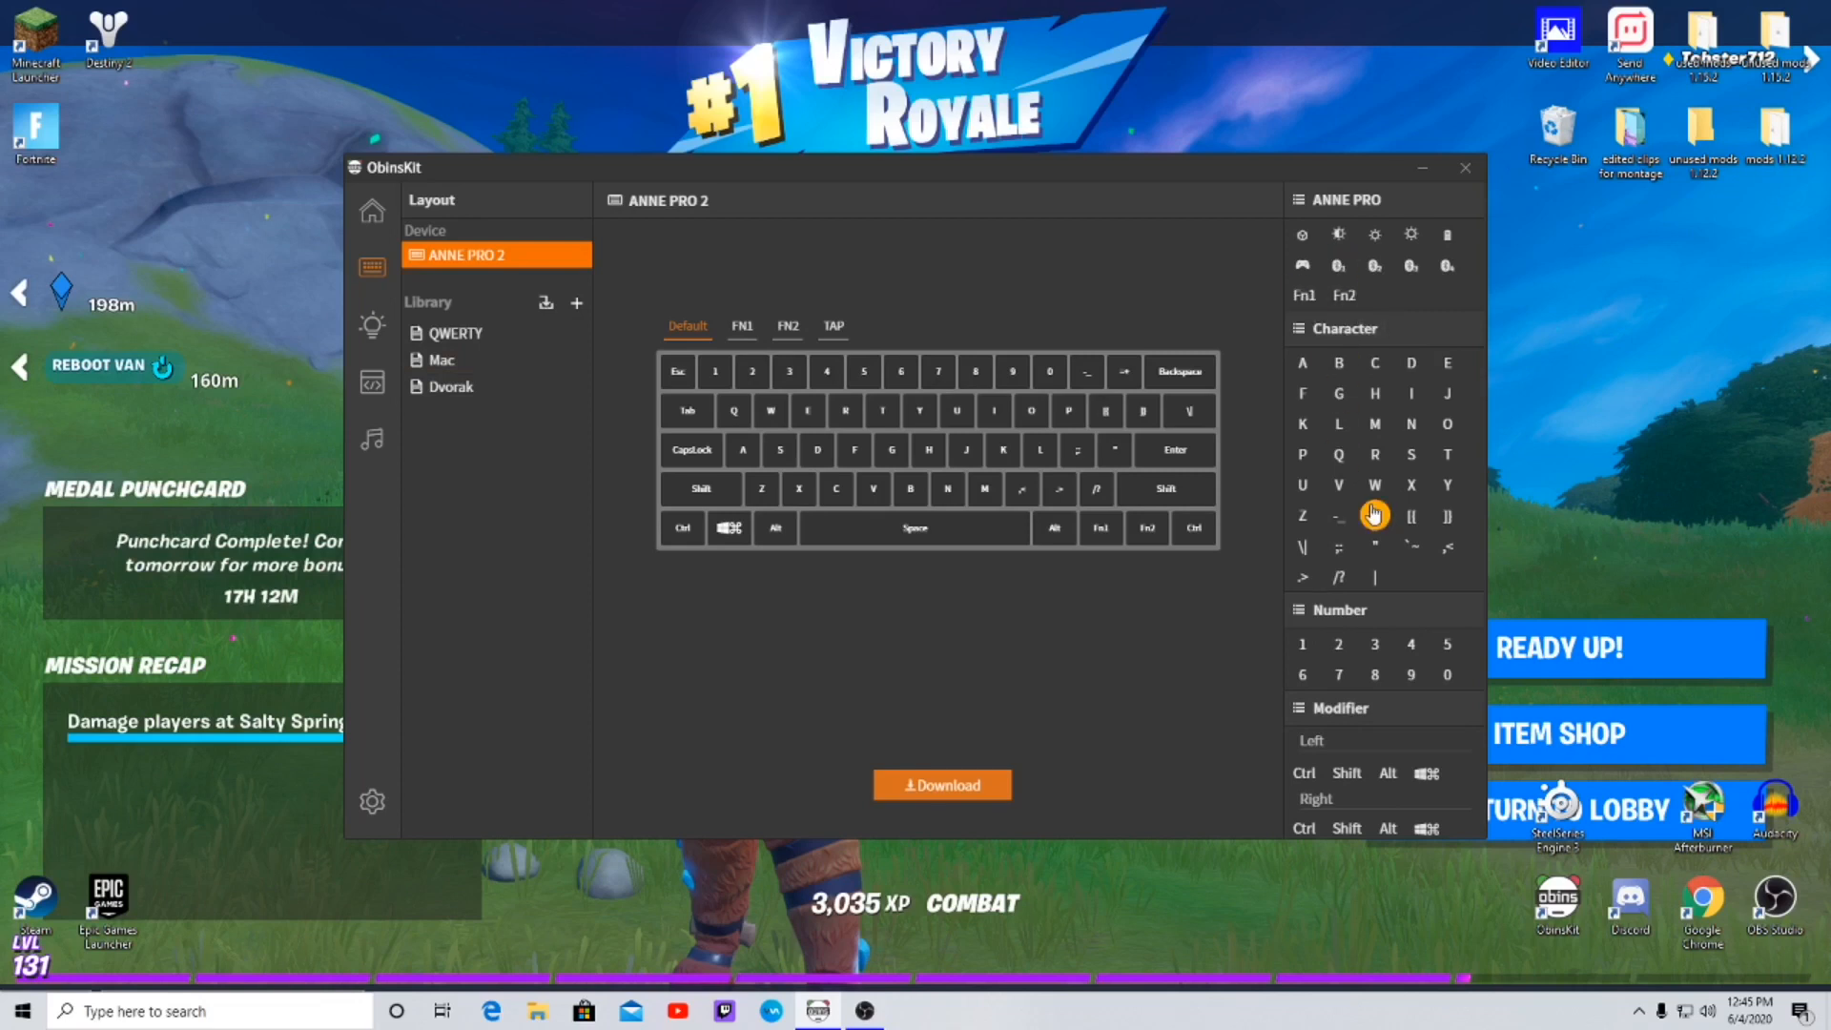
scroll(down, 3)
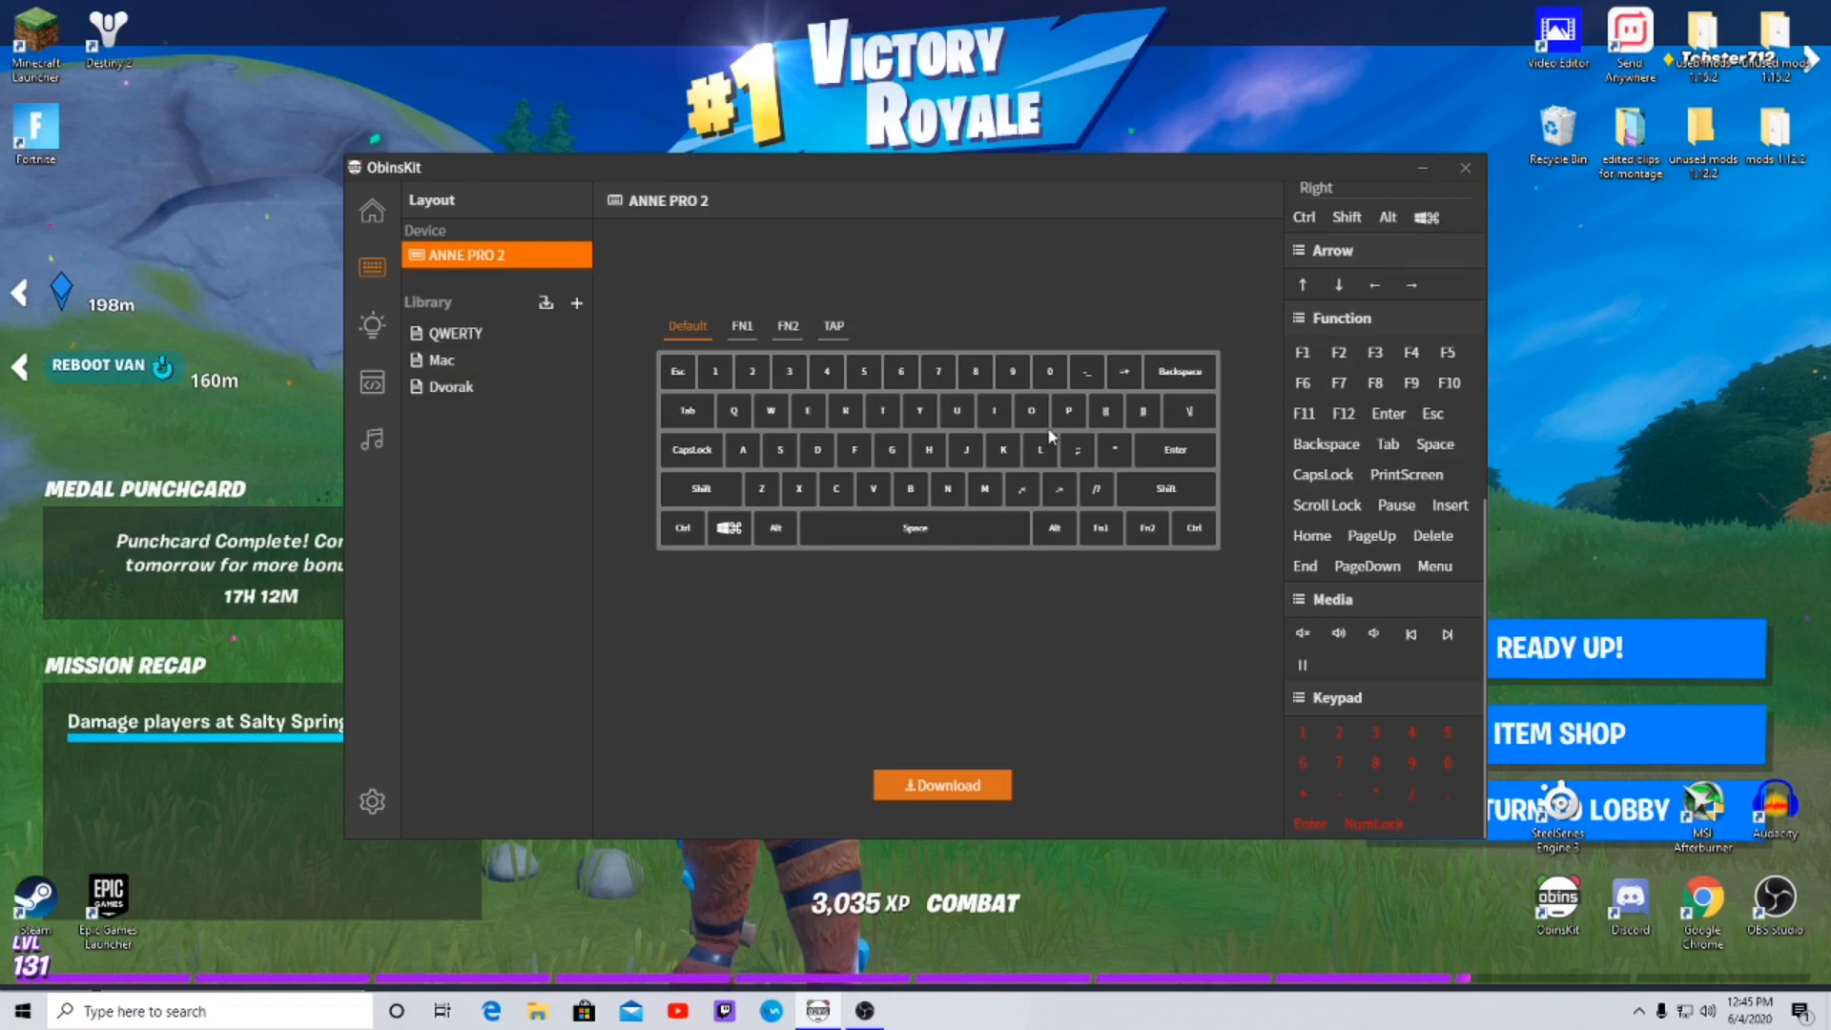
mouse_move(991, 527)
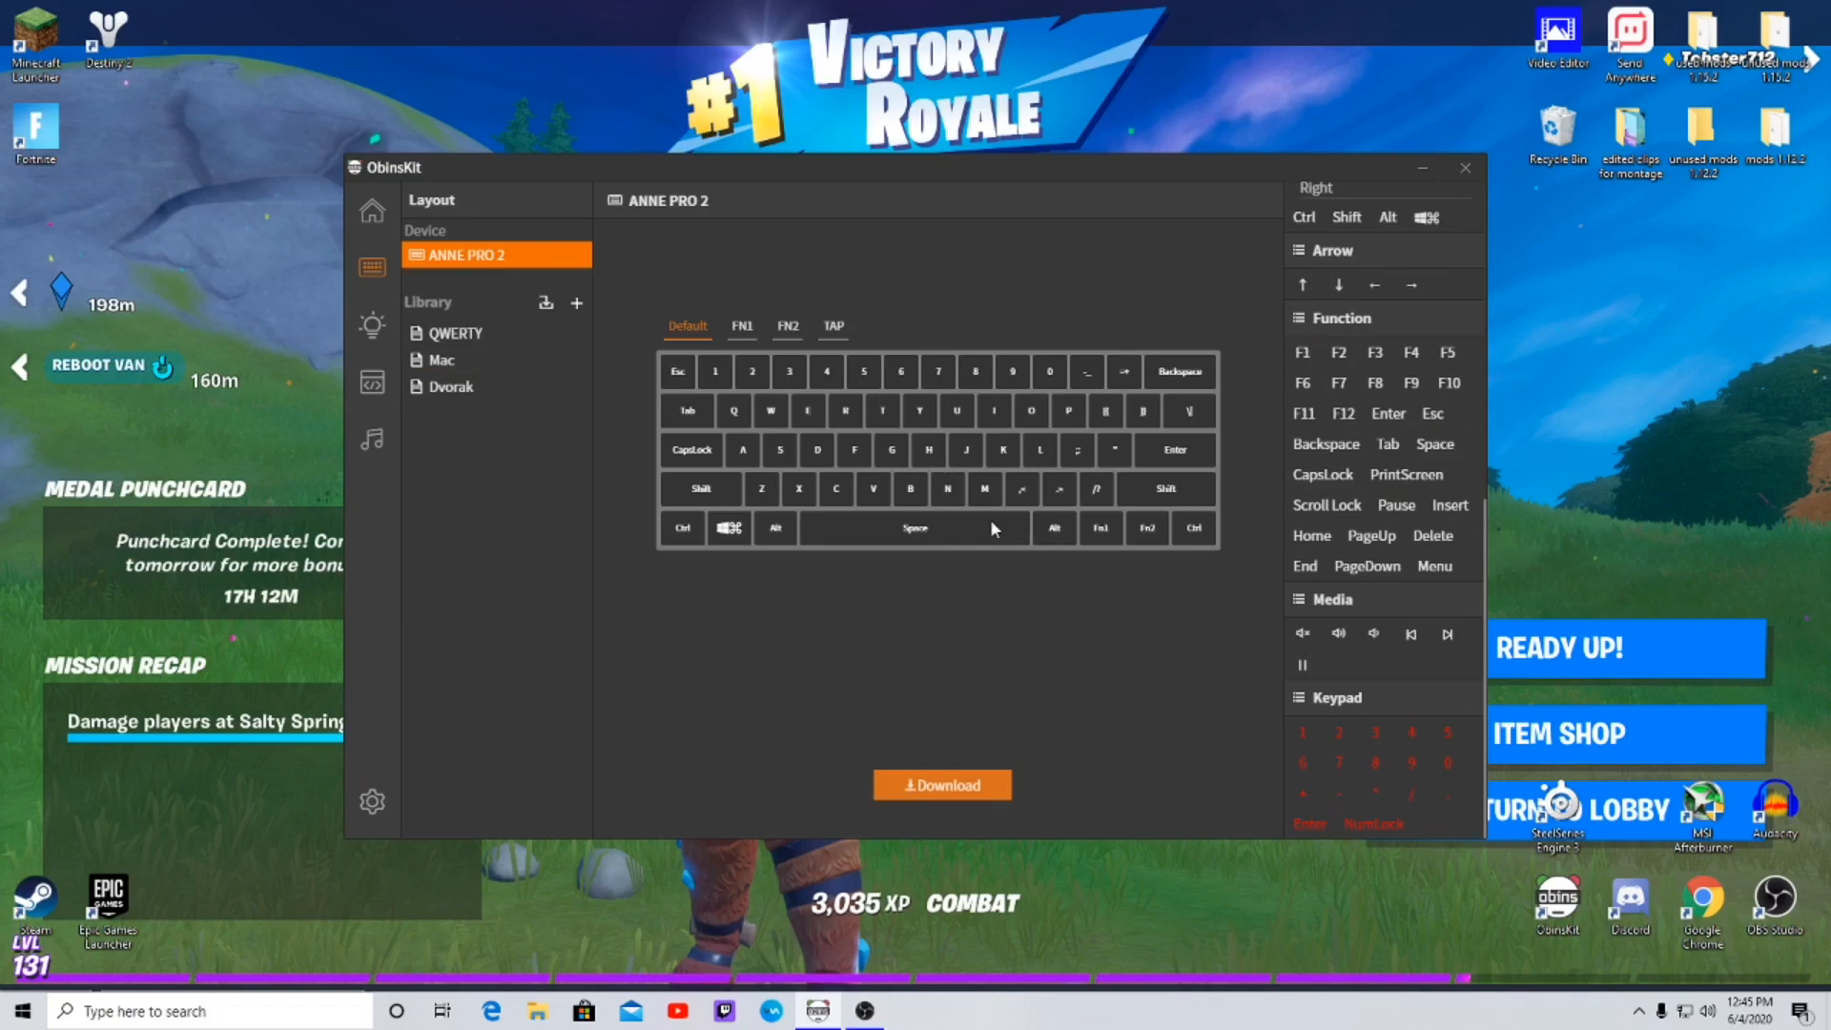
mouse_move(837, 432)
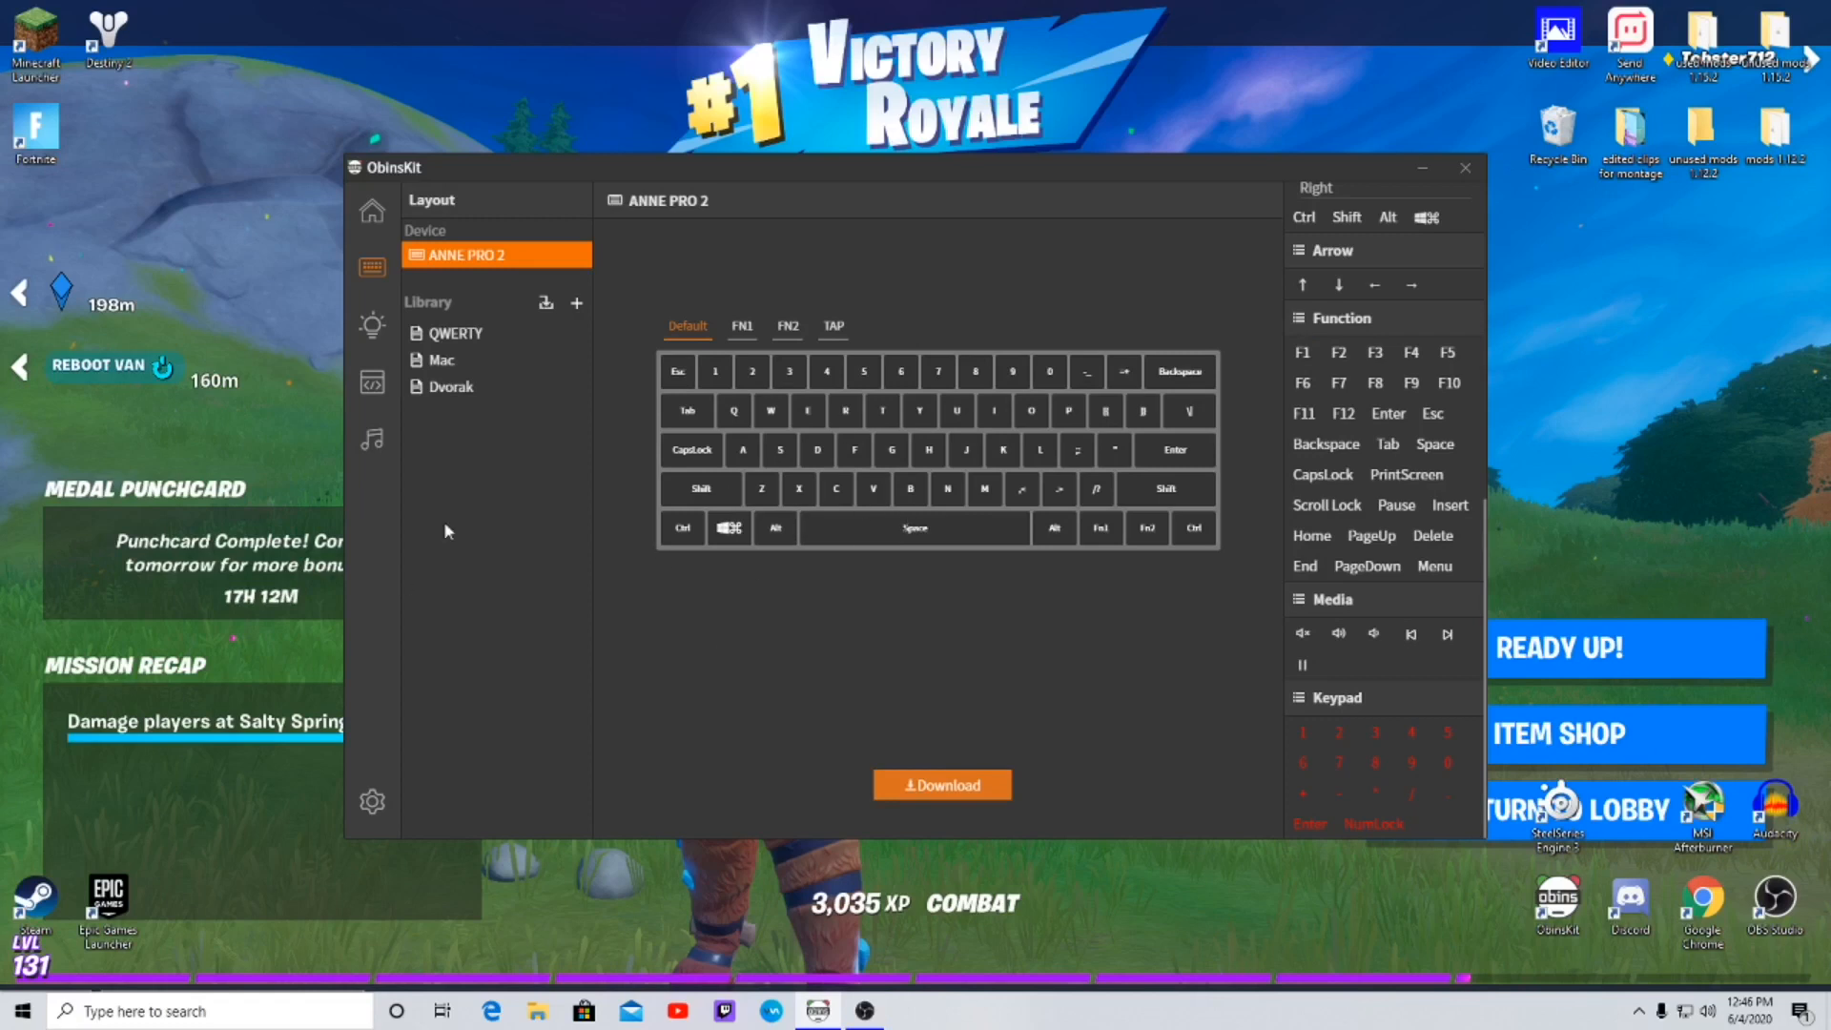
click(371, 326)
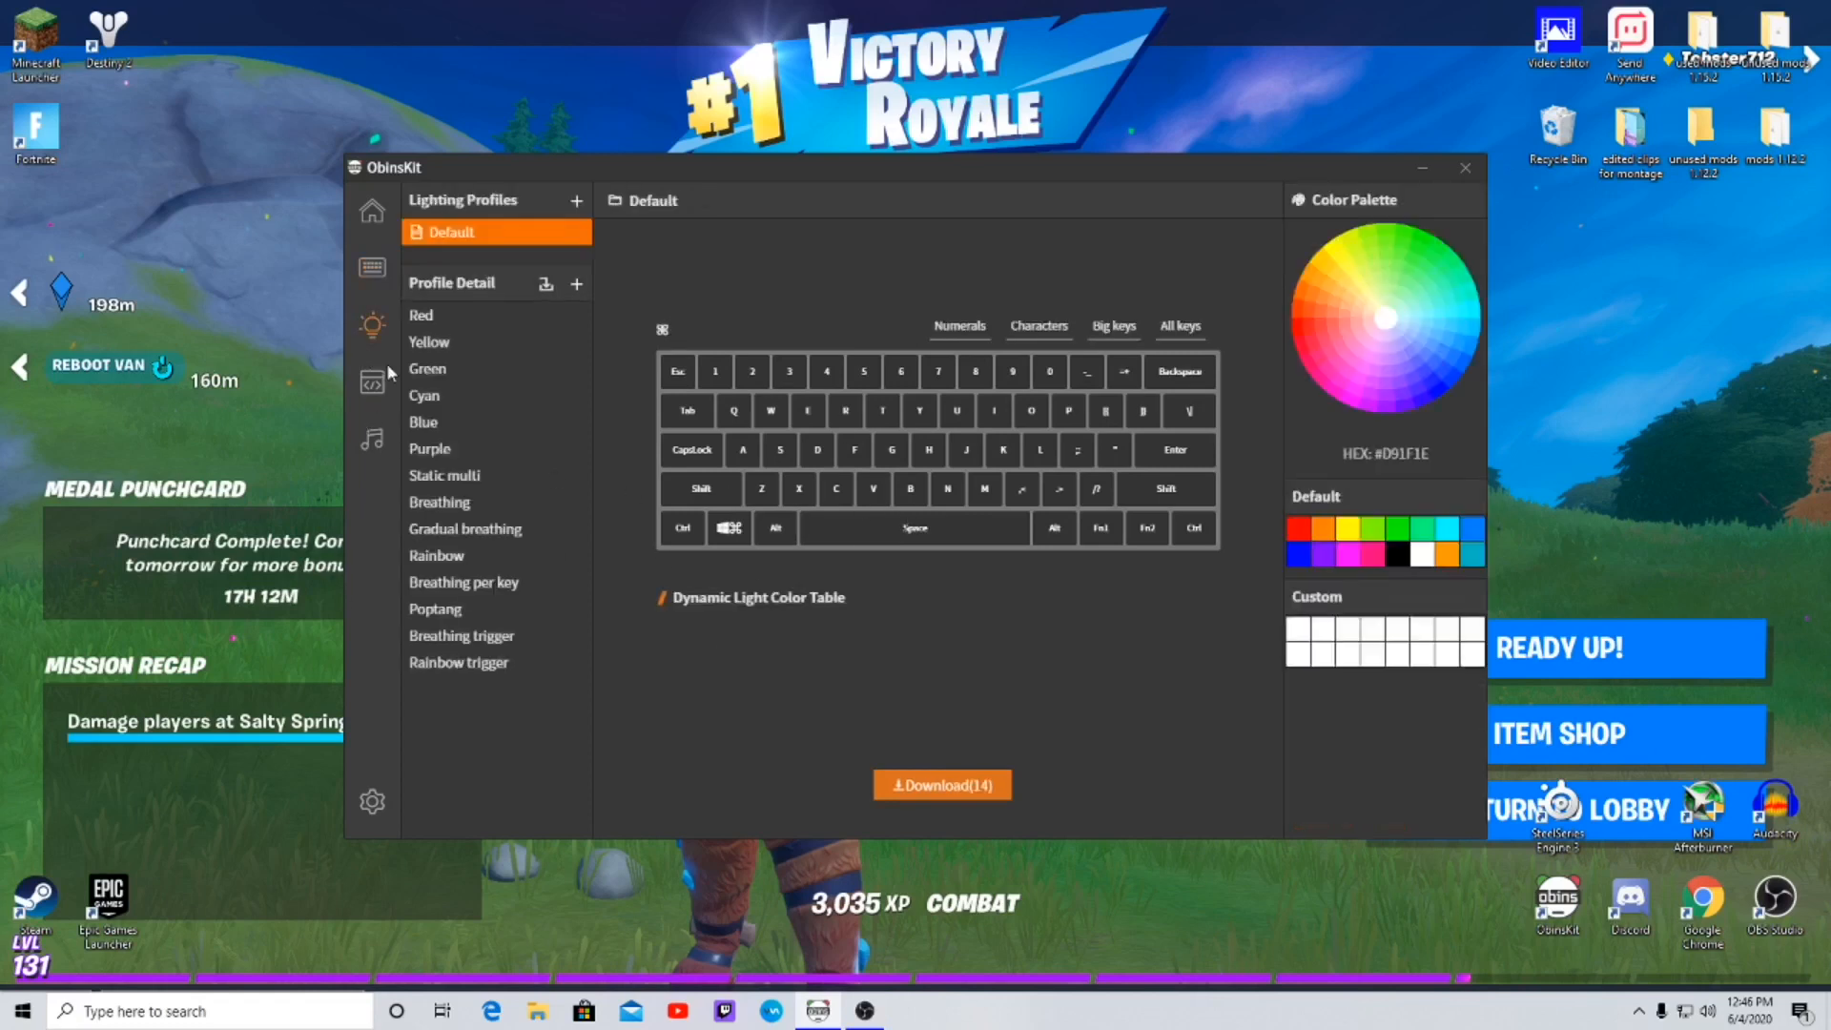
click(371, 384)
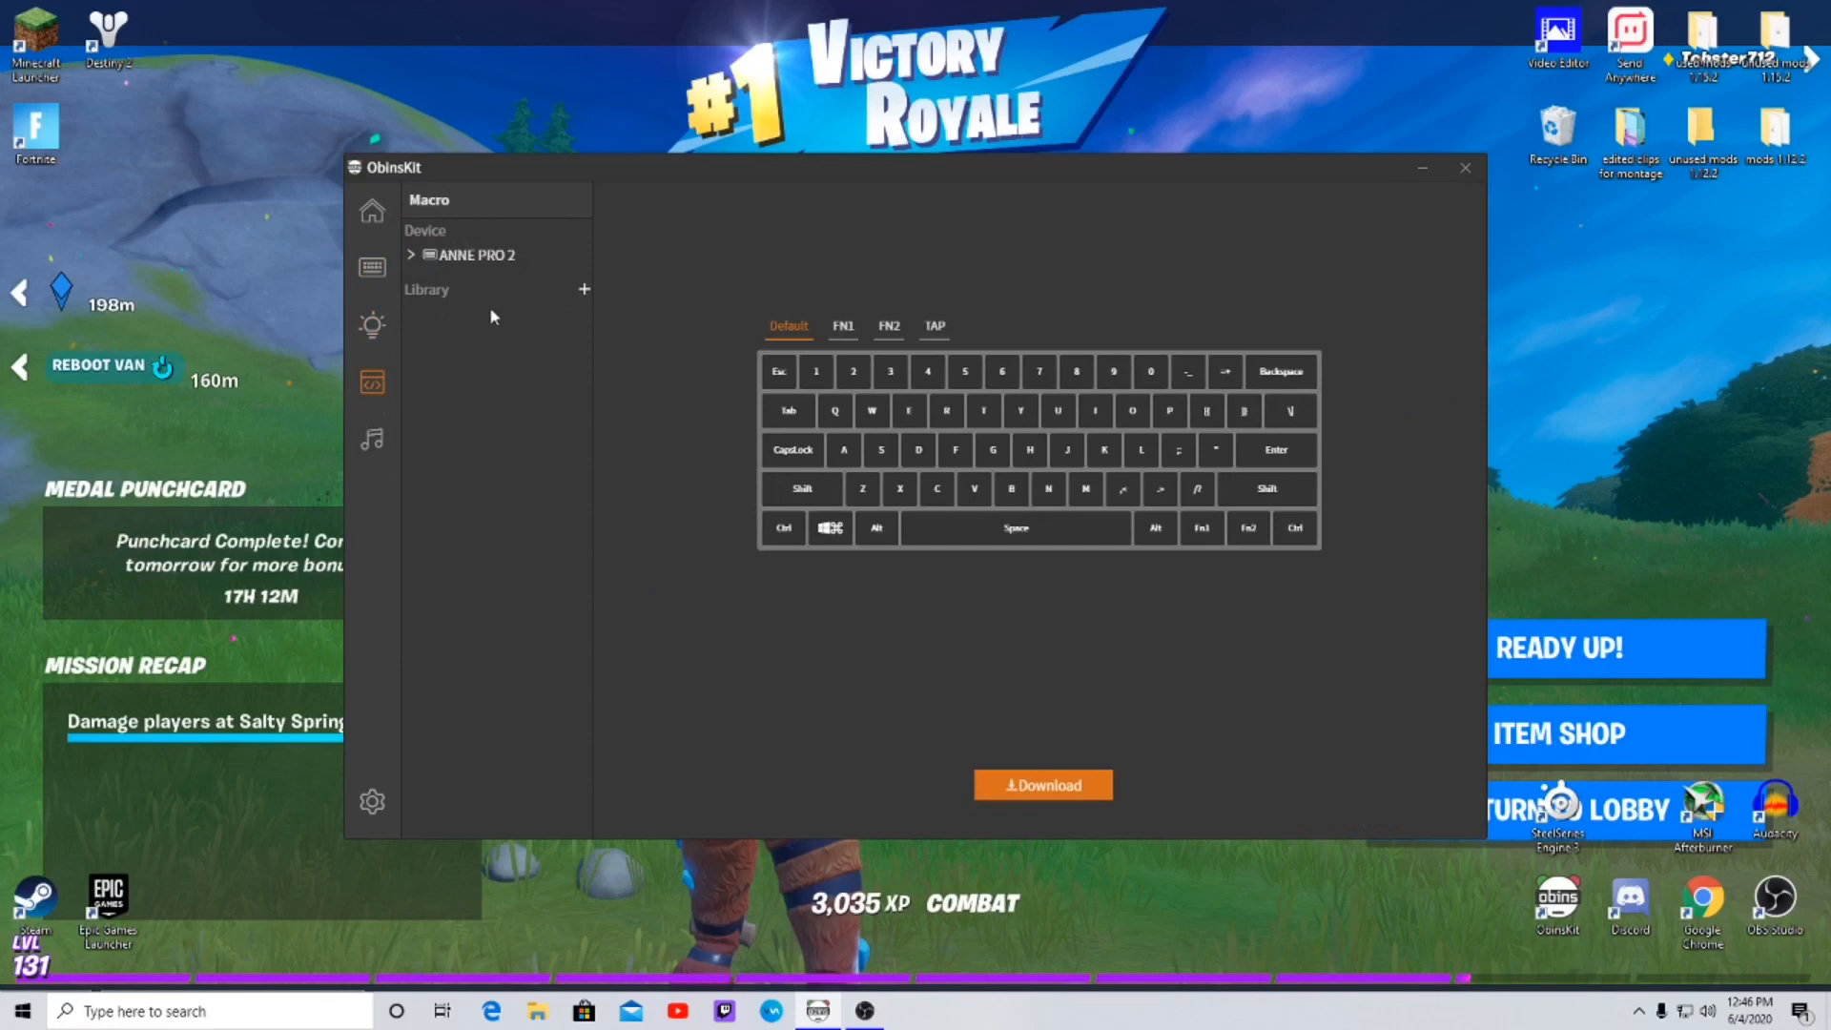
mouse_move(370, 441)
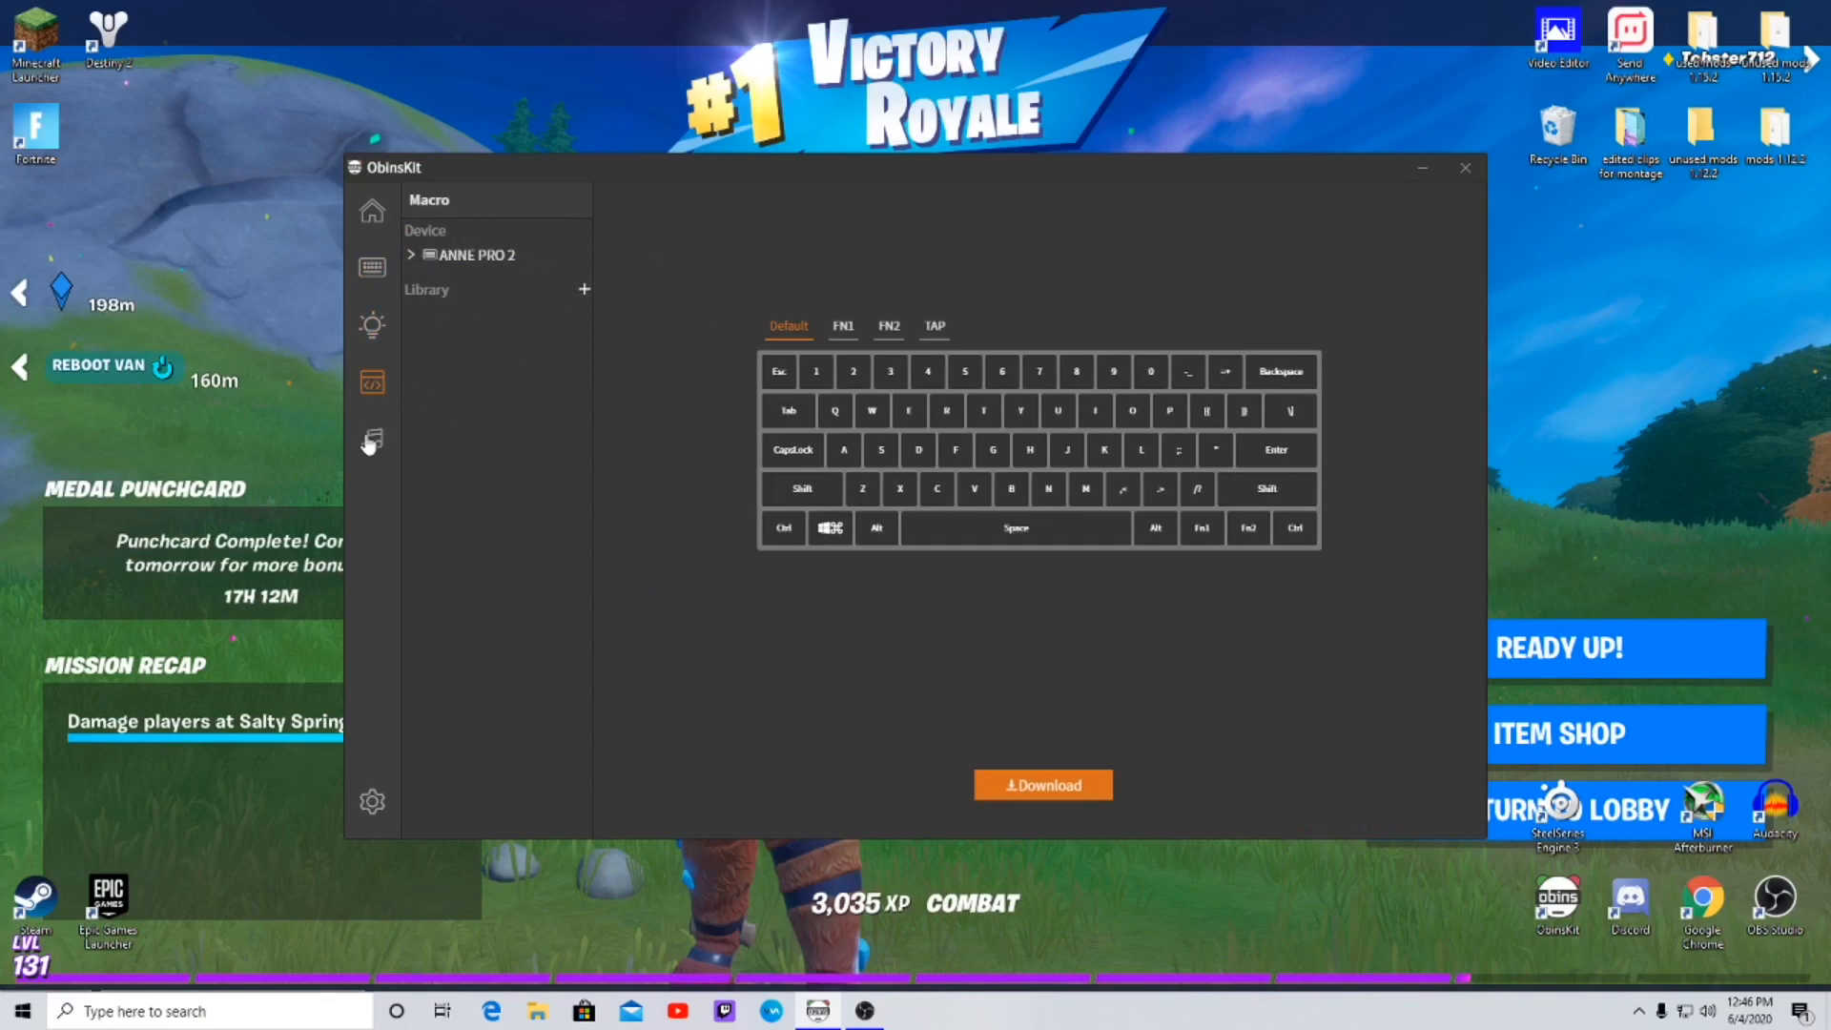
- Switch audio-reactive lighting on and back off on the Audio Visualization page
click(371, 441)
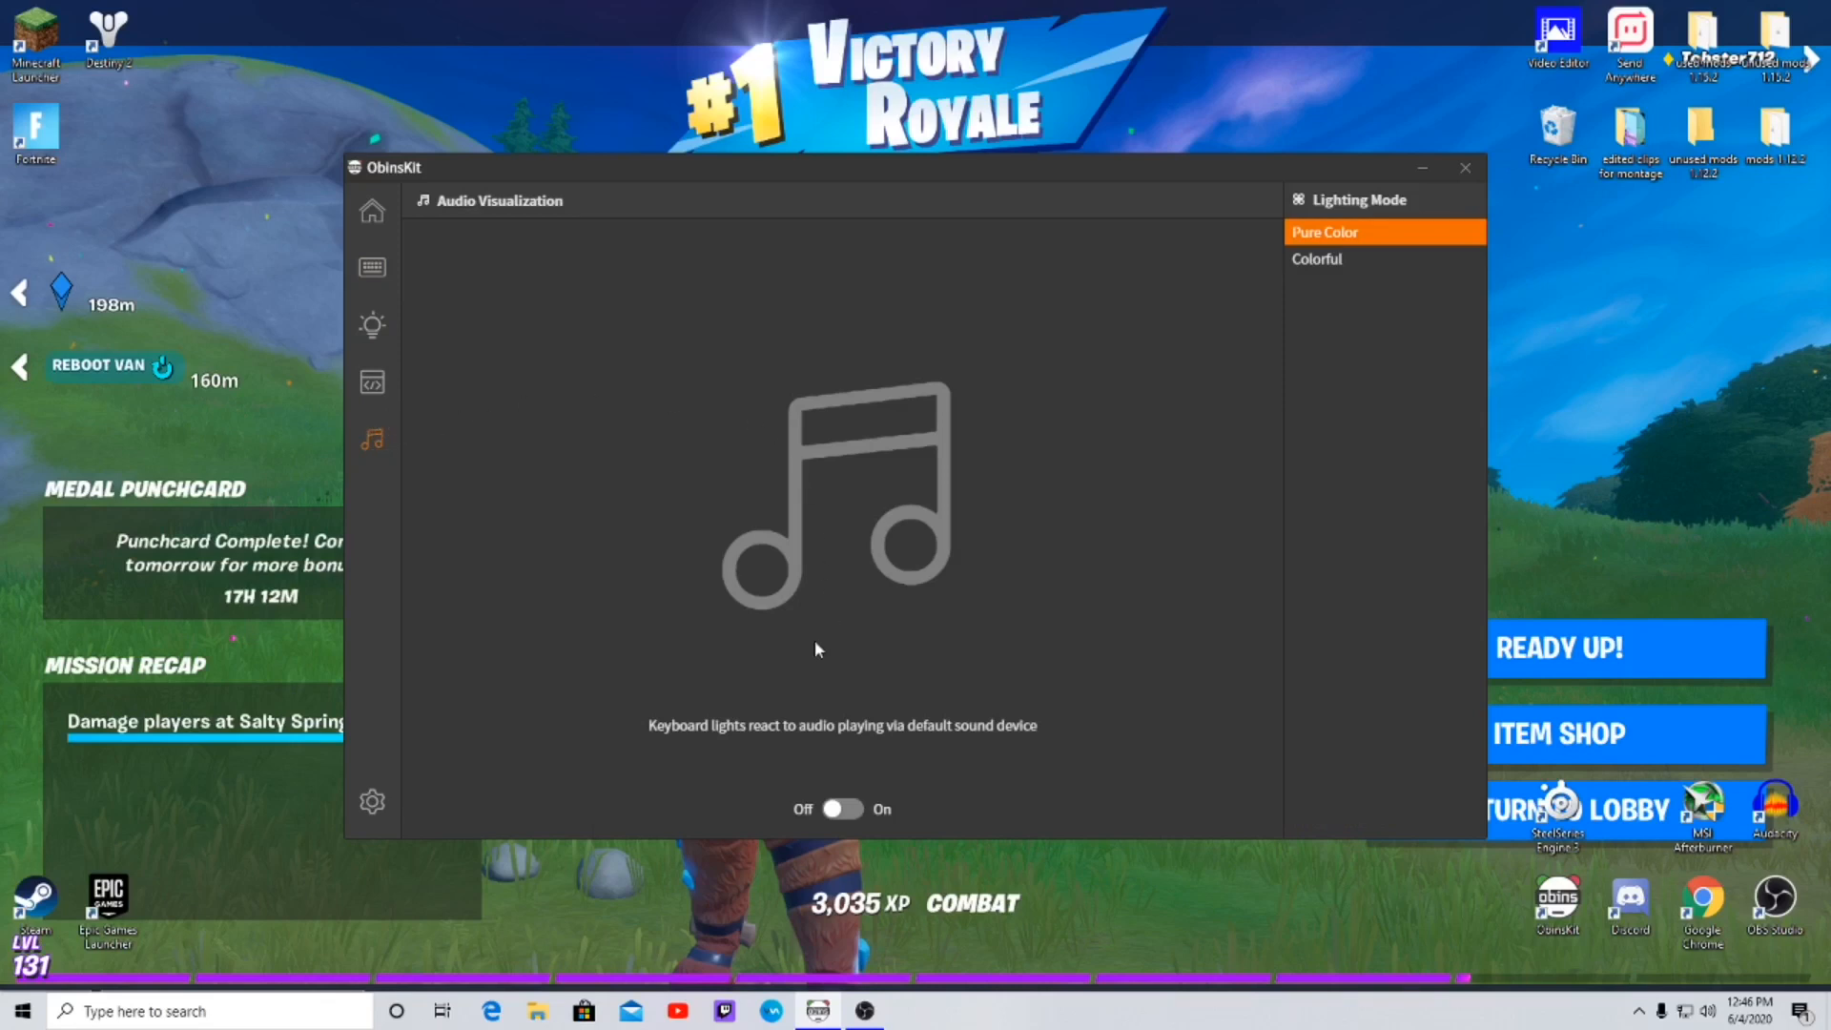
mouse_move(960, 728)
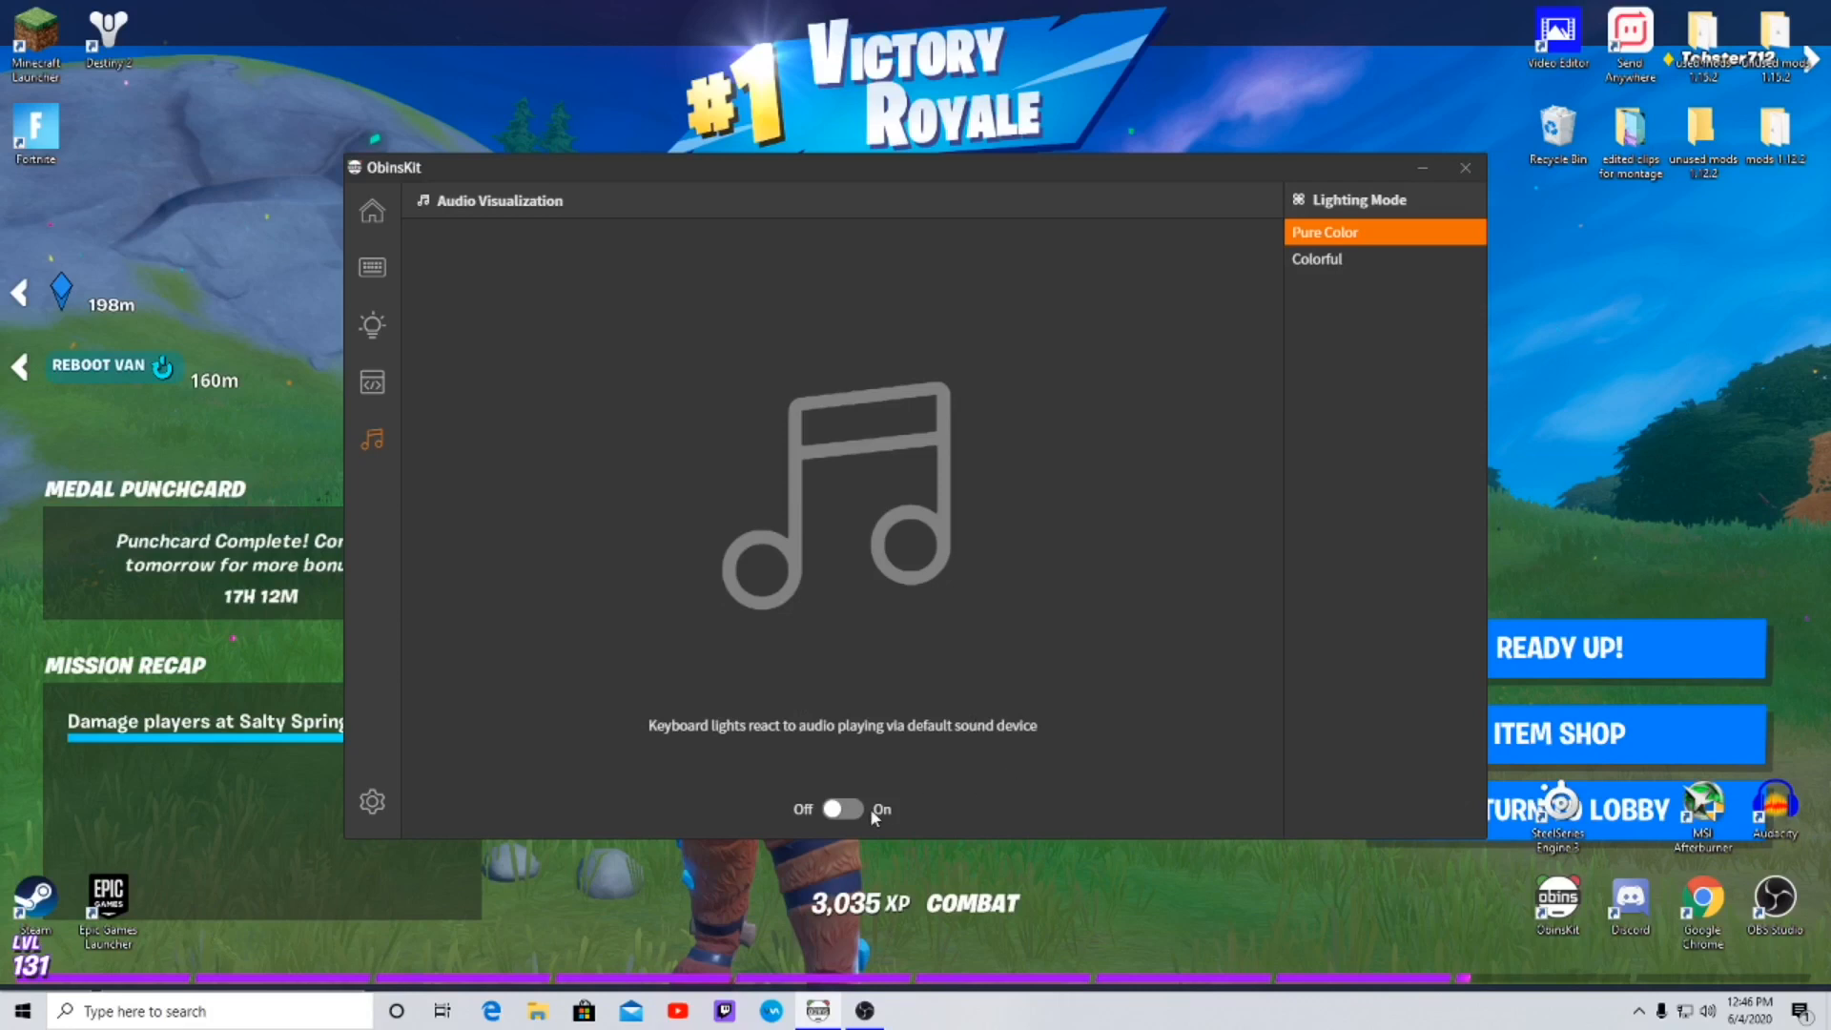
click(841, 809)
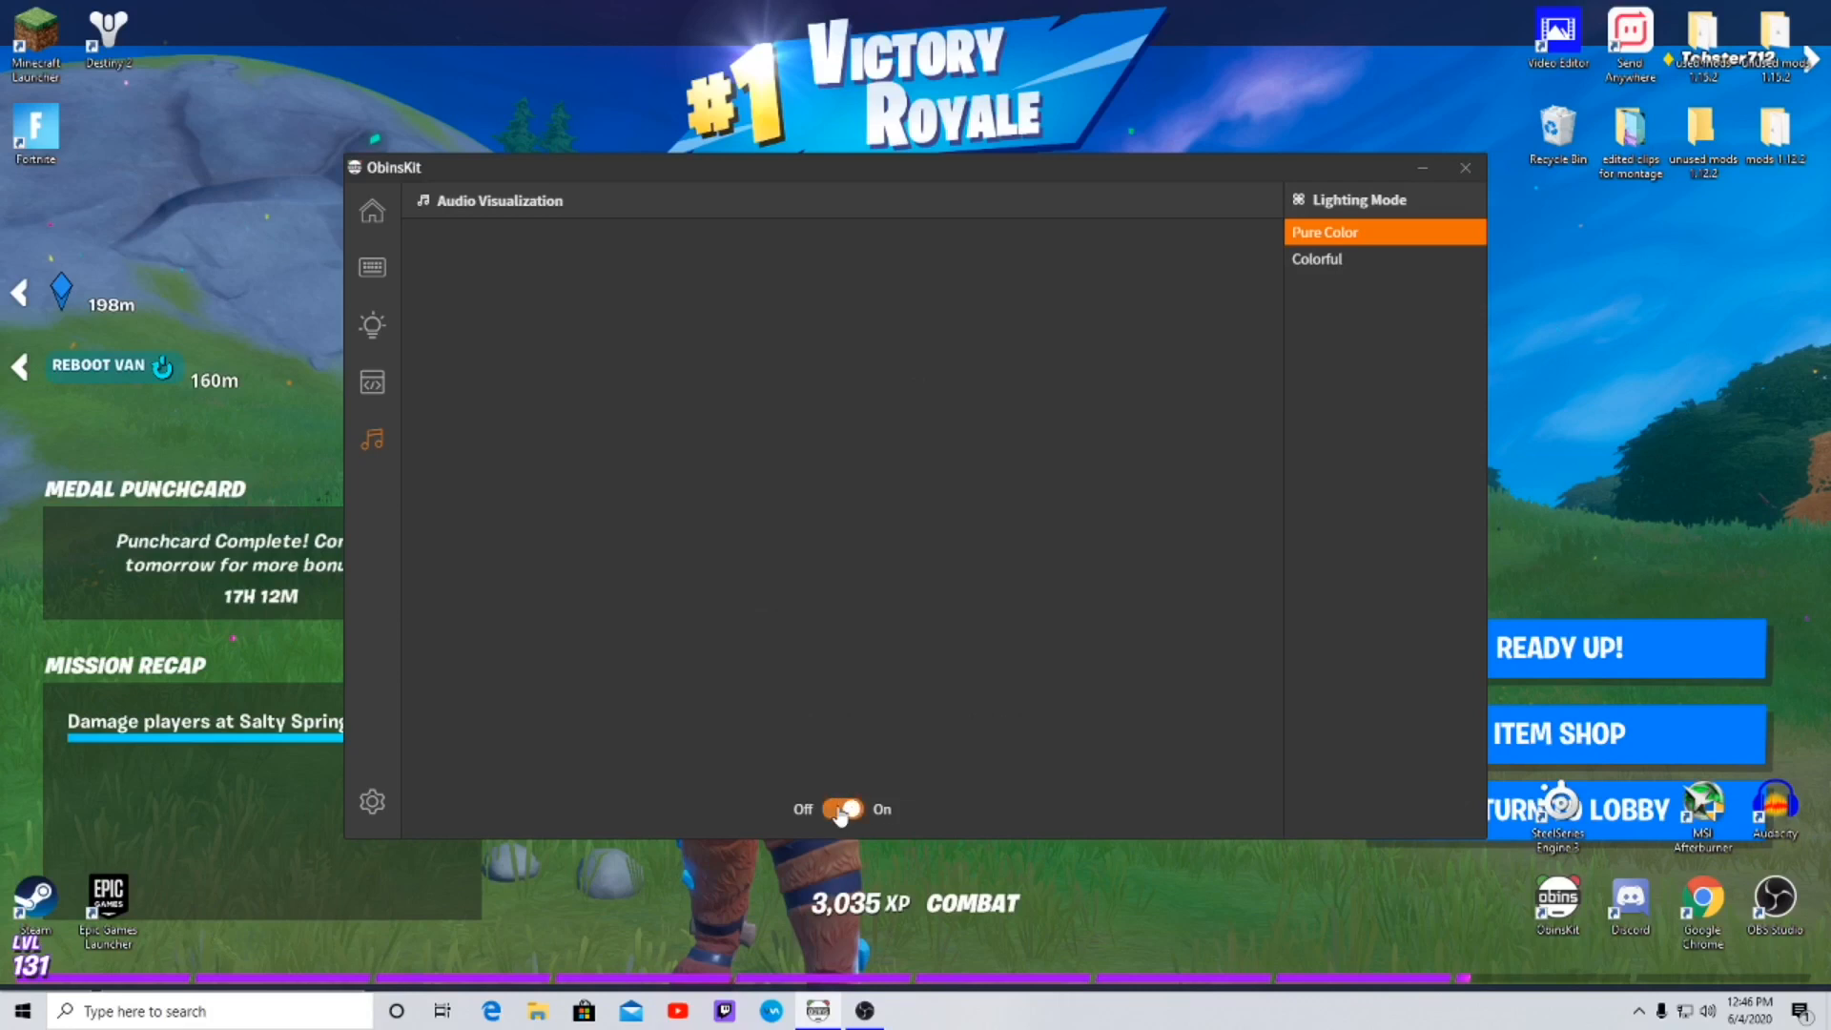
click(842, 807)
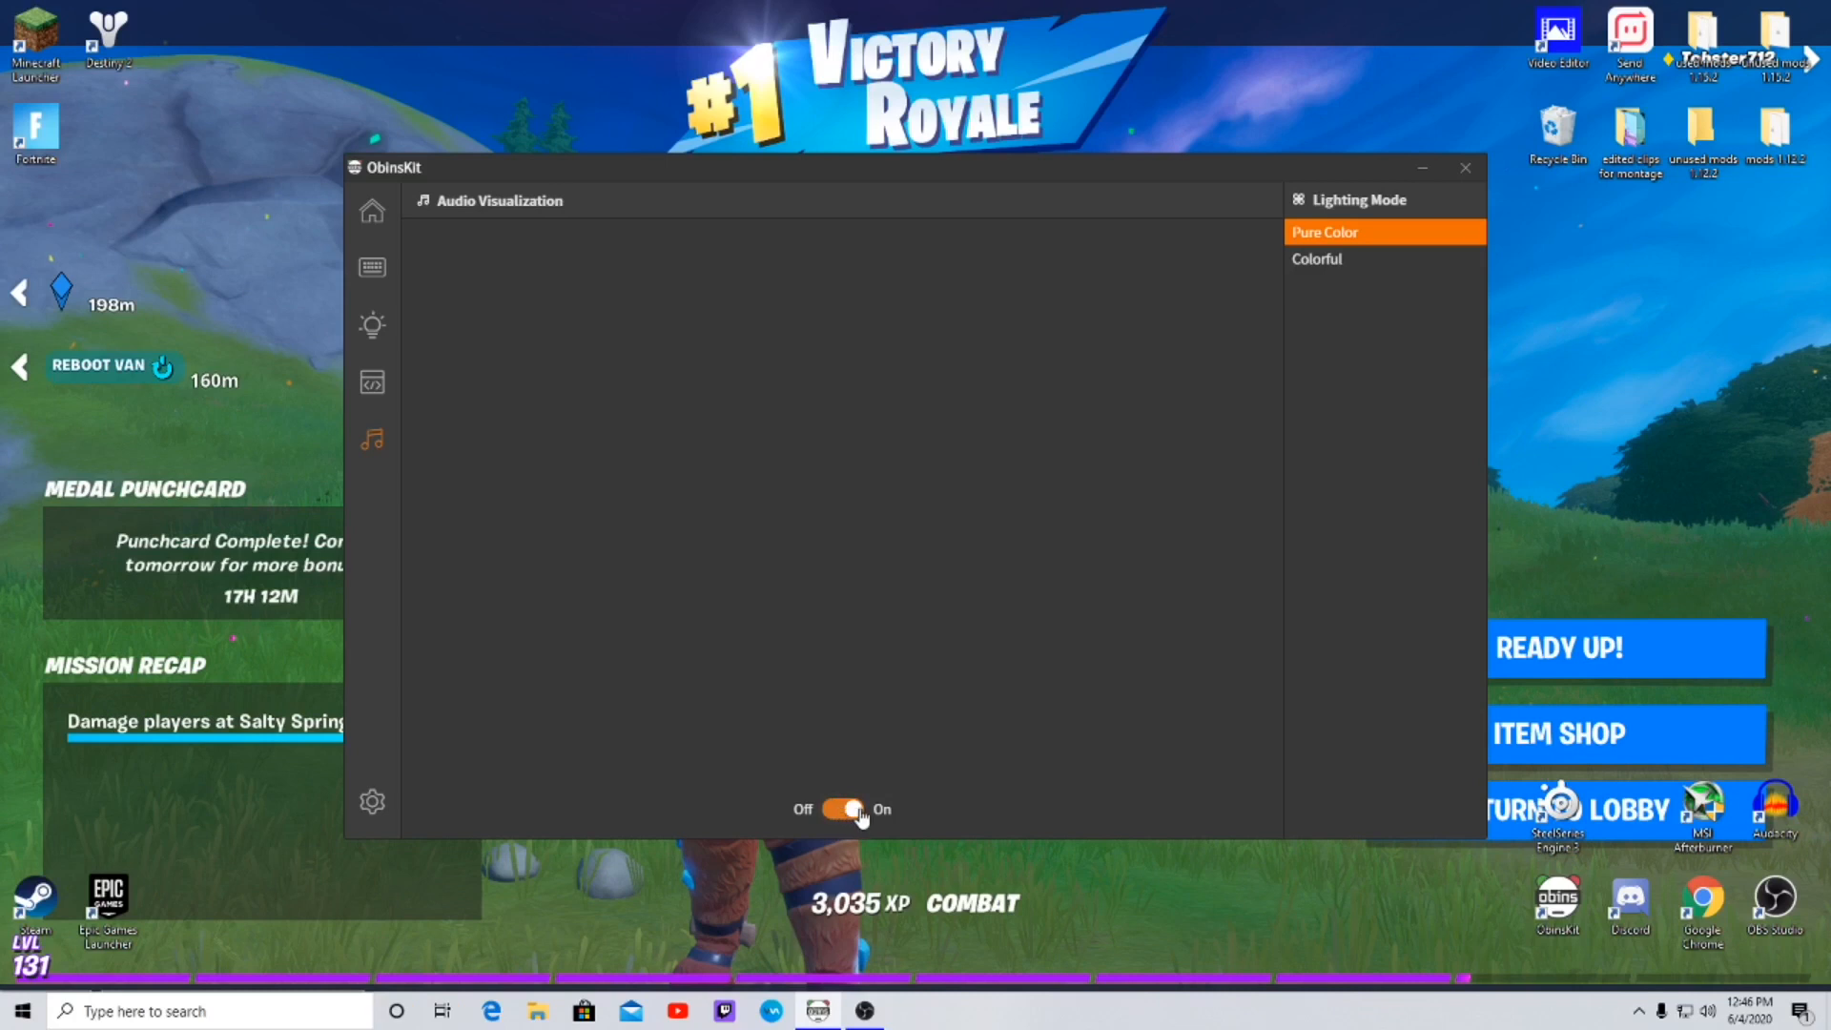
click(843, 809)
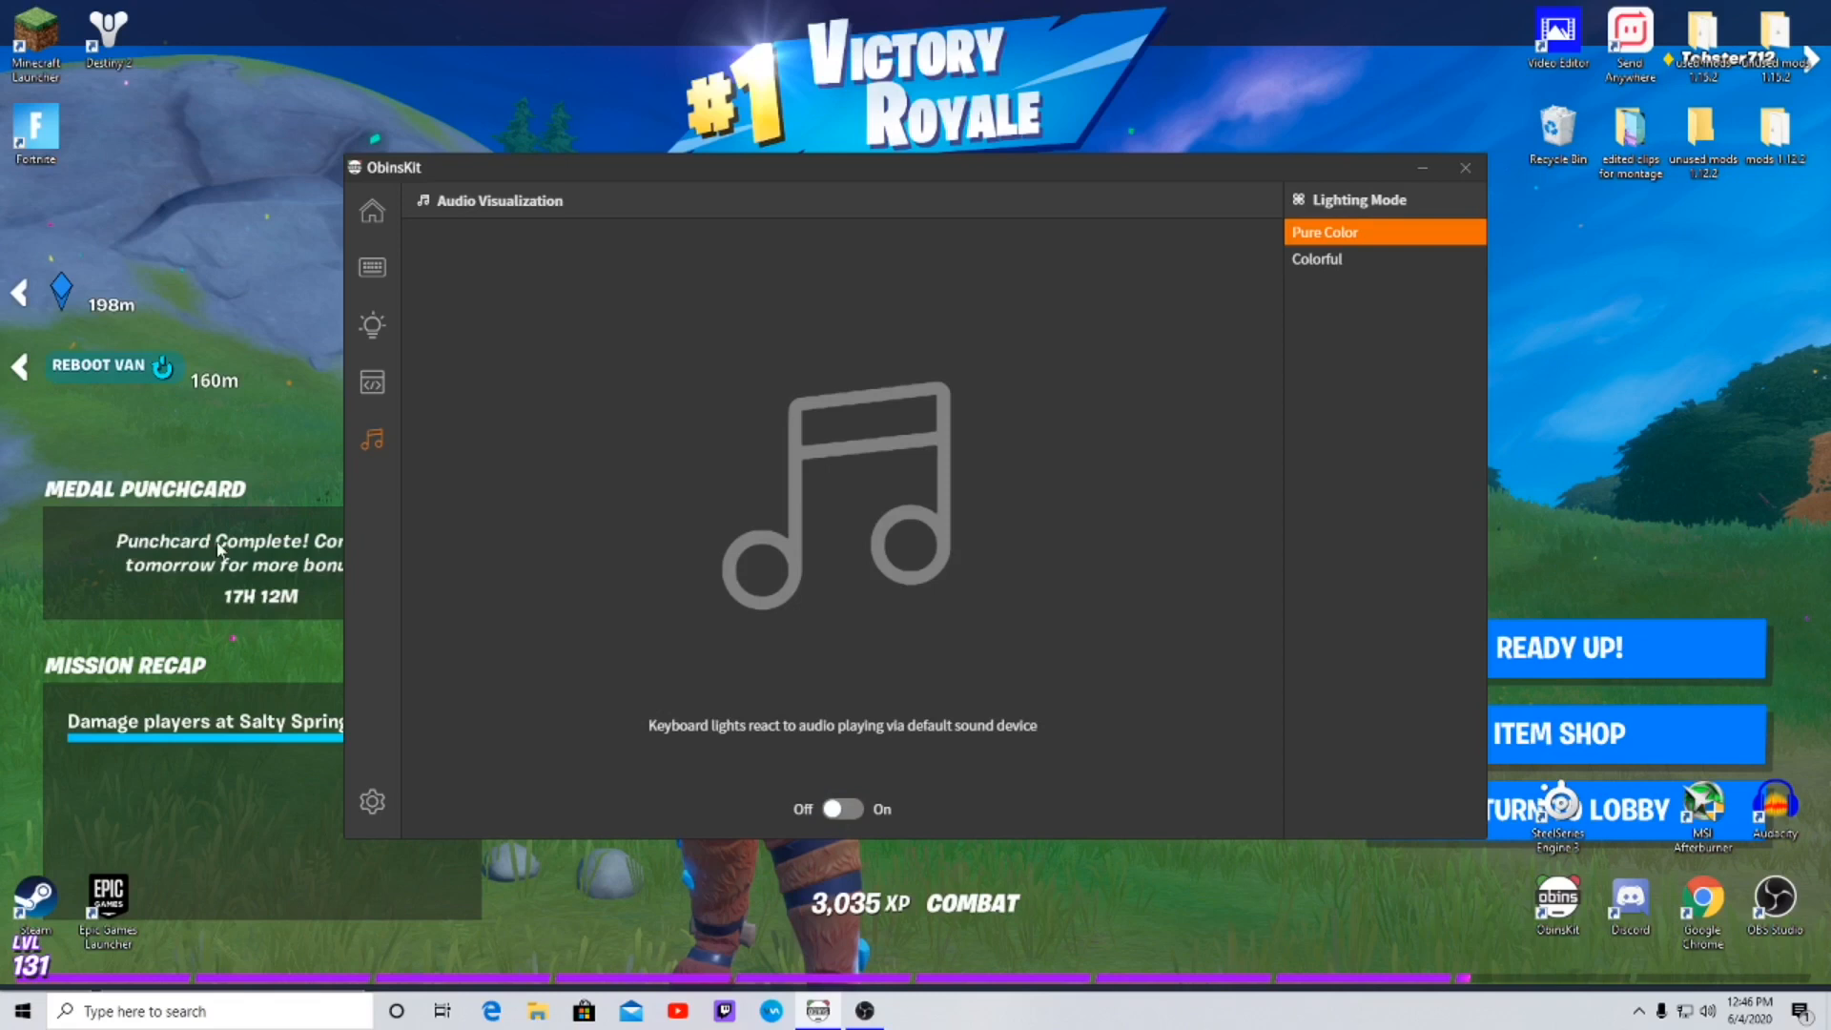
click(371, 801)
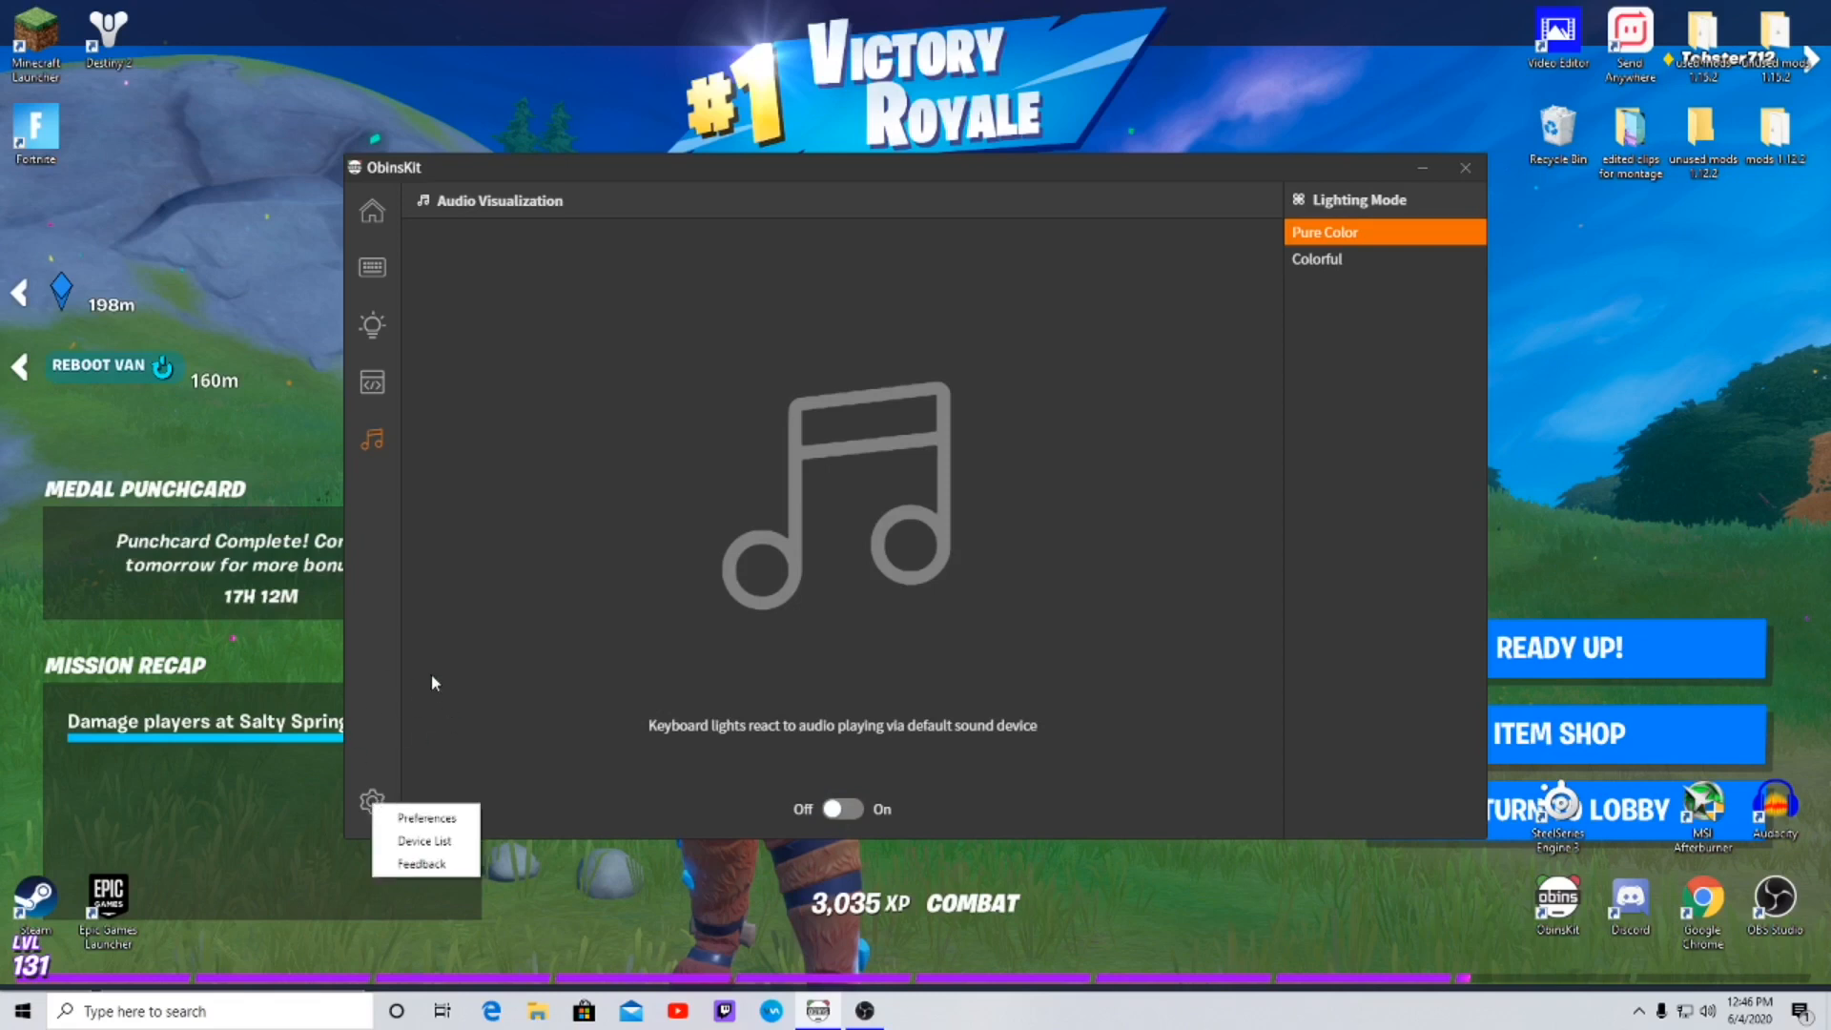
- Return to Lighting Profiles to show the Default profile's effect list
click(371, 324)
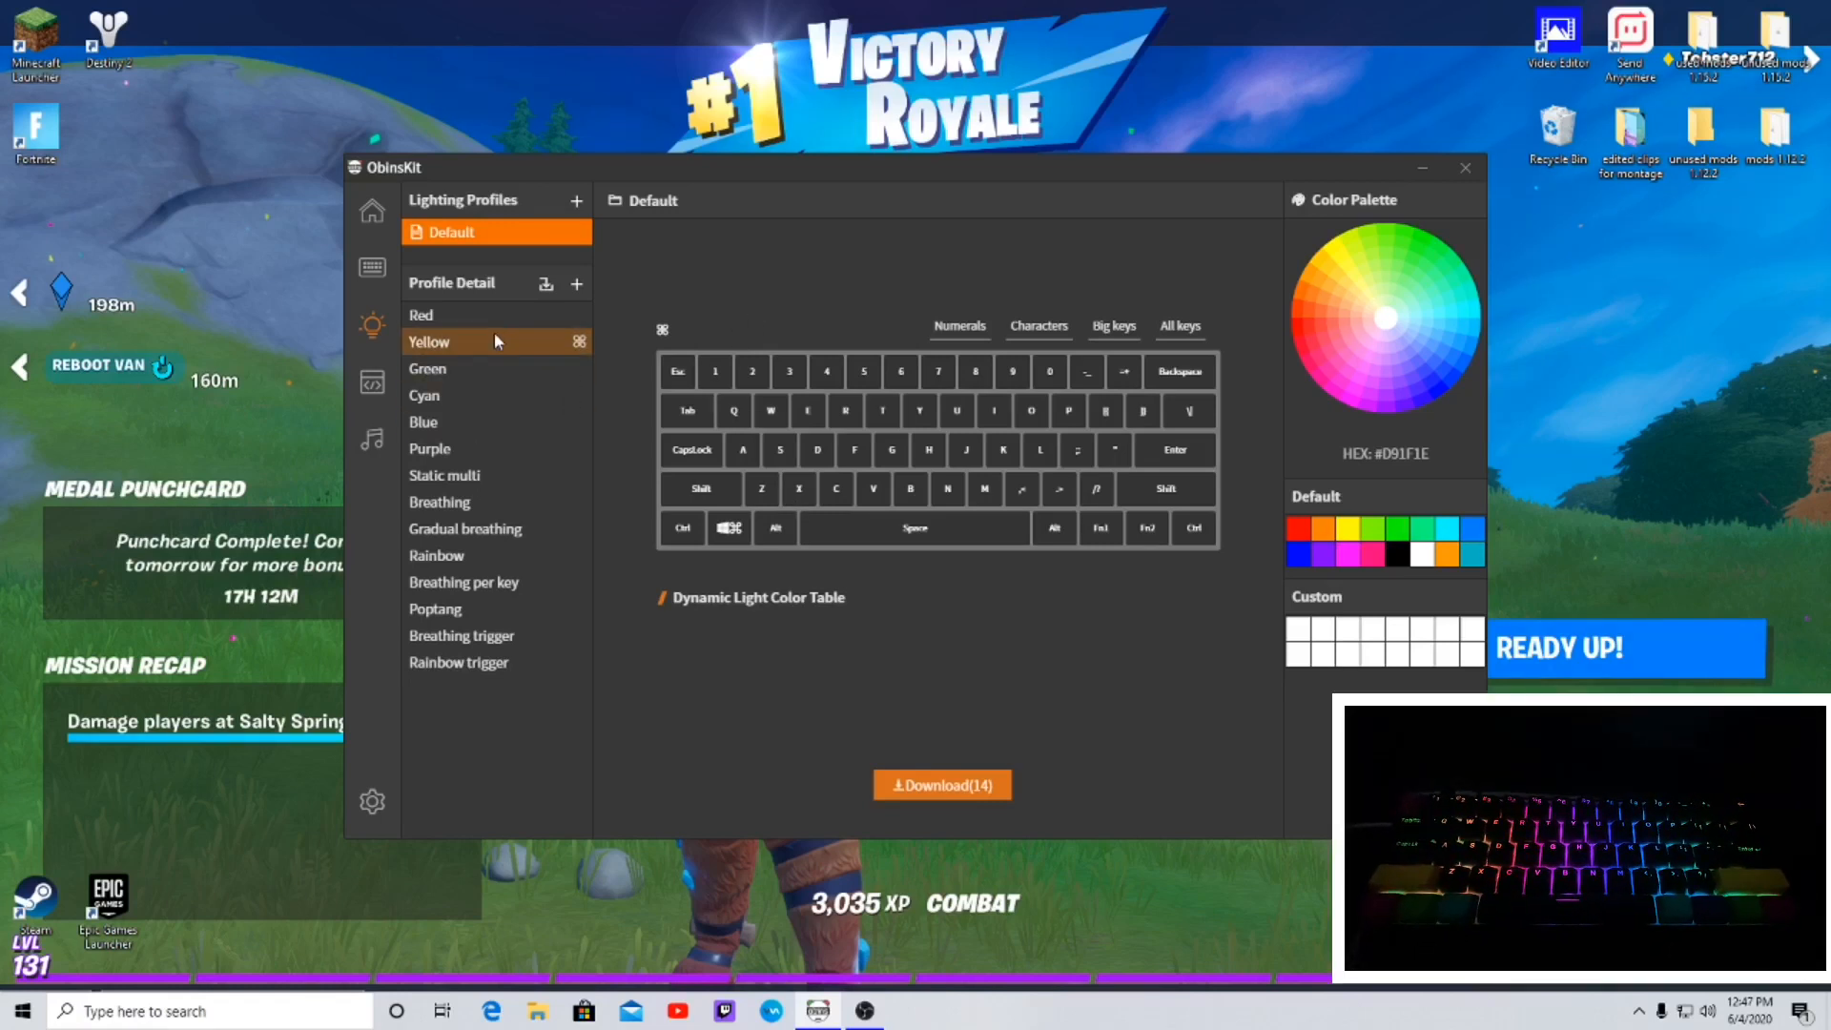
- Preview Yellow, Red, Static multi, Breathing, Rainbow trigger, Breathing trigger and Breathing per key effects
click(428, 341)
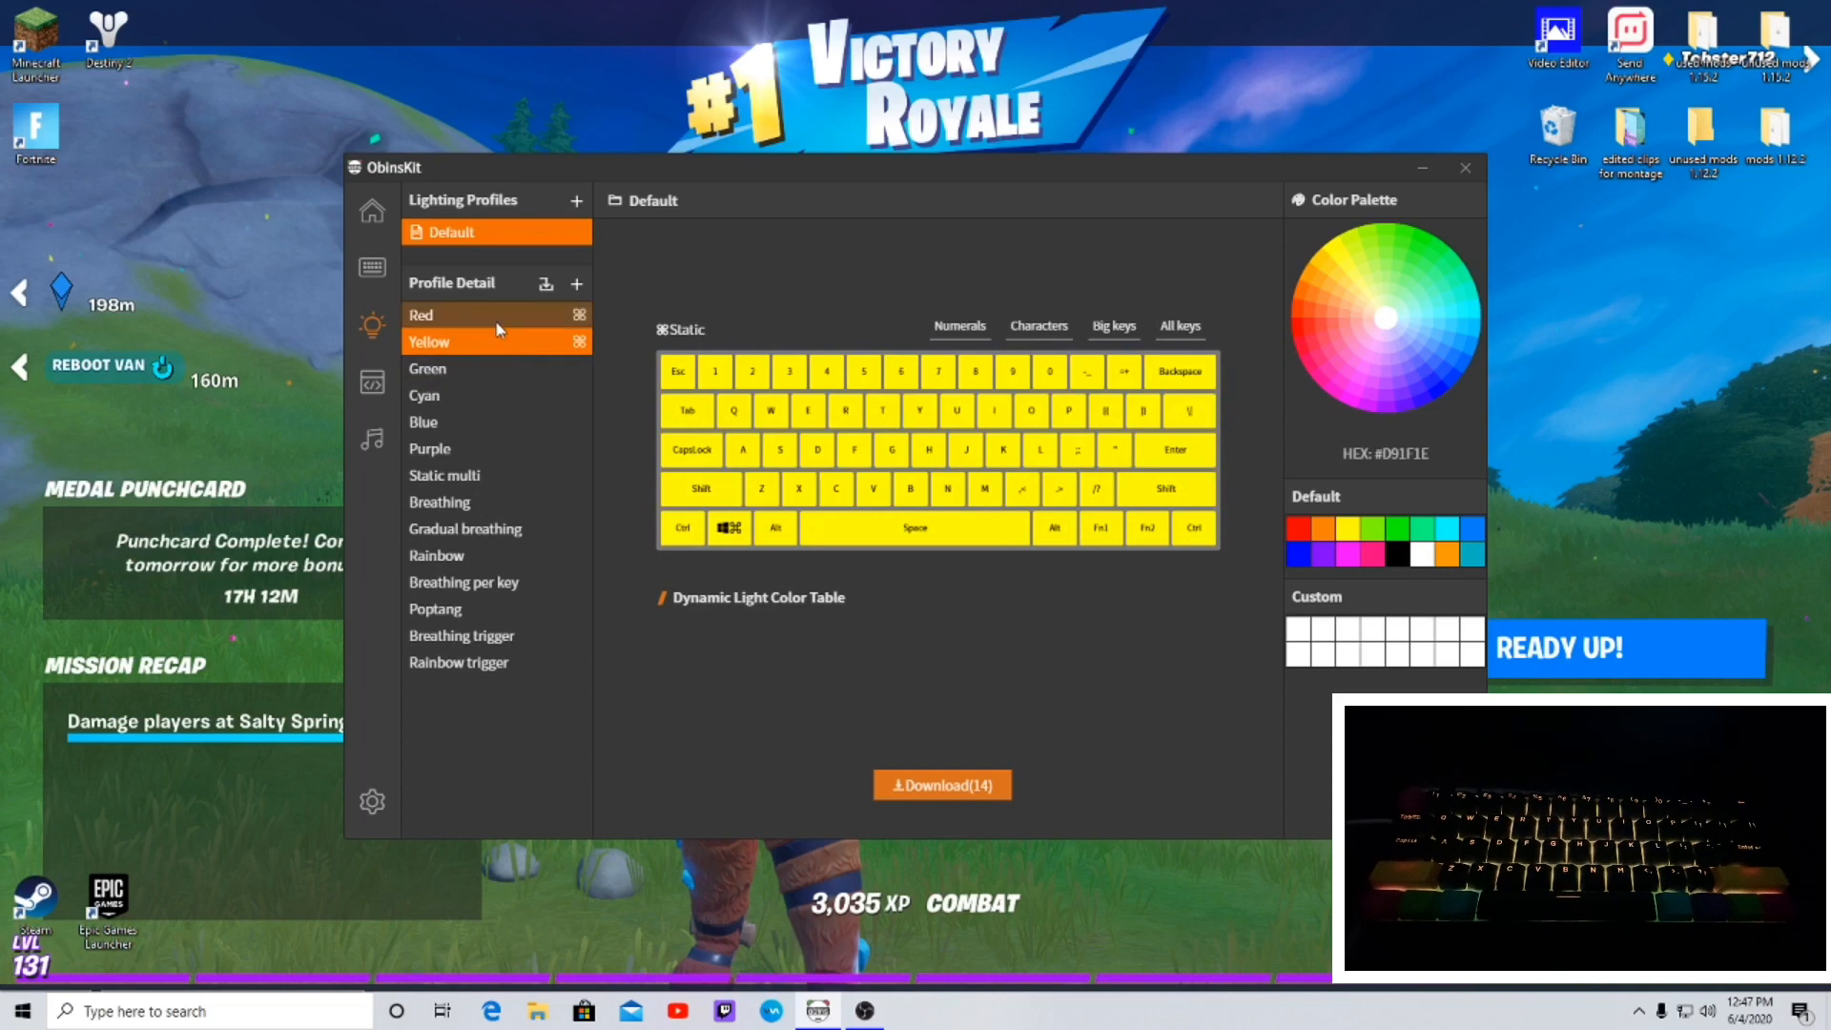
click(421, 313)
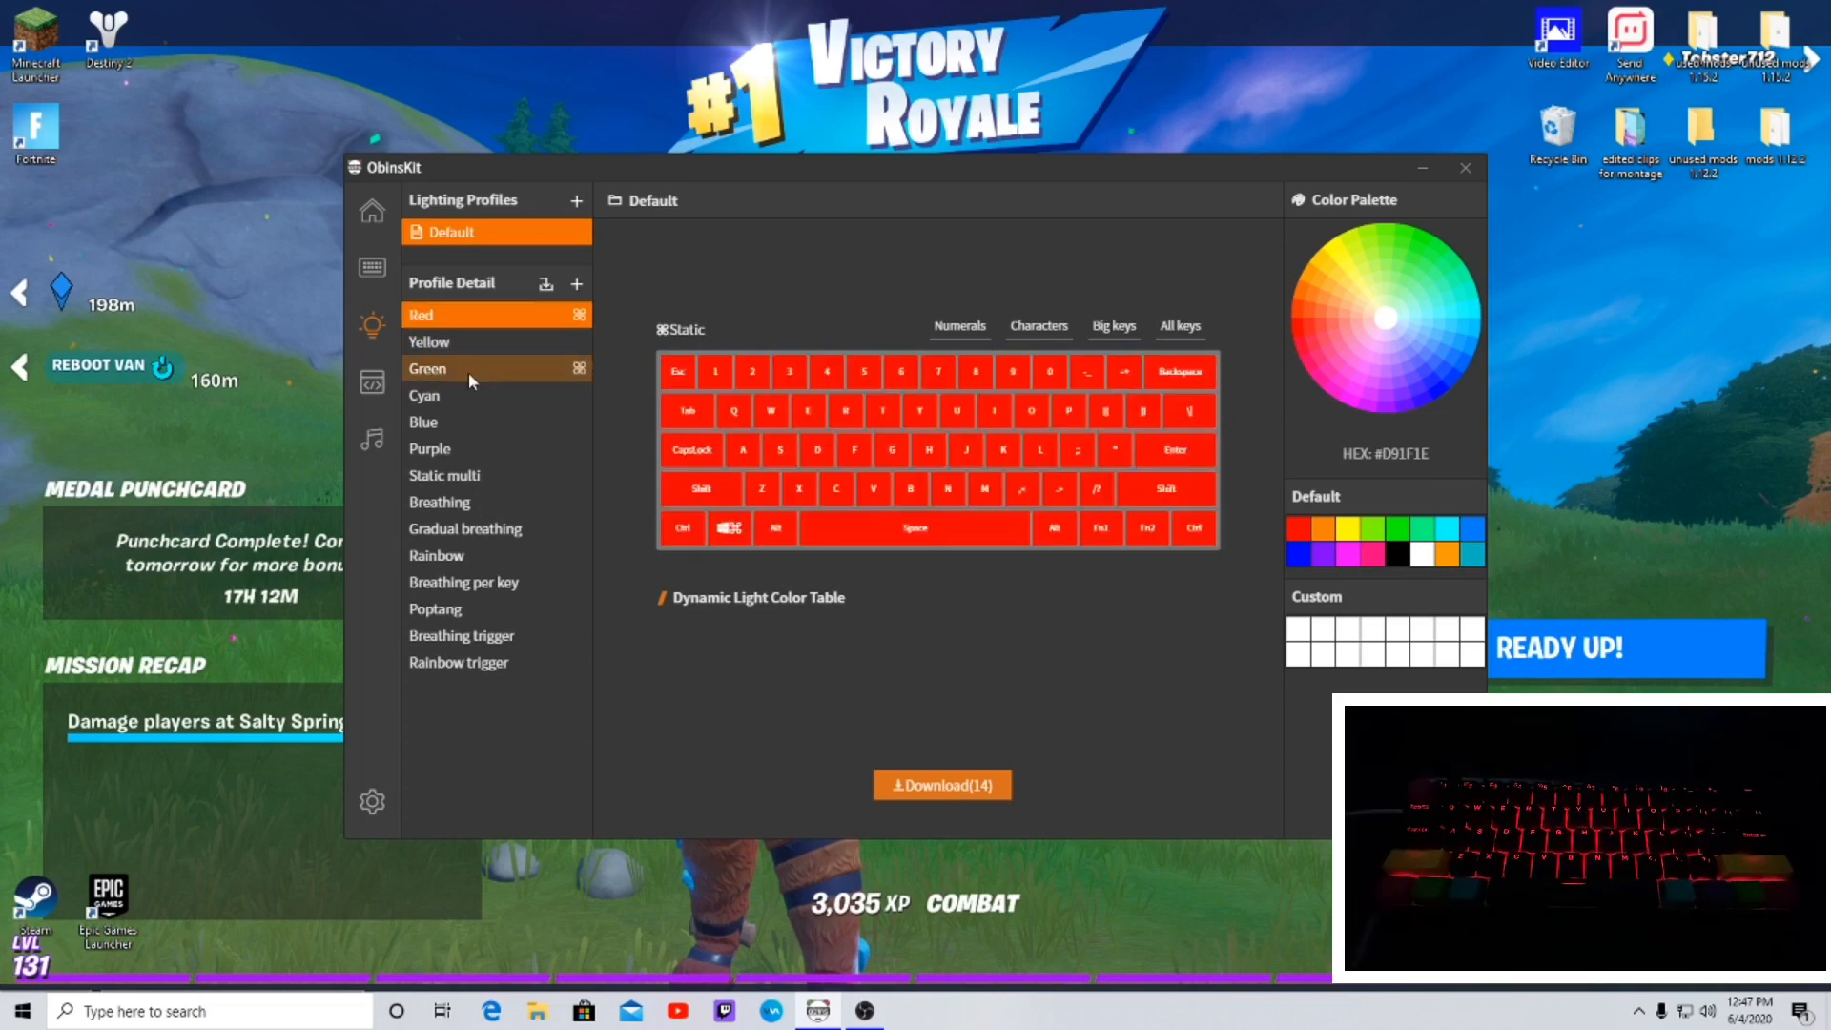
click(444, 475)
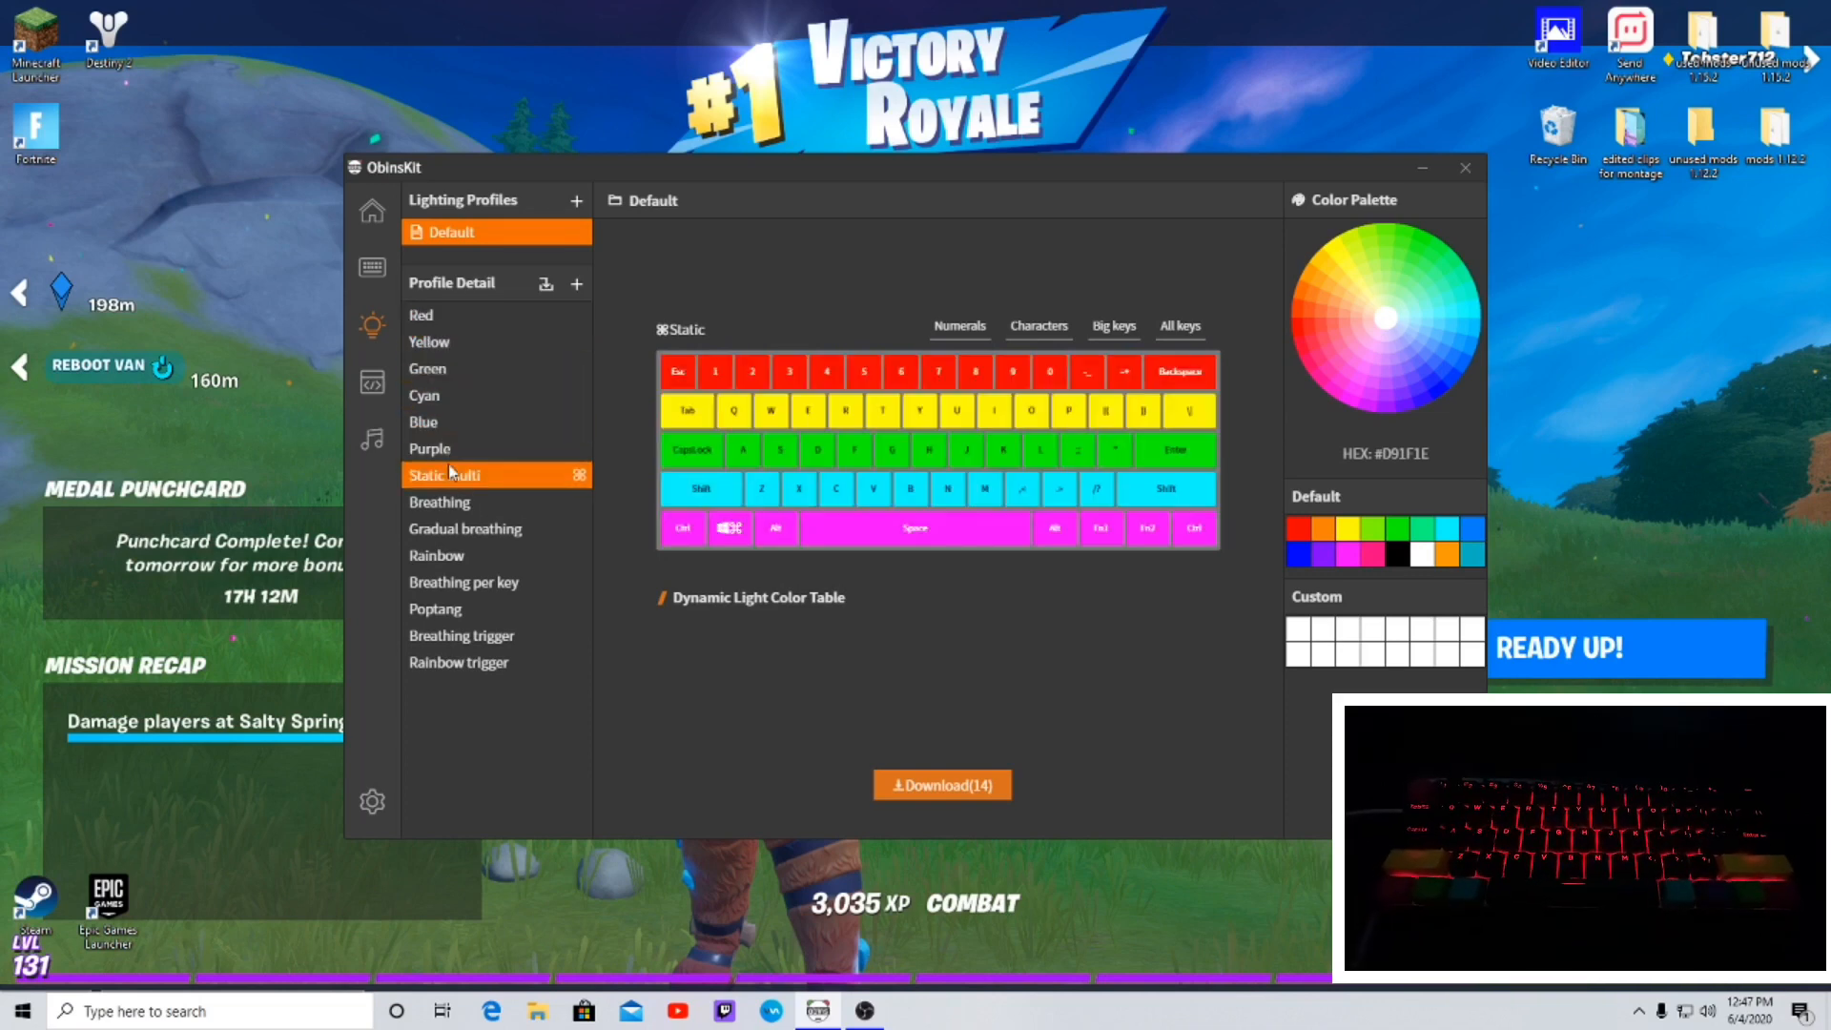
click(441, 500)
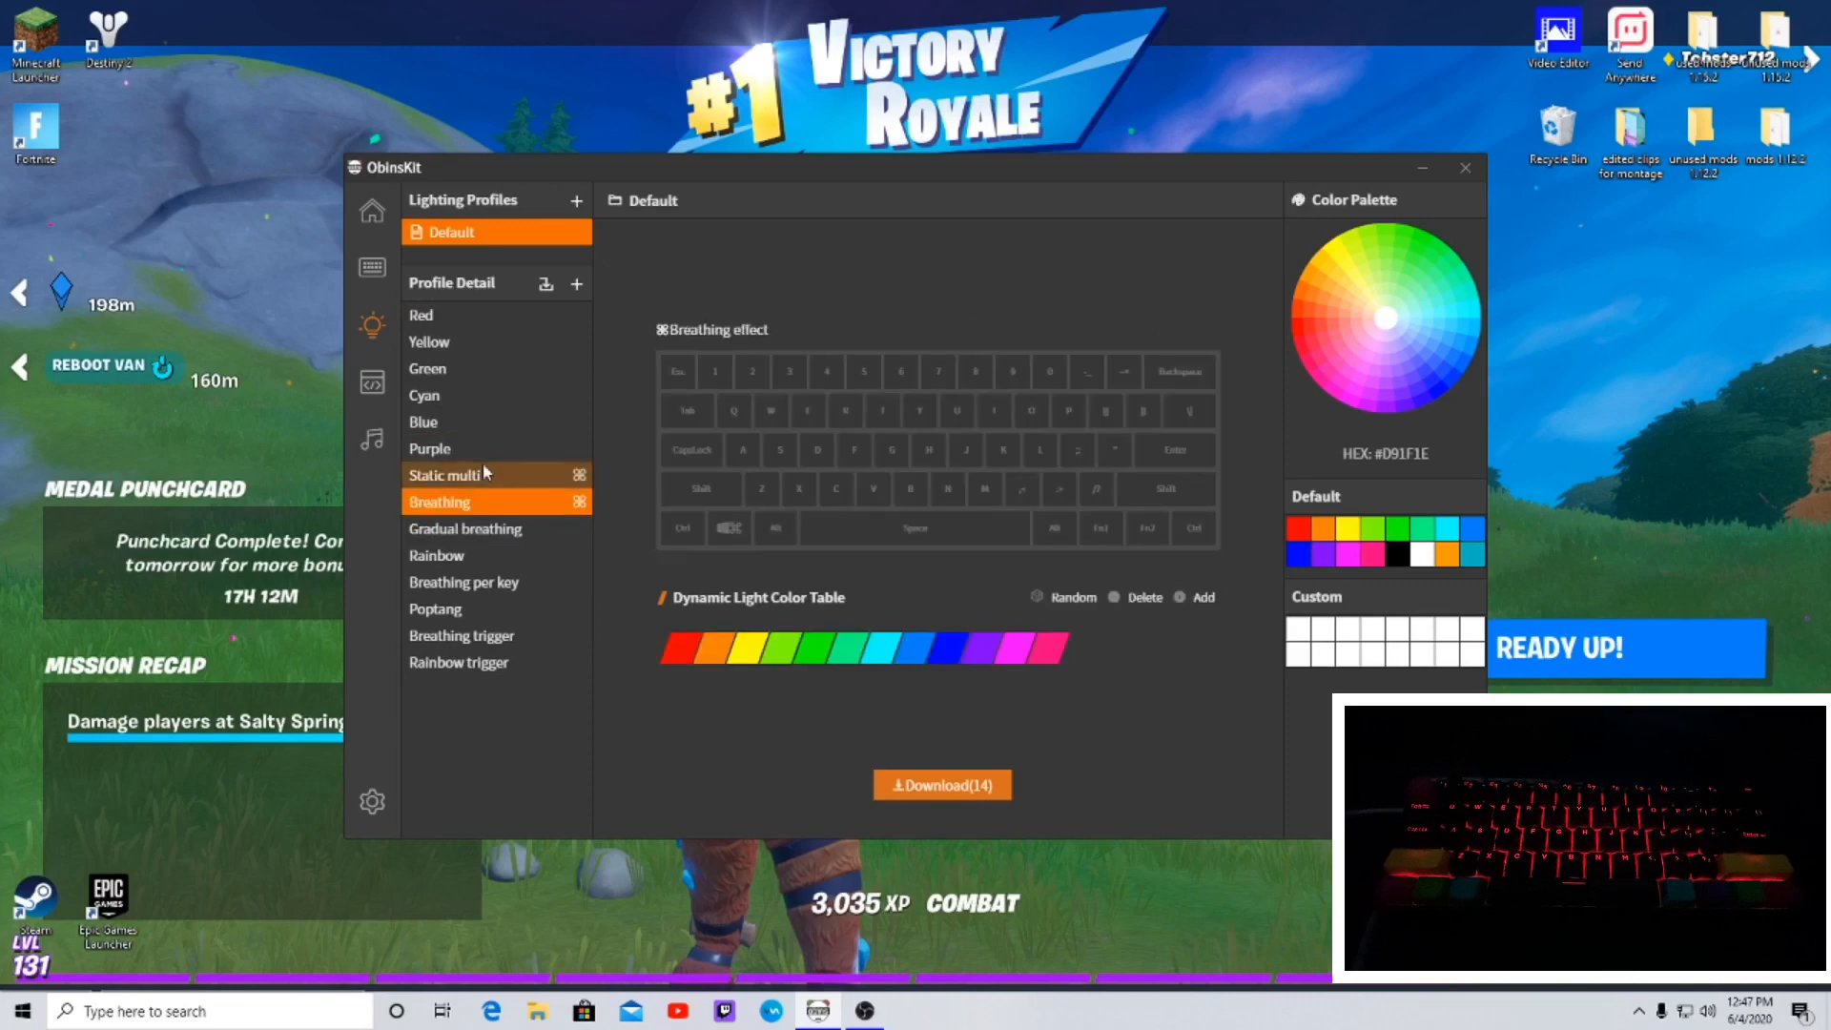
click(459, 661)
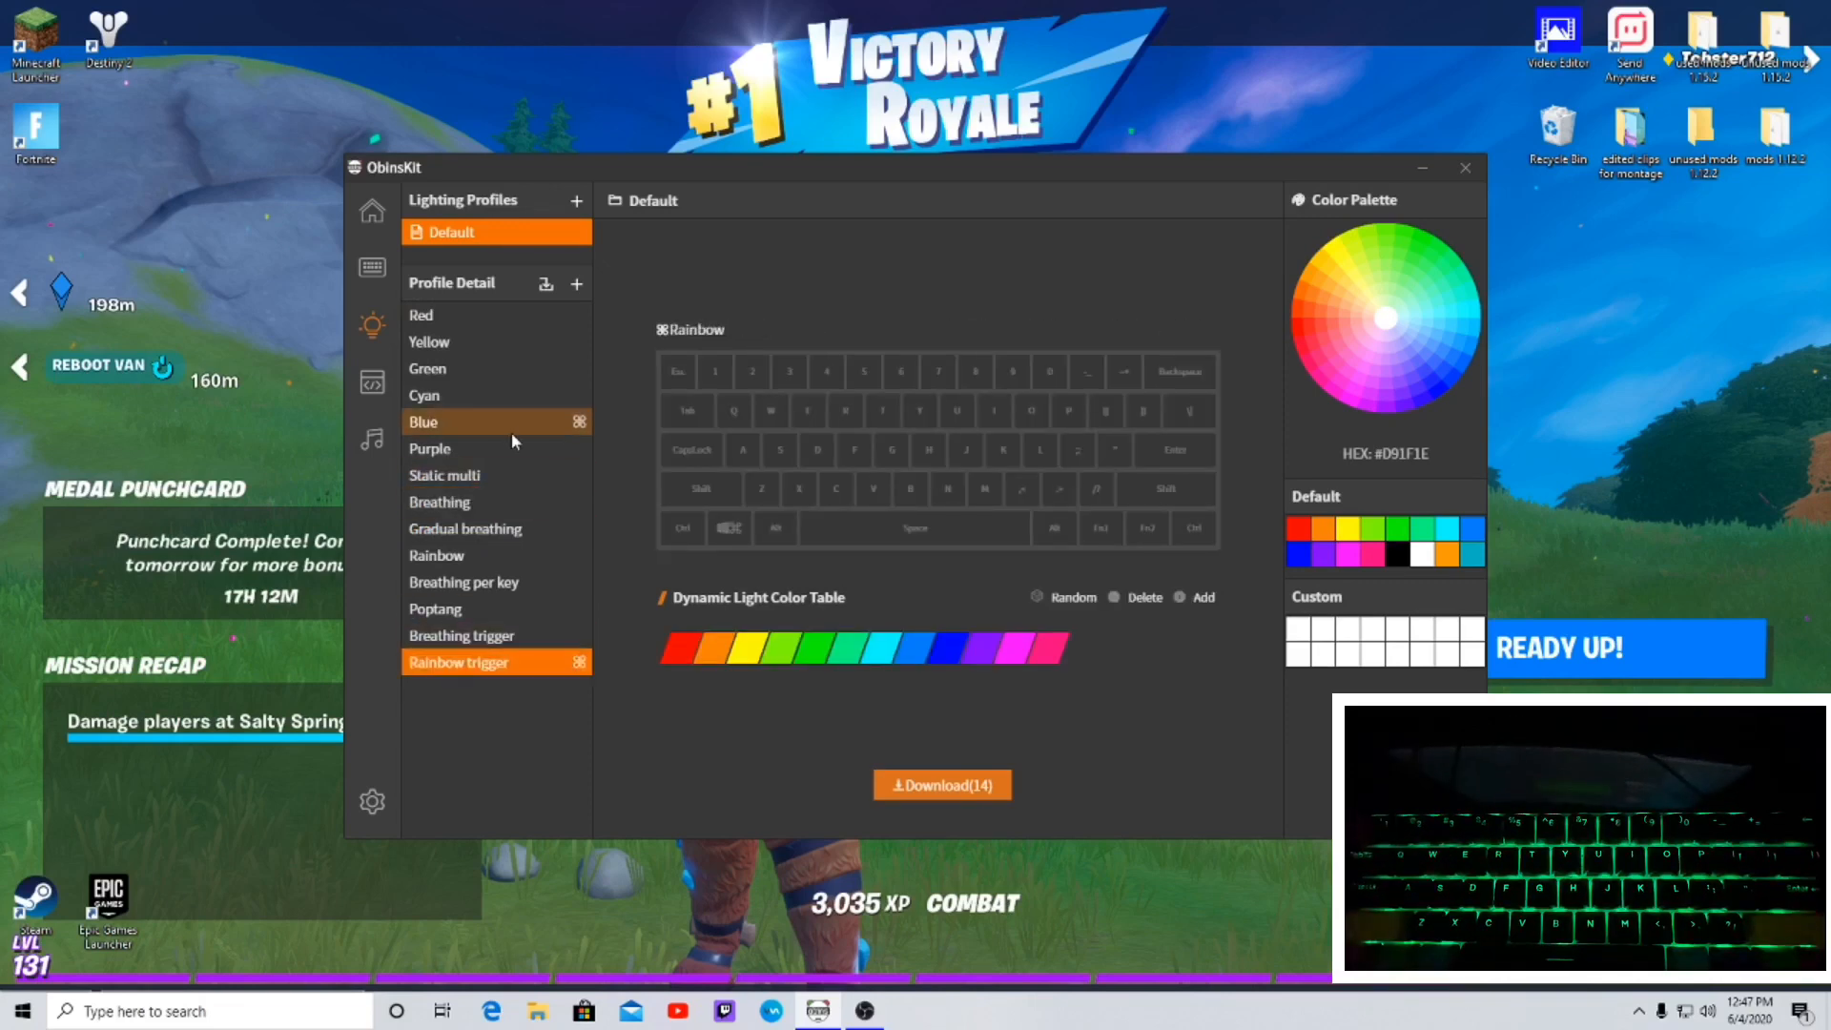
click(460, 635)
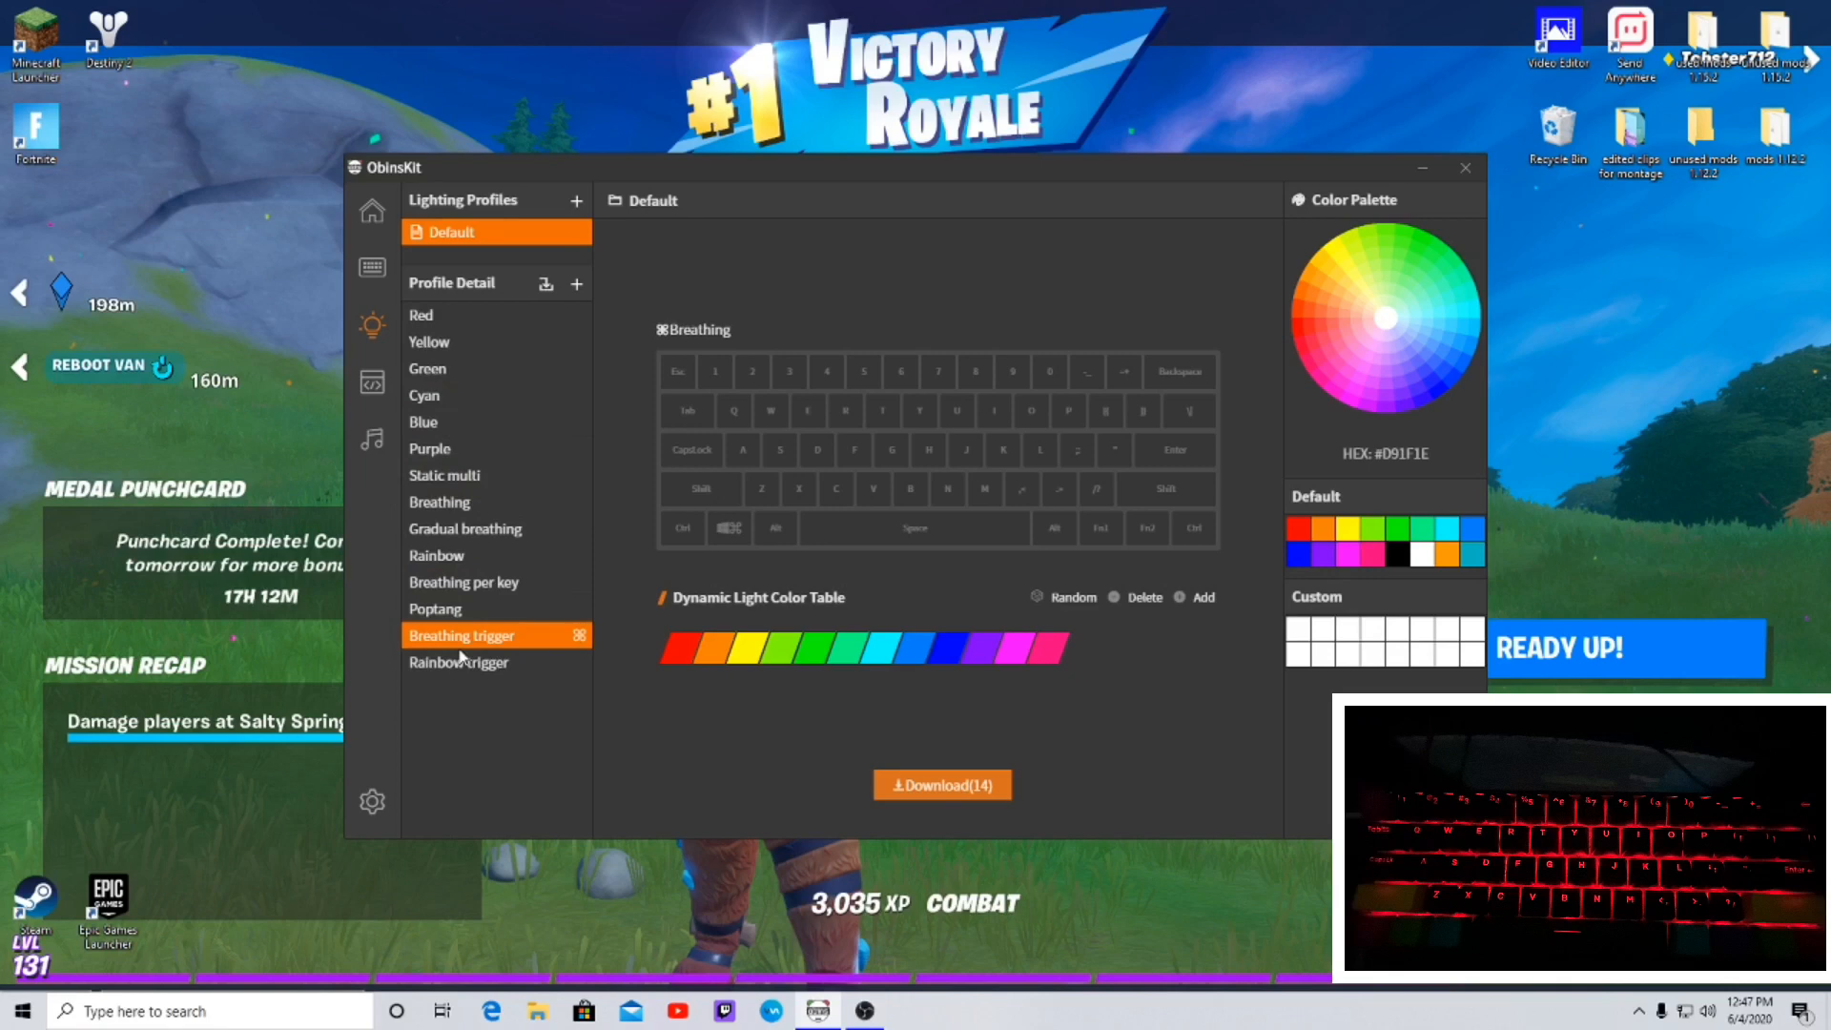
click(464, 582)
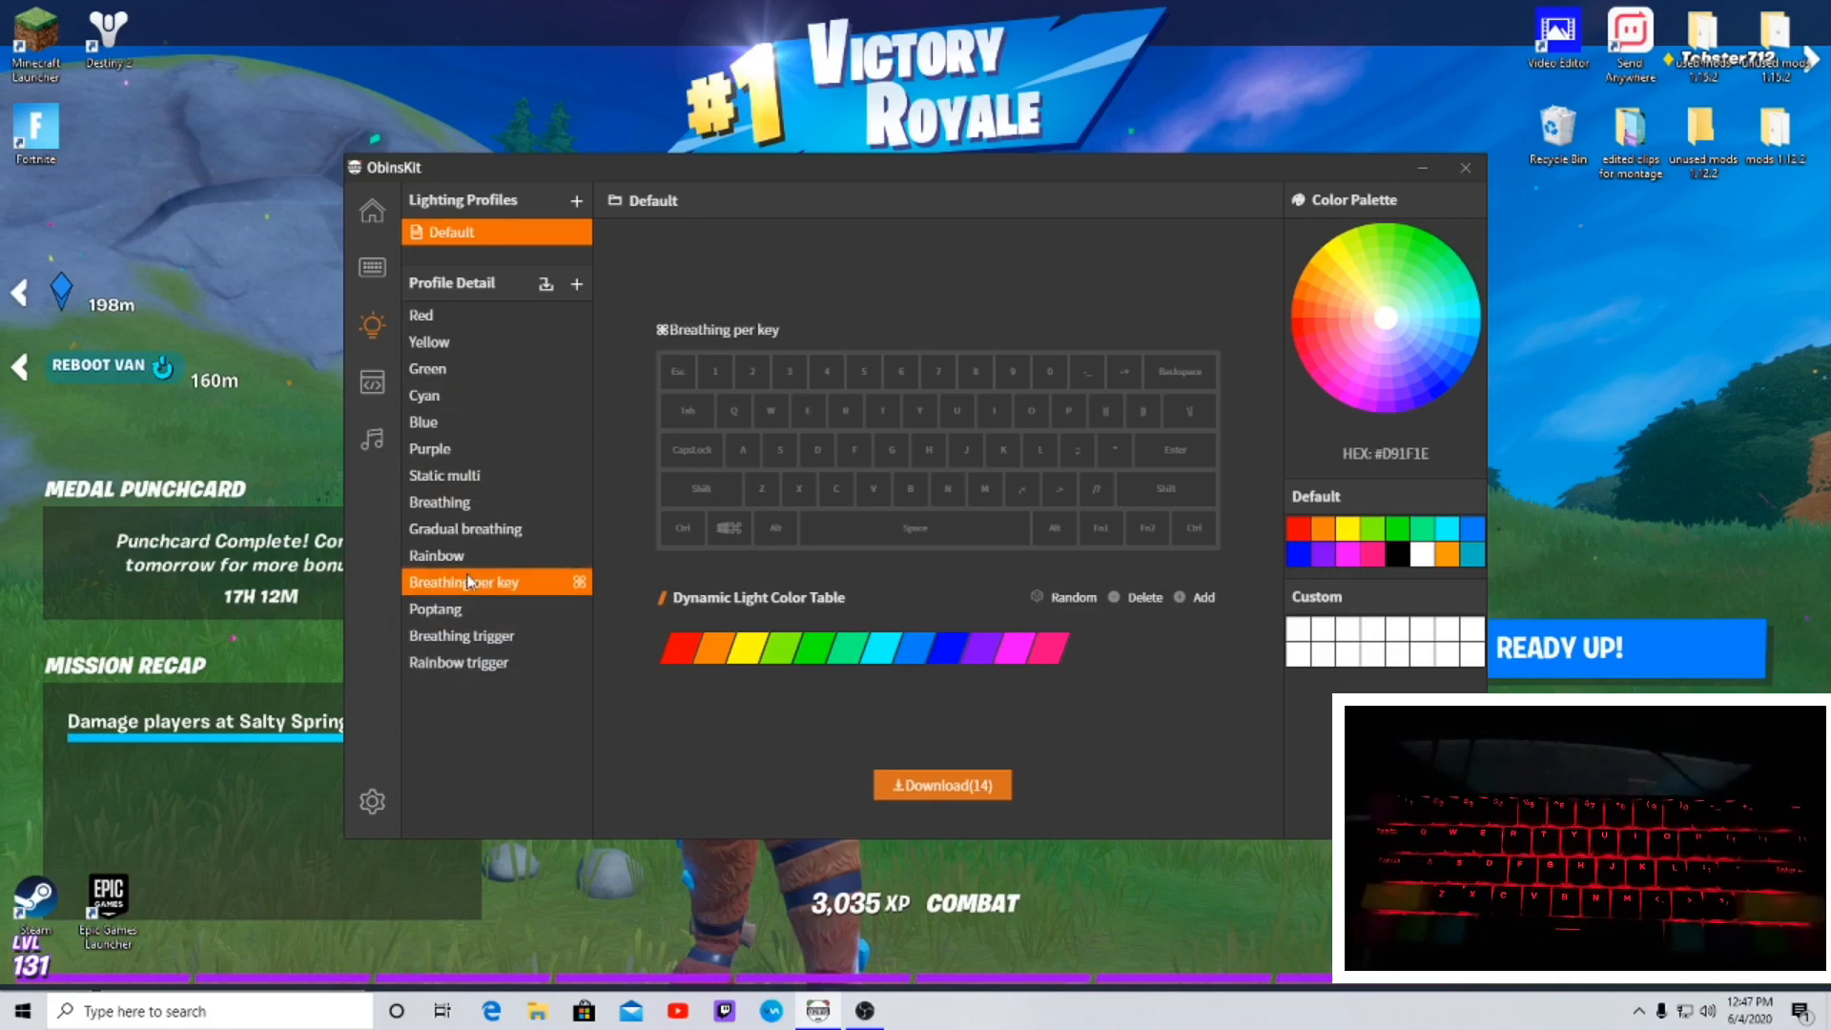
click(461, 635)
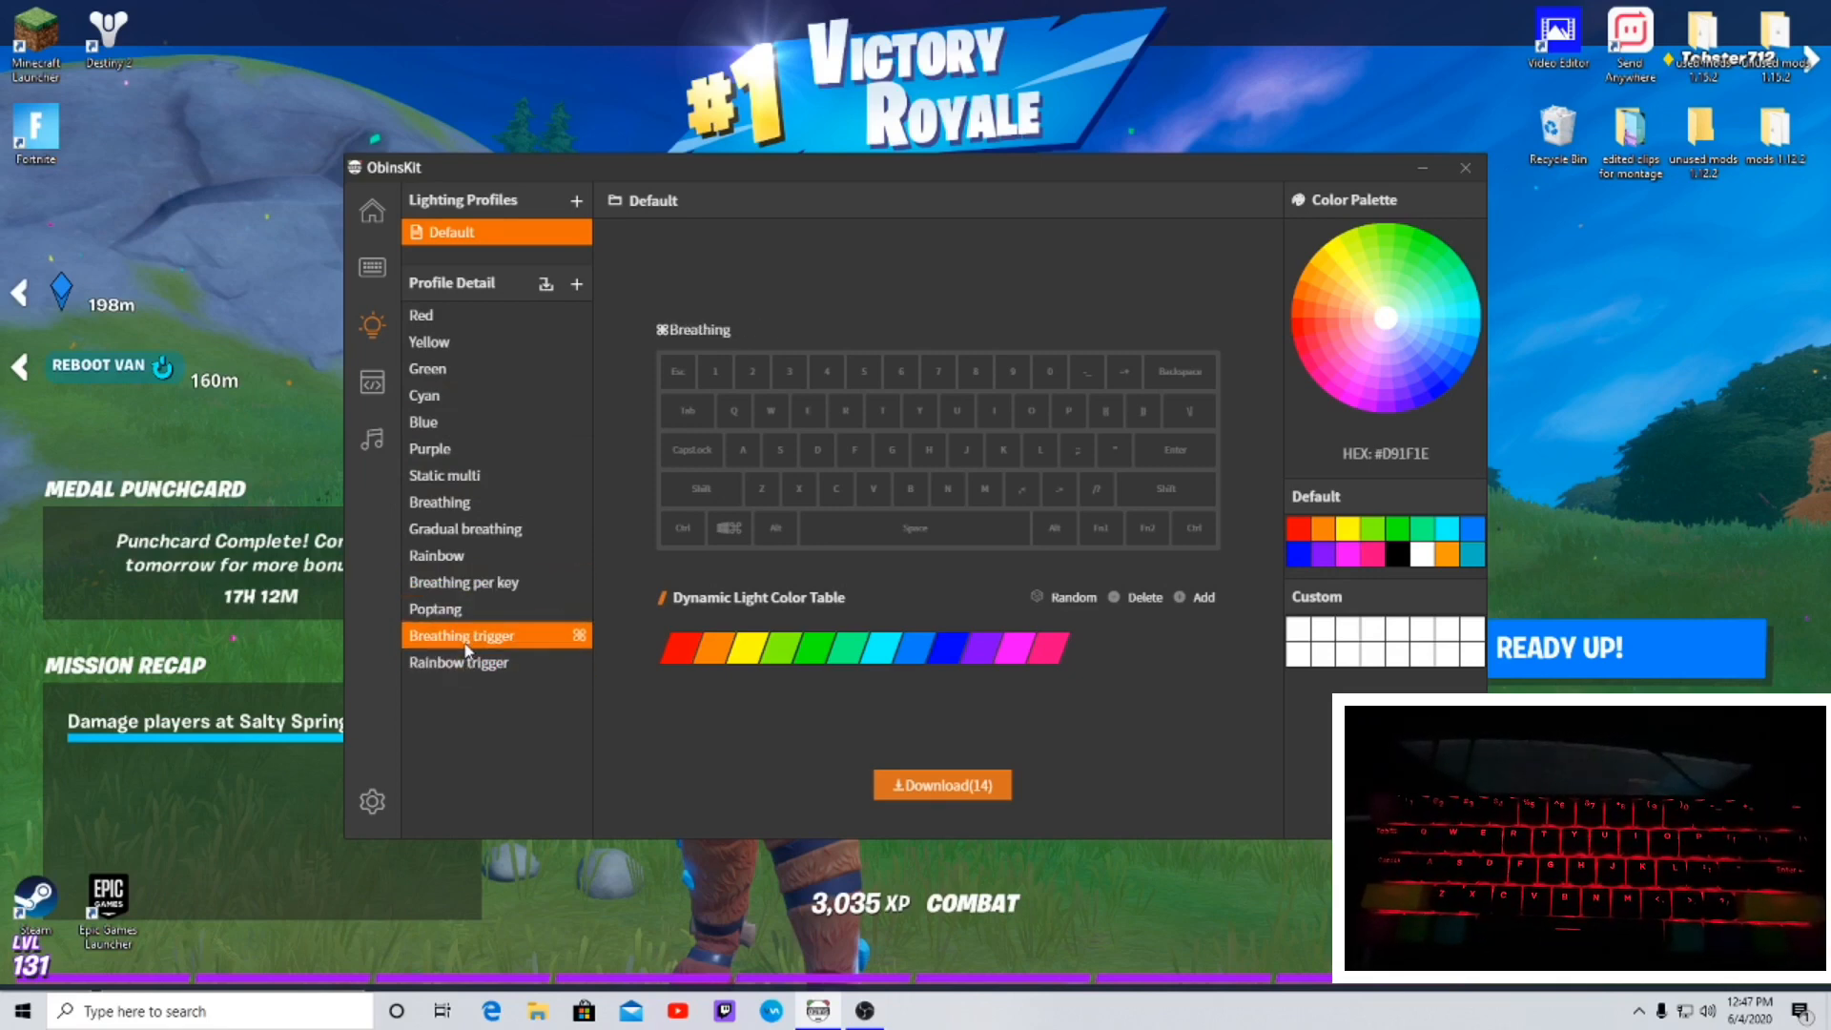
click(458, 662)
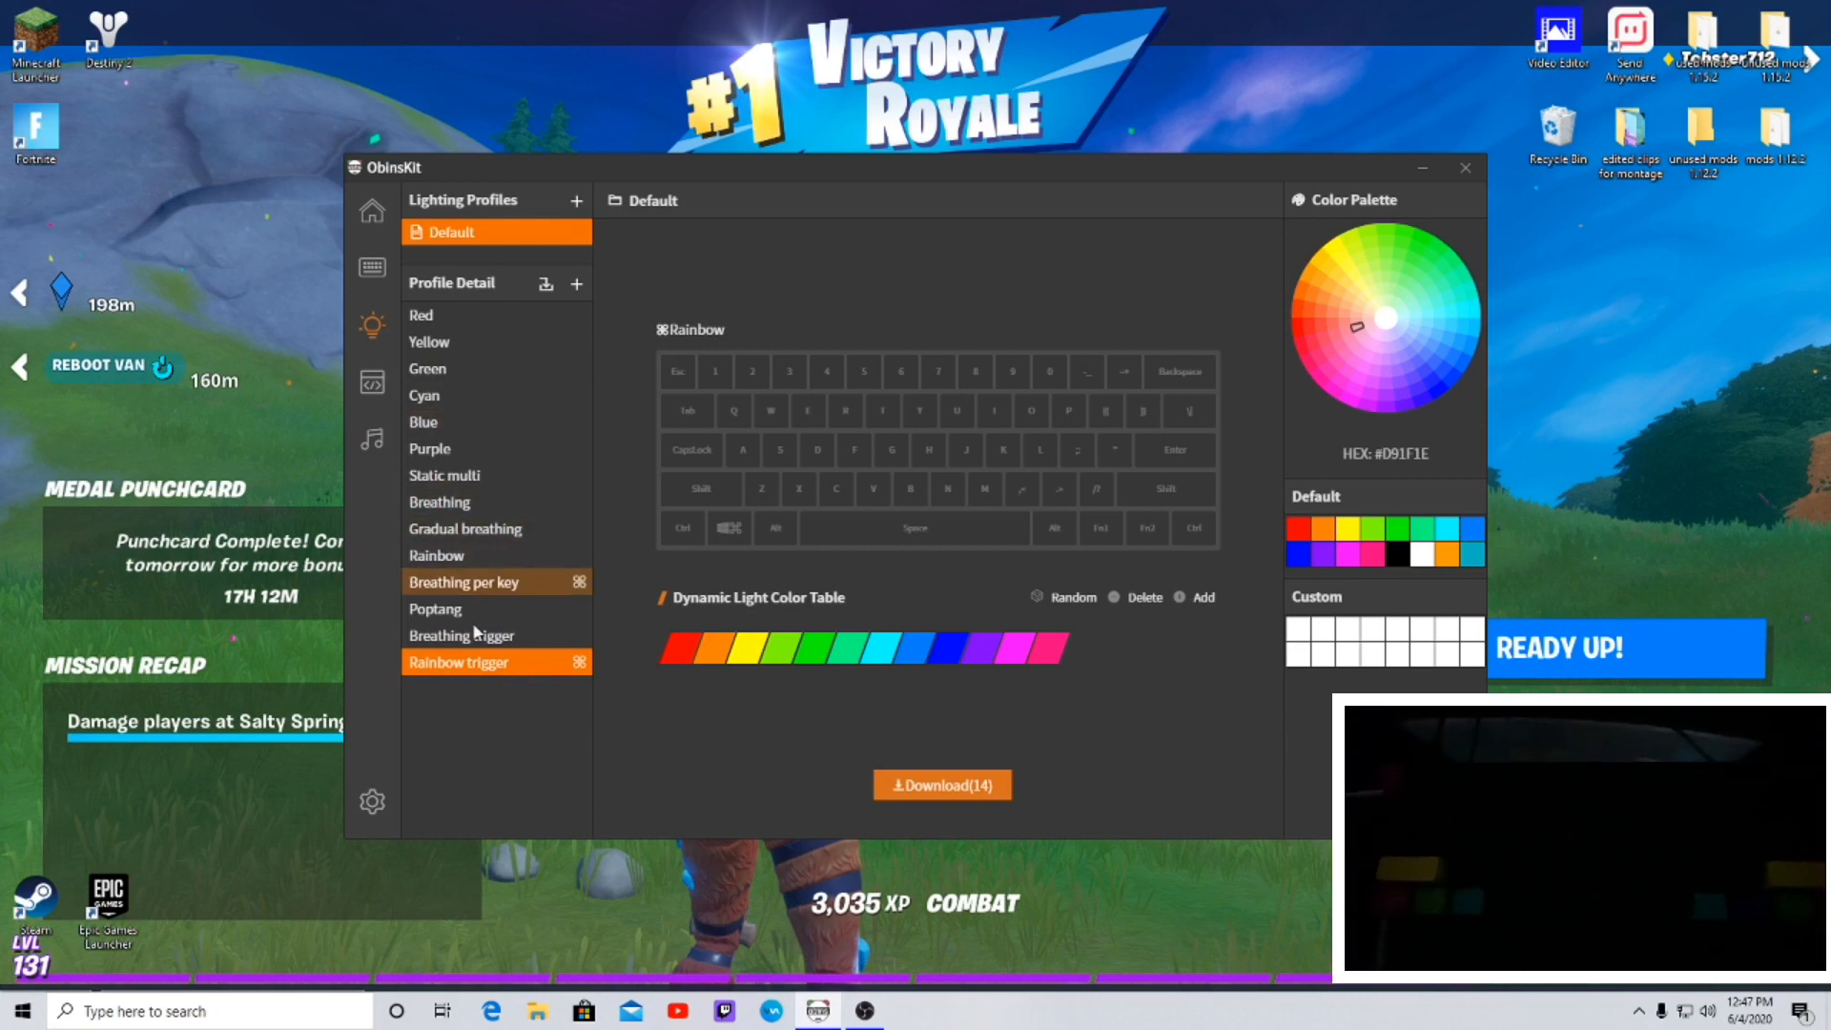
- Preview Rainbow, Gradual breathing, Static multi and Rainbow trigger, settling on Breathing trigger
click(436, 555)
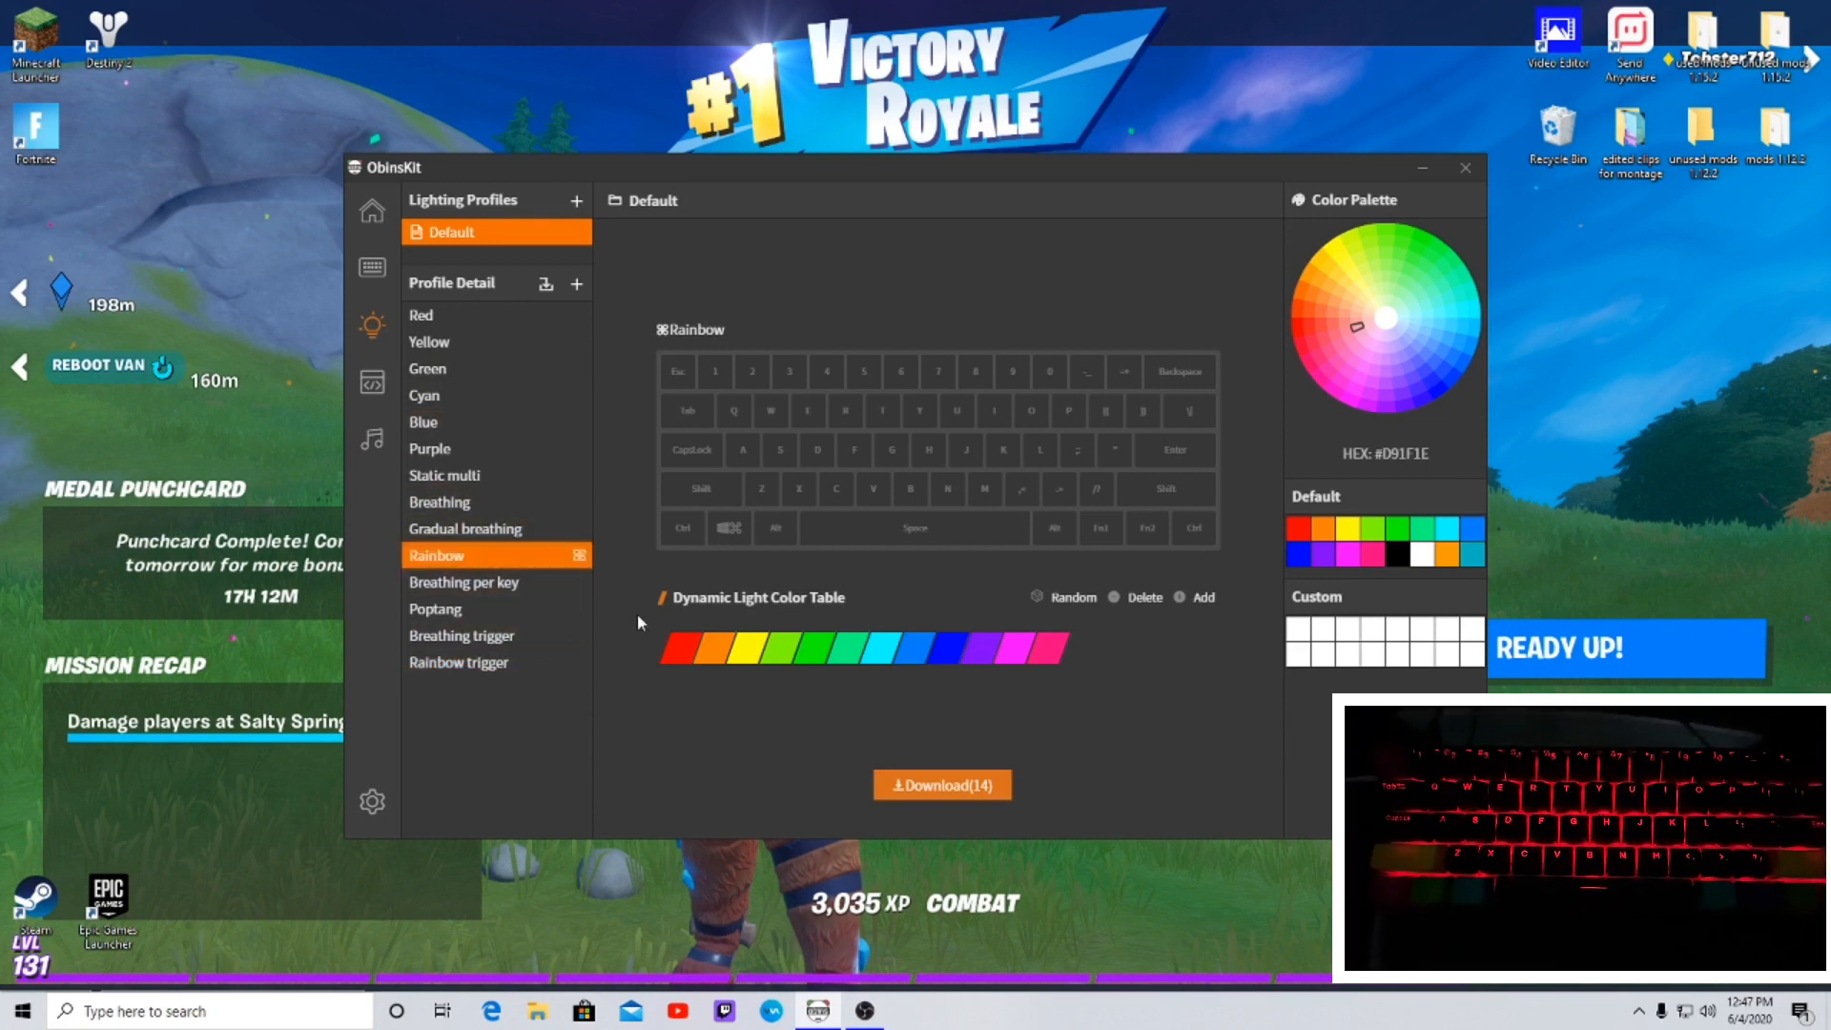
click(748, 648)
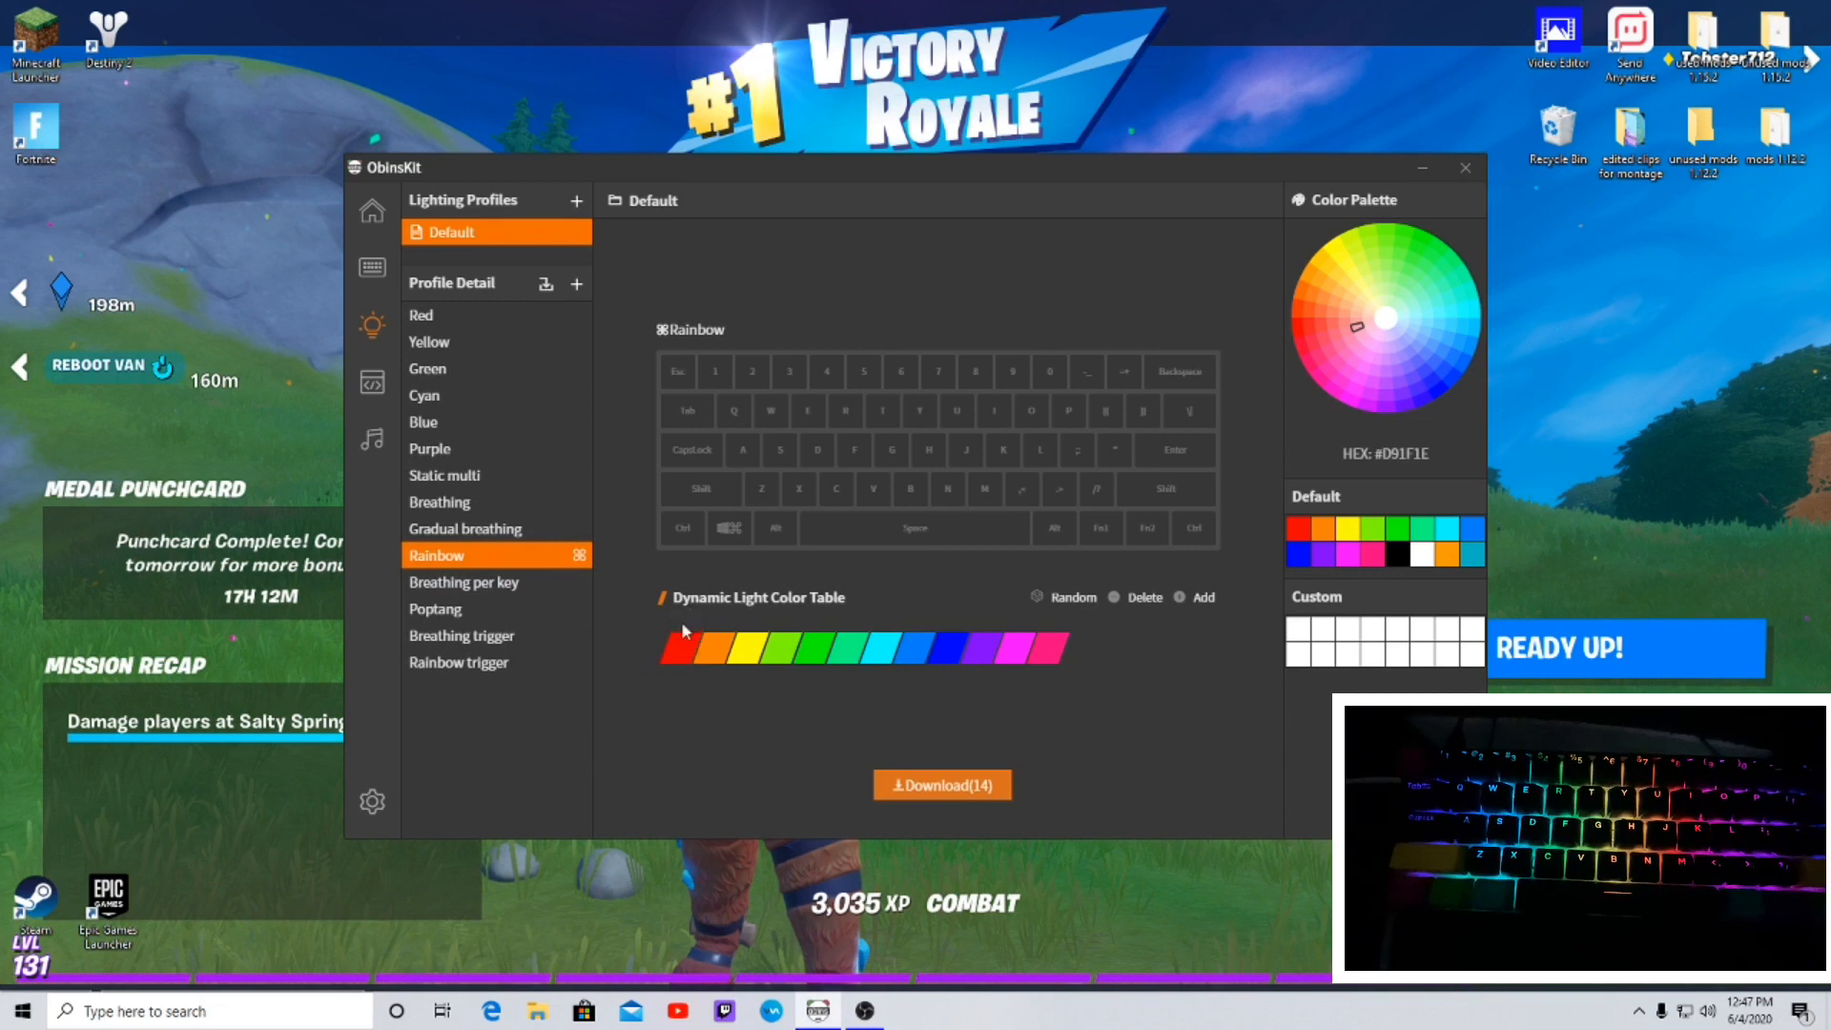
mouse_move(466, 527)
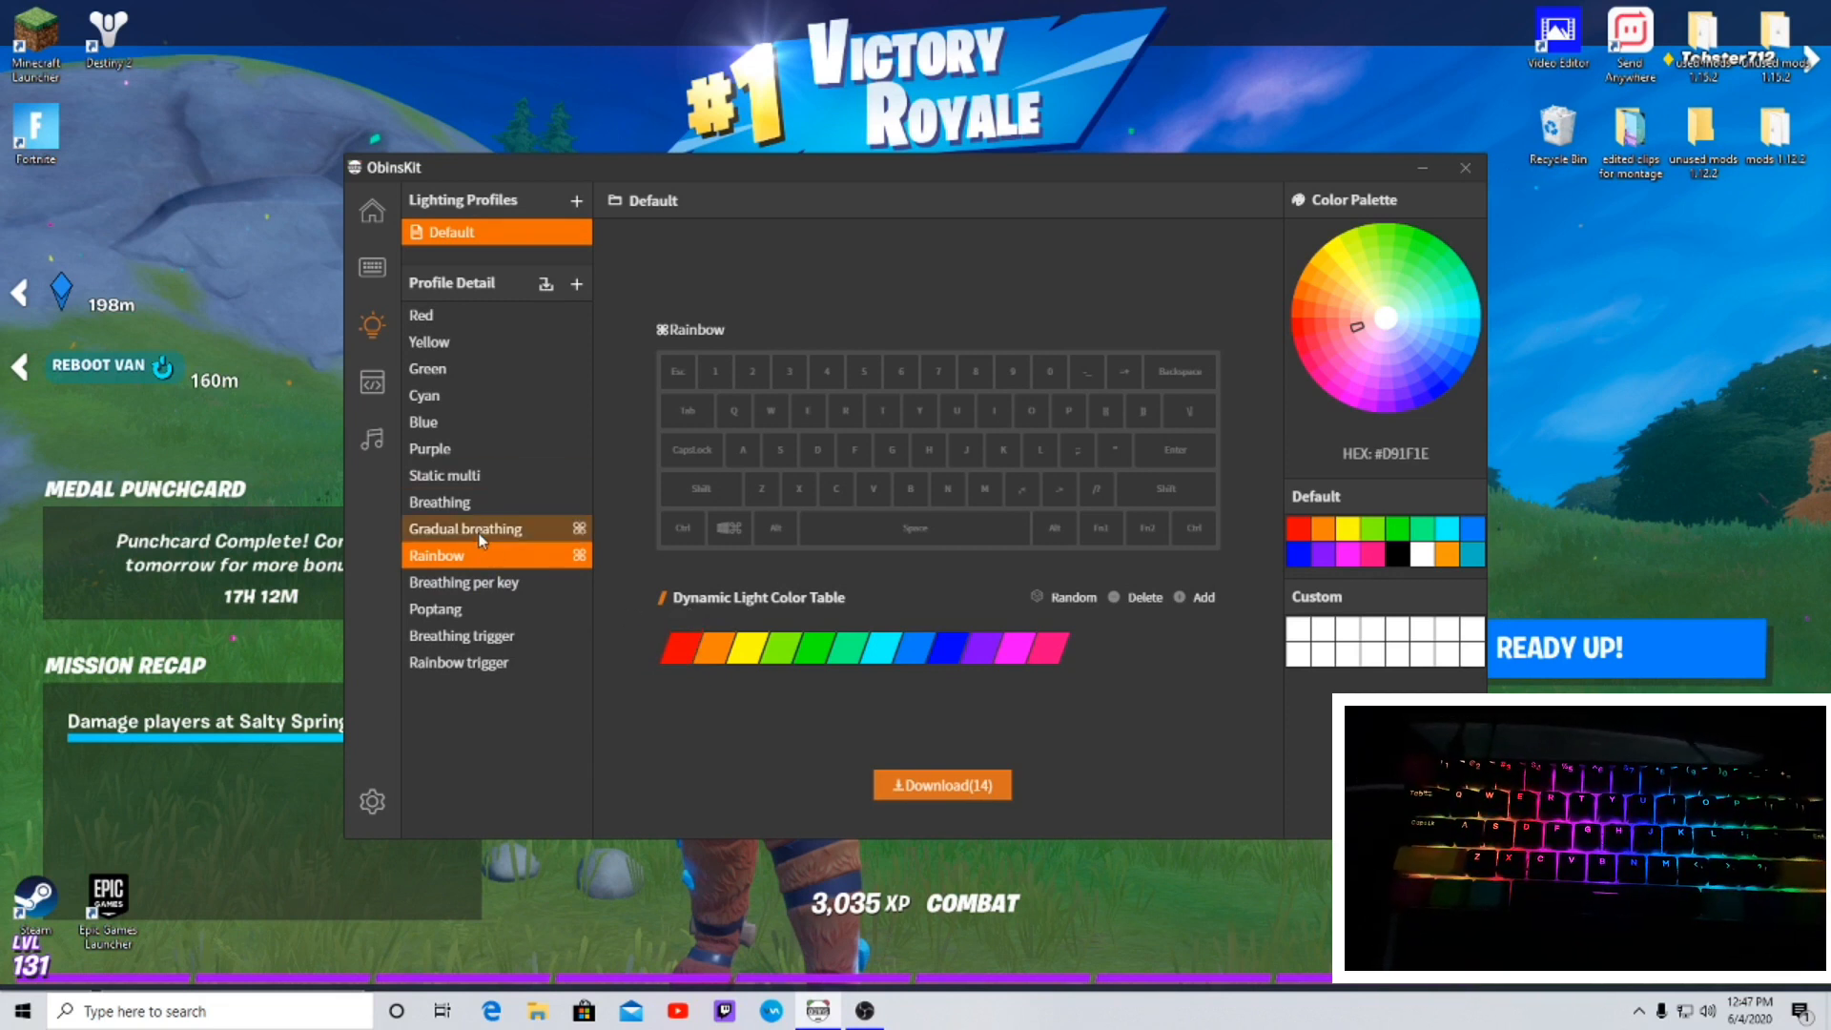
click(464, 527)
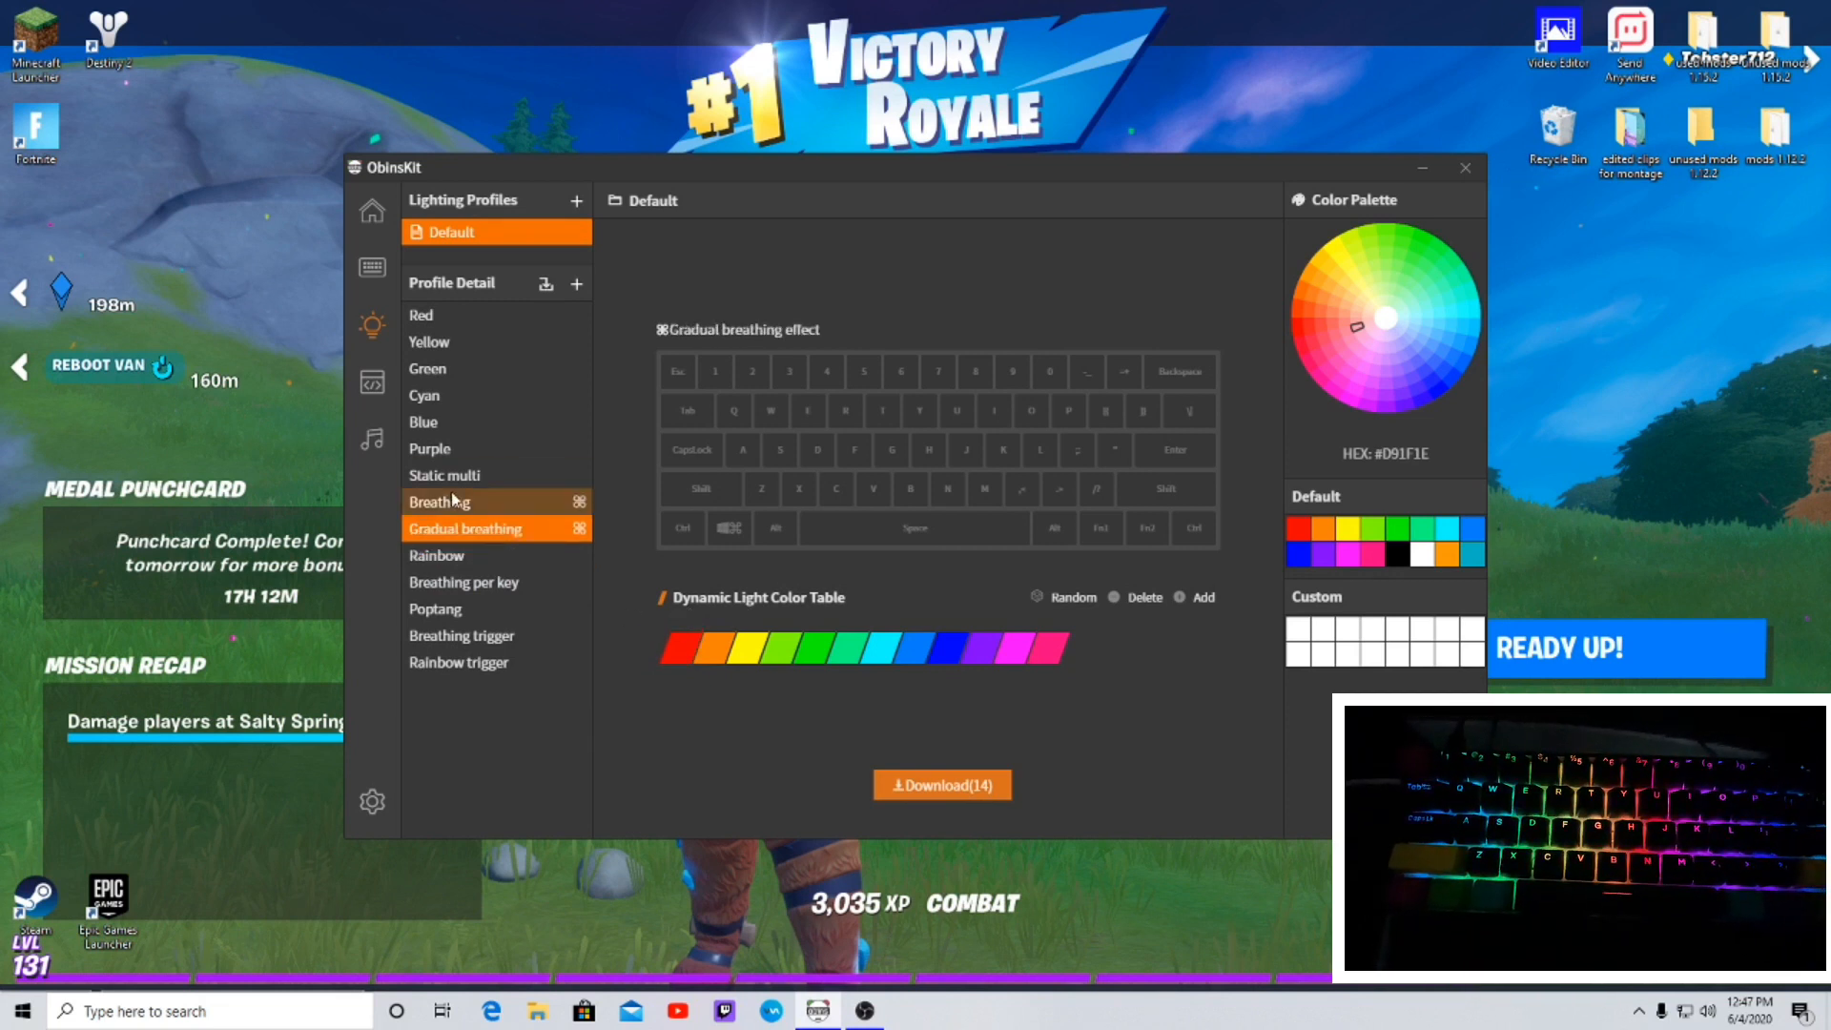
click(443, 474)
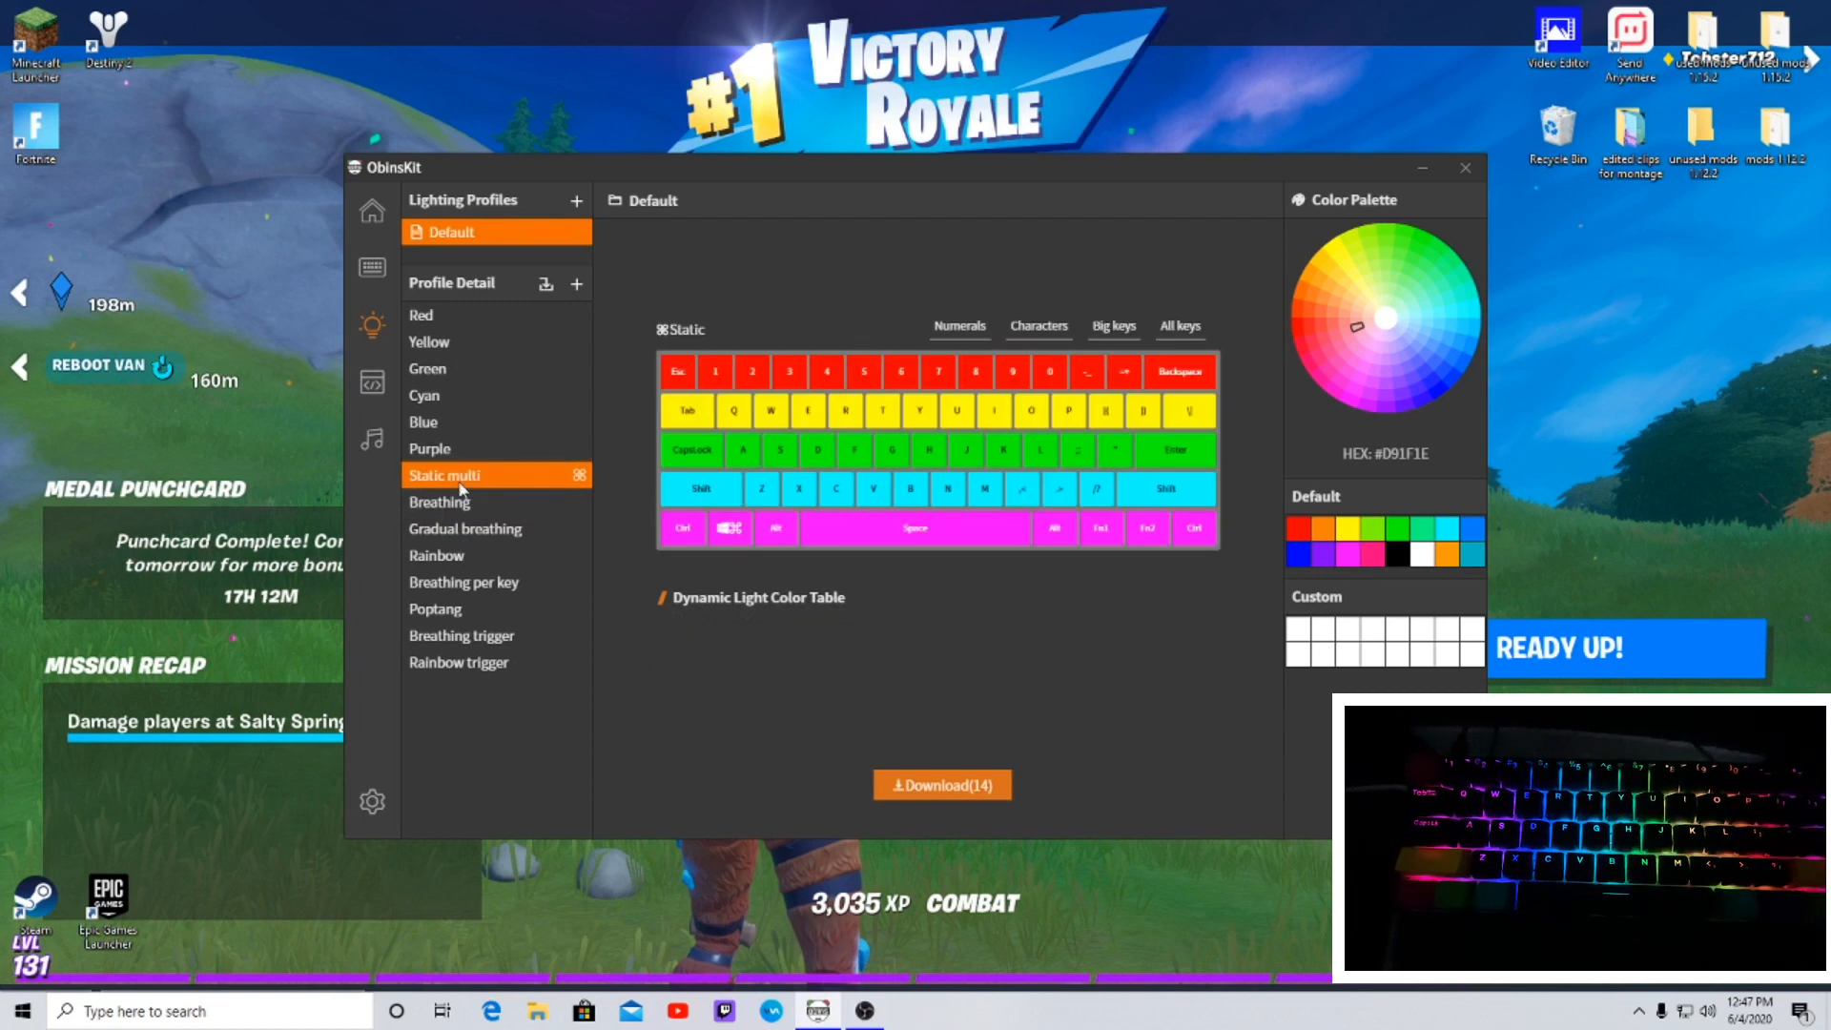
click(459, 661)
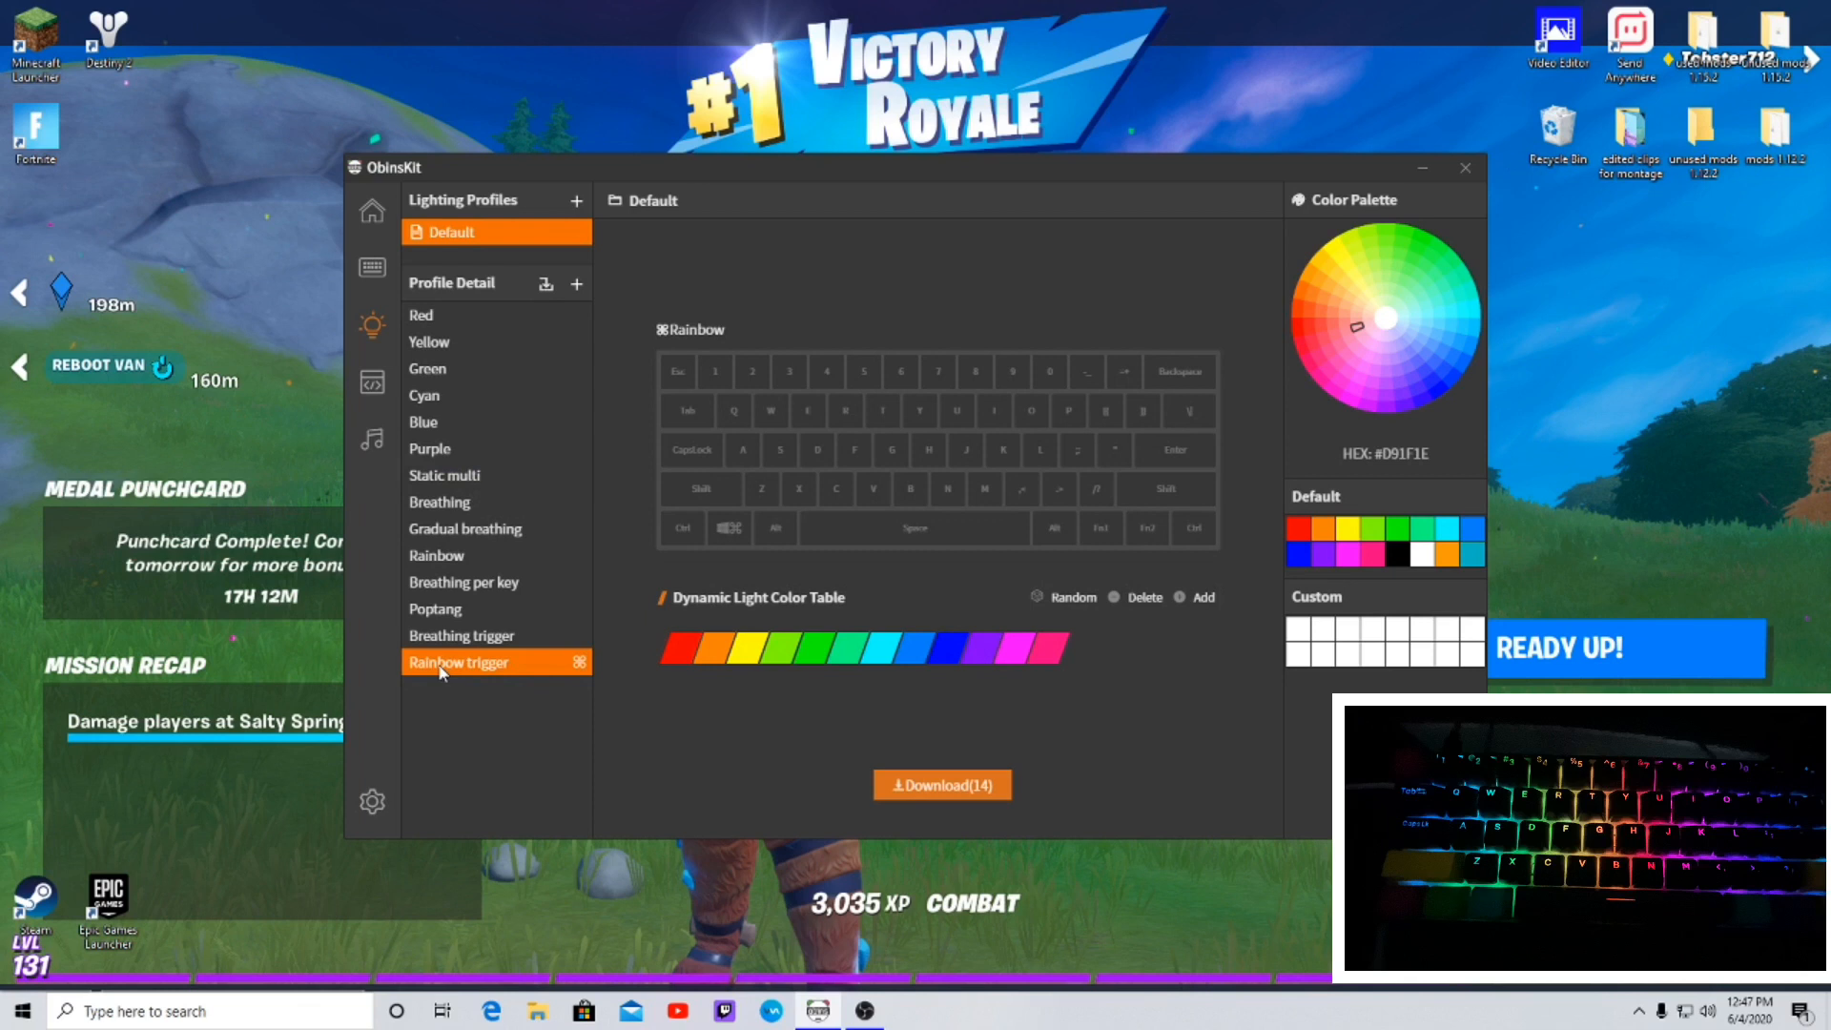
click(462, 635)
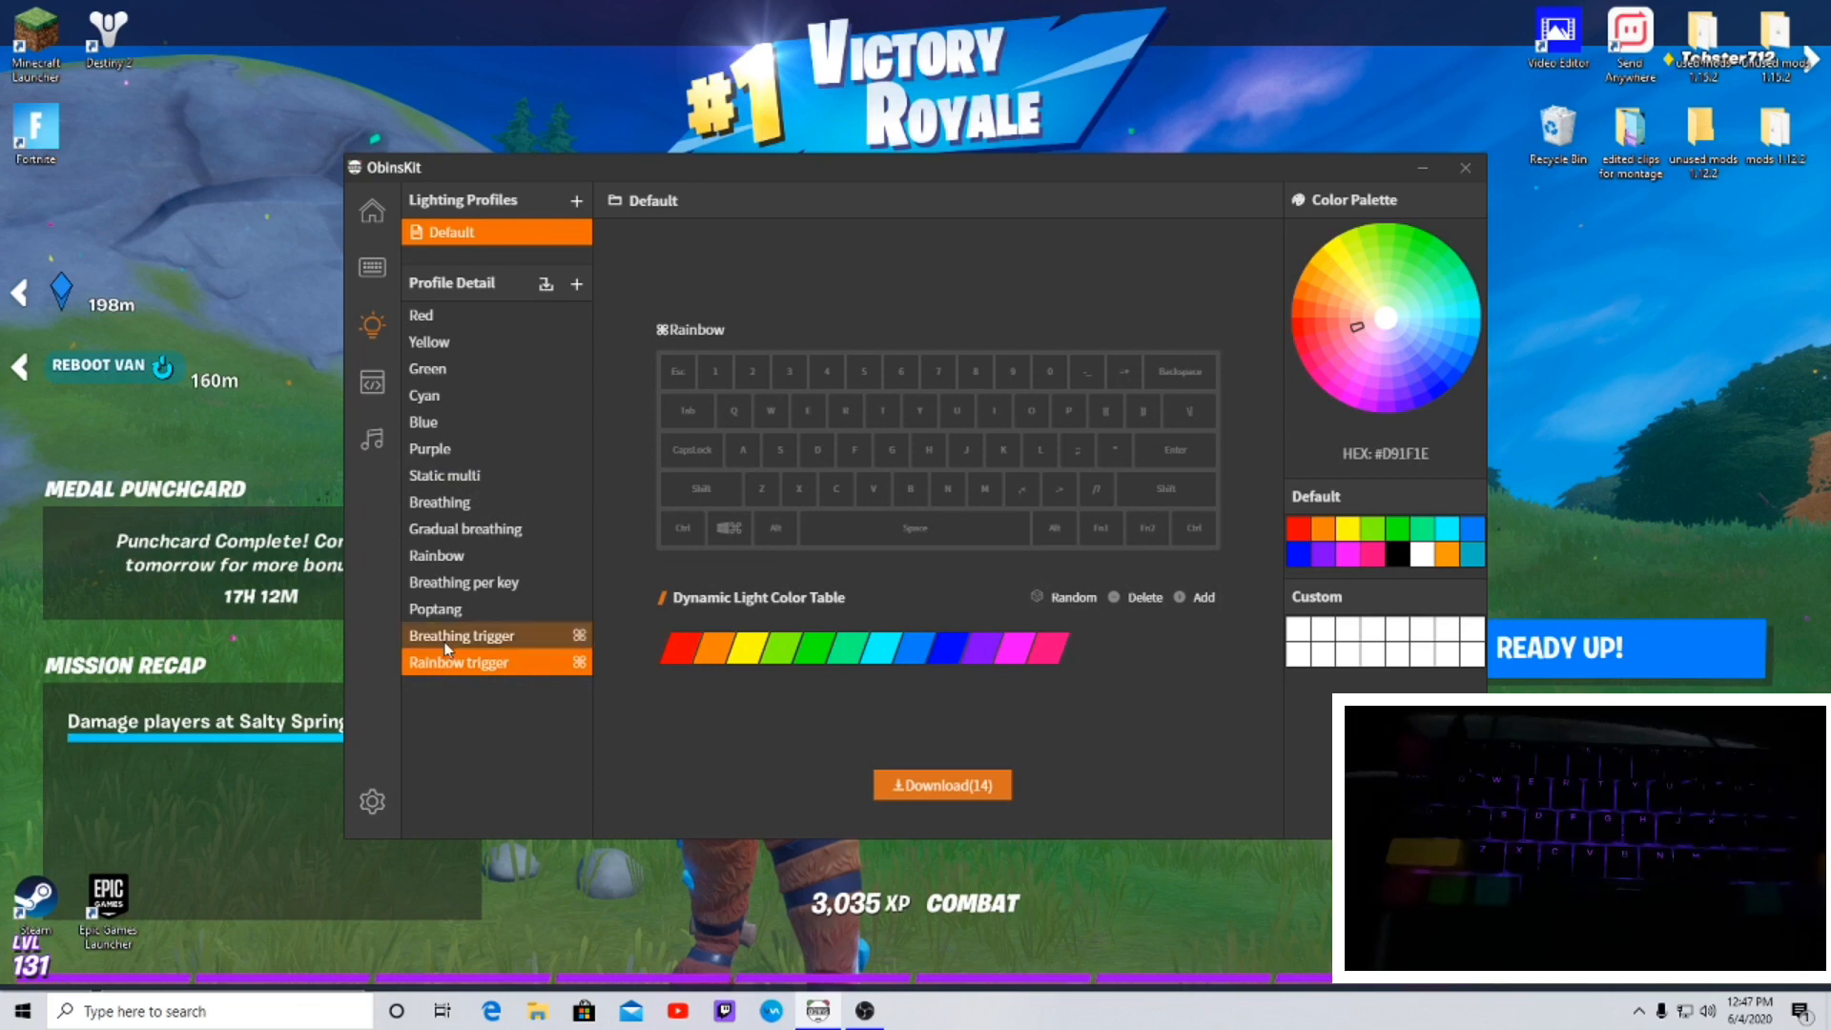
click(461, 634)
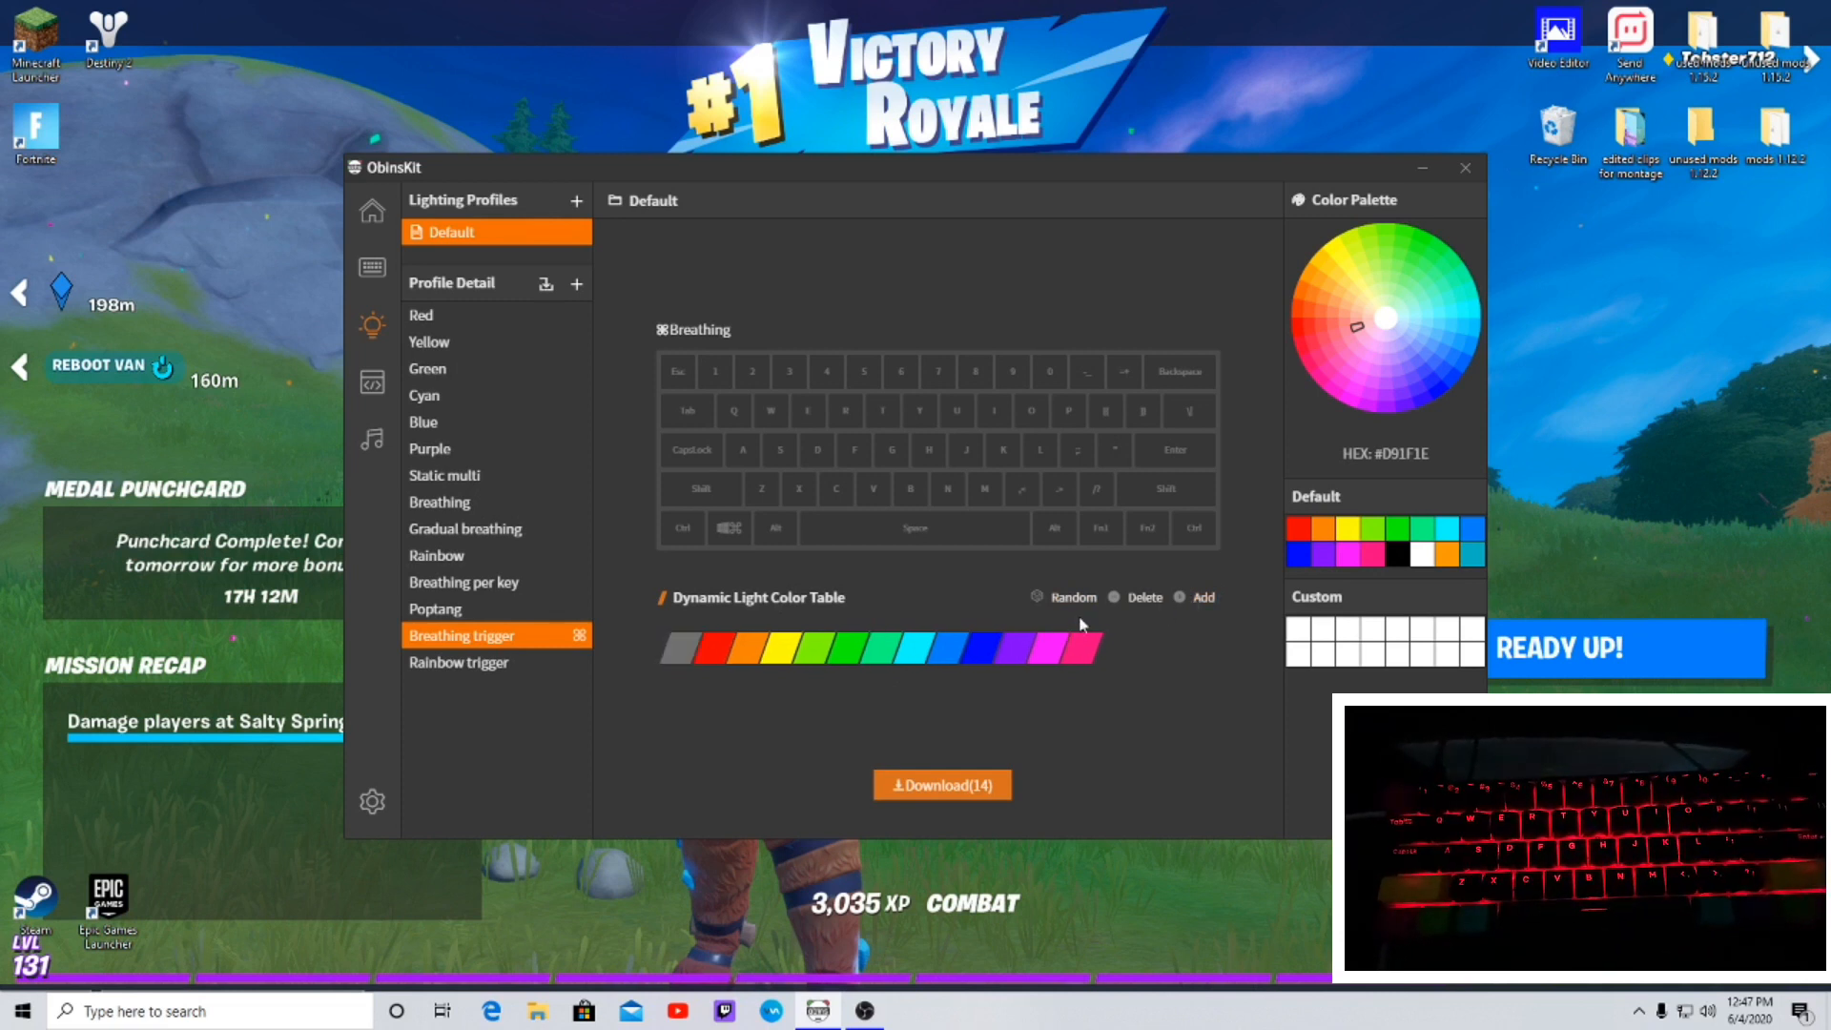
mouse_move(681, 649)
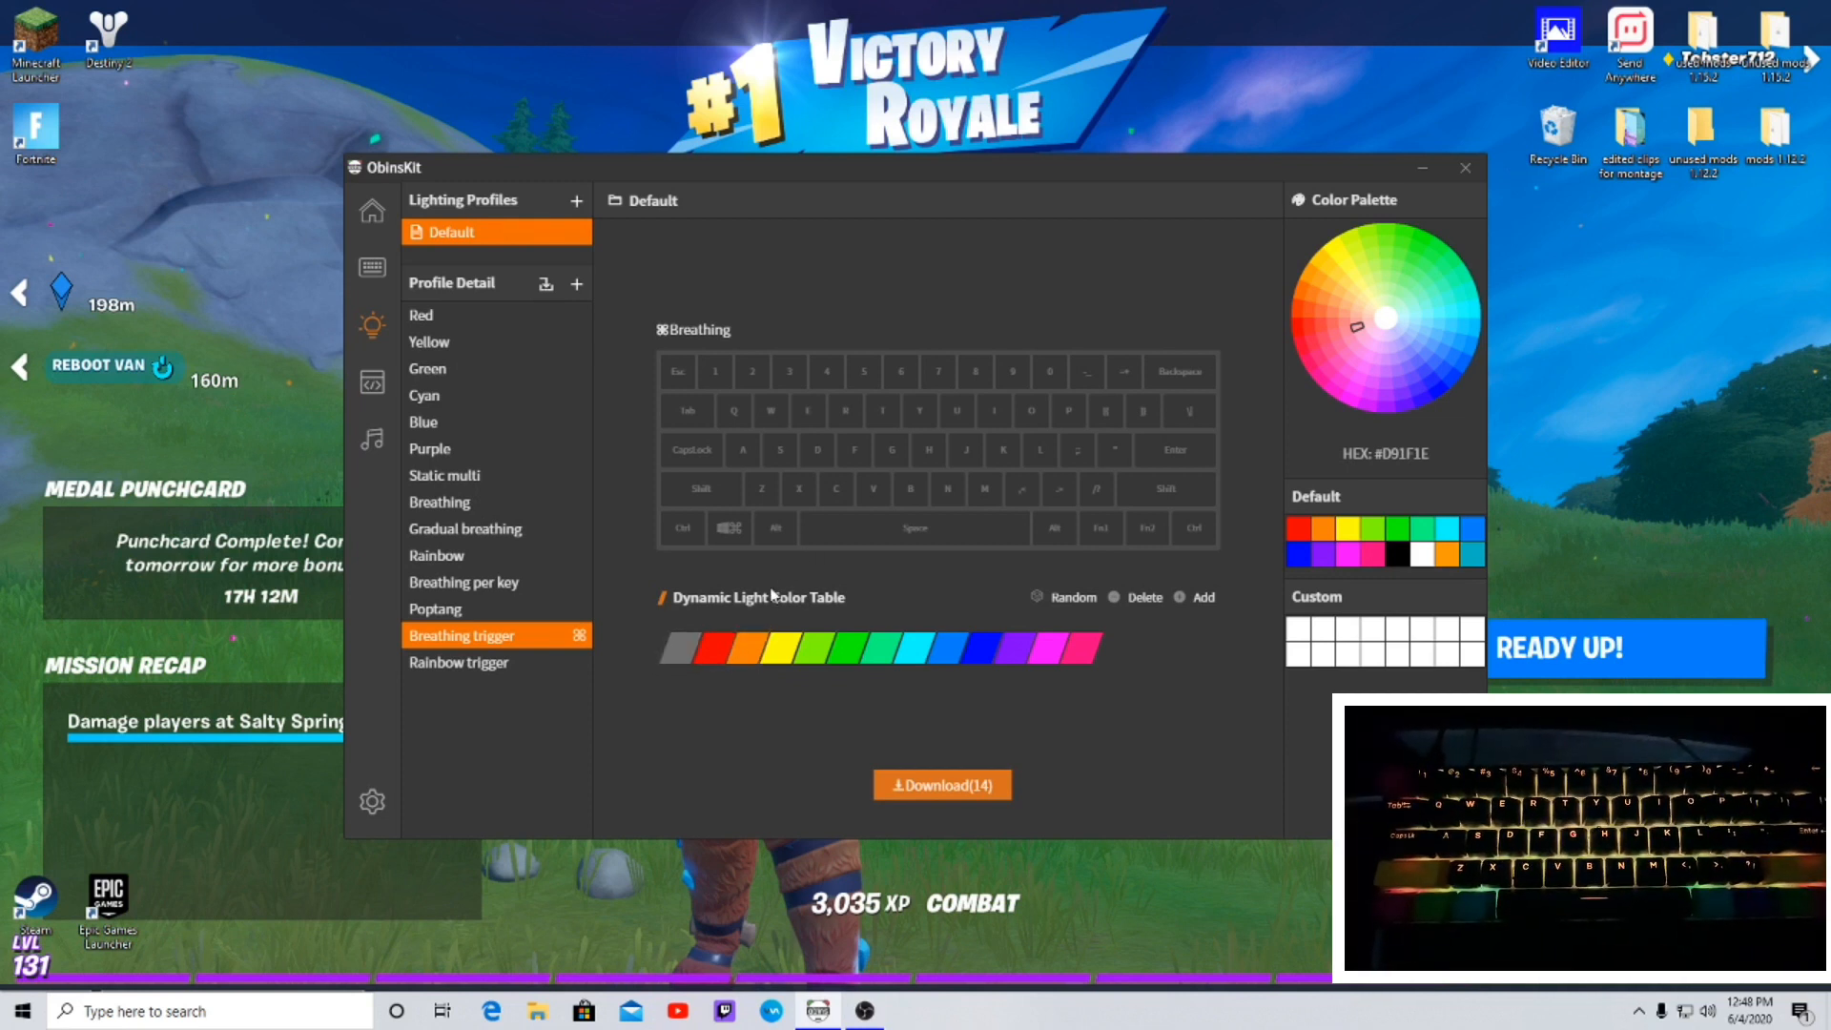
- Select the Rainbow effect in the Default profile's effect list
click(682, 648)
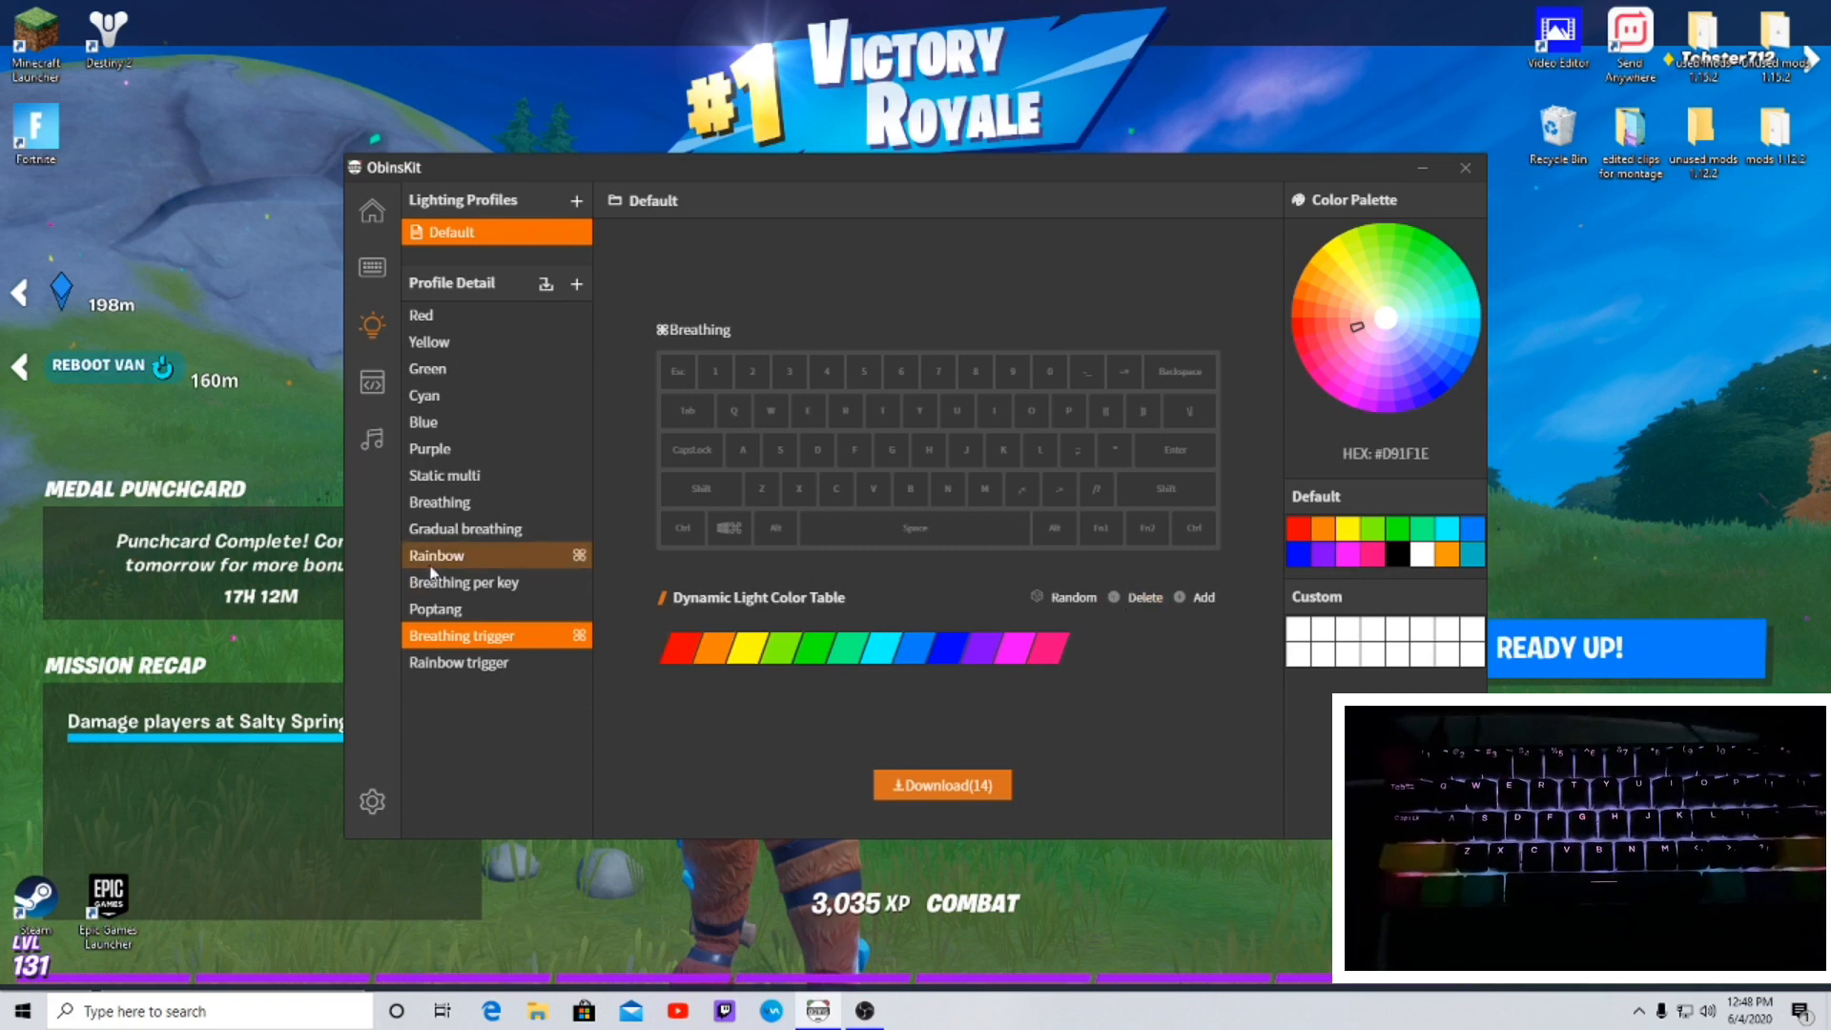
click(574, 284)
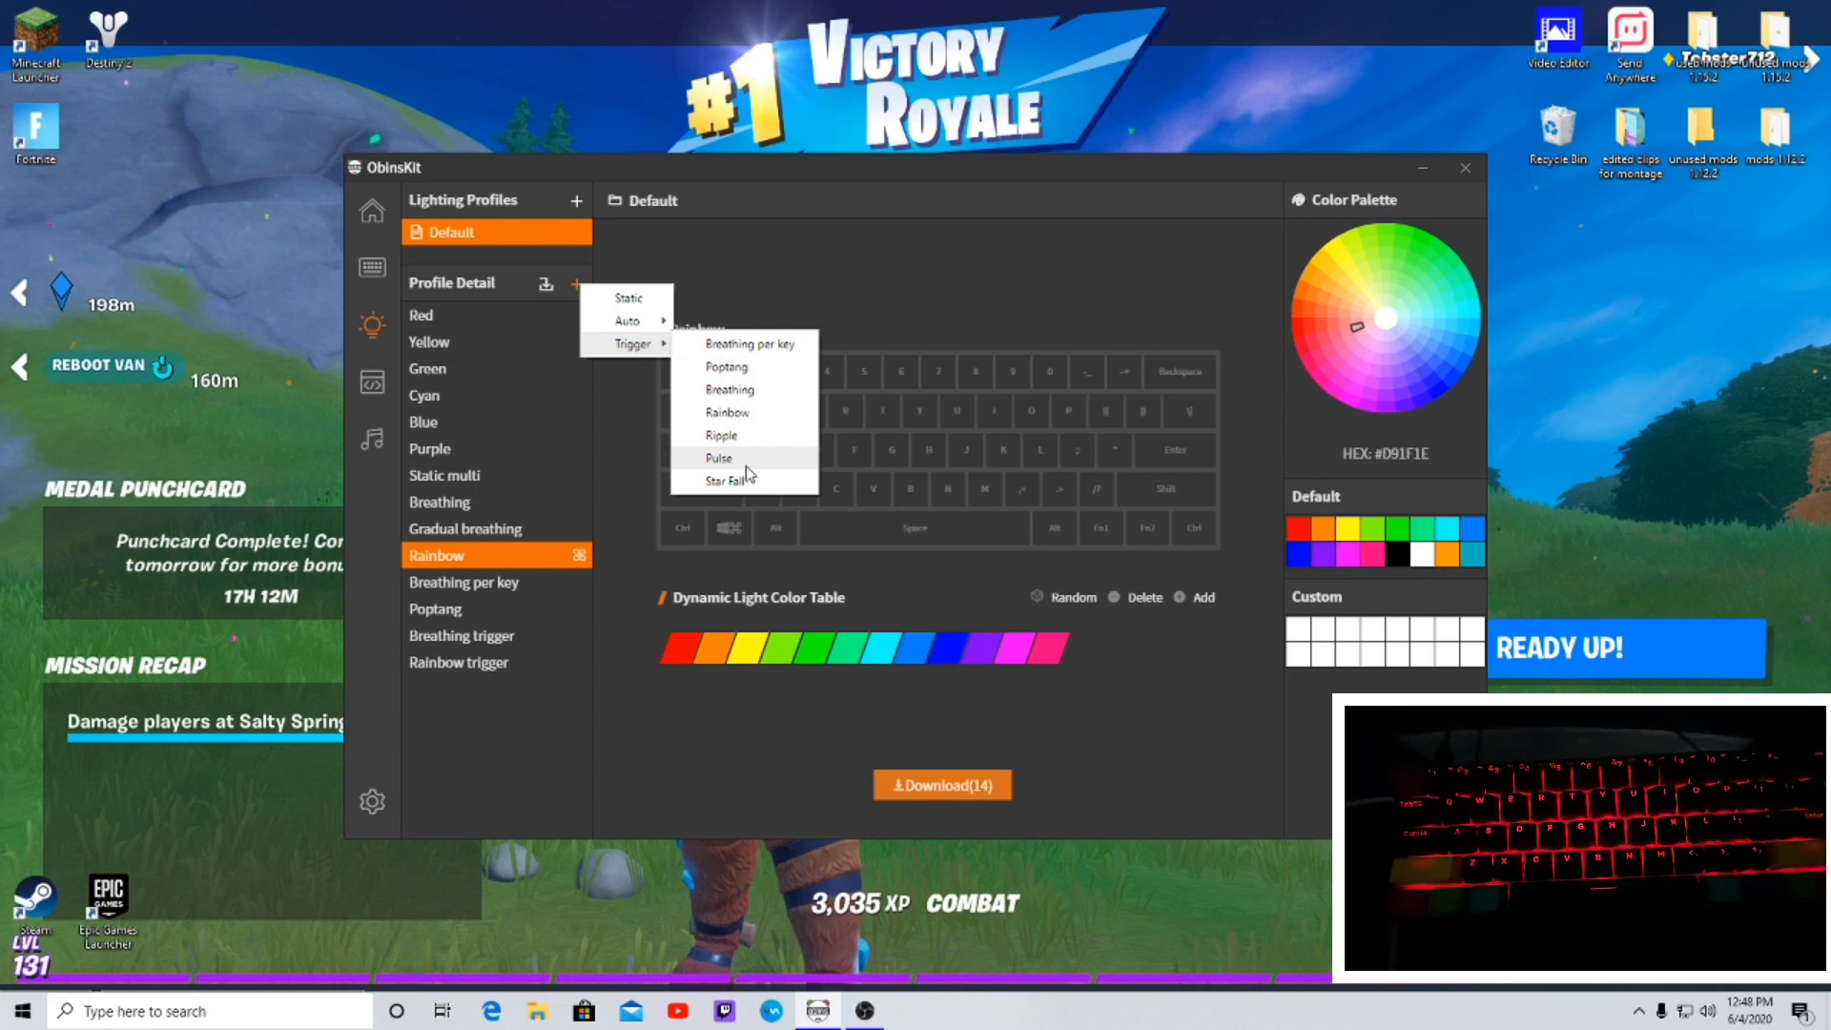
- Add a Pulse trigger effect and change its second colour from orange to white
click(718, 458)
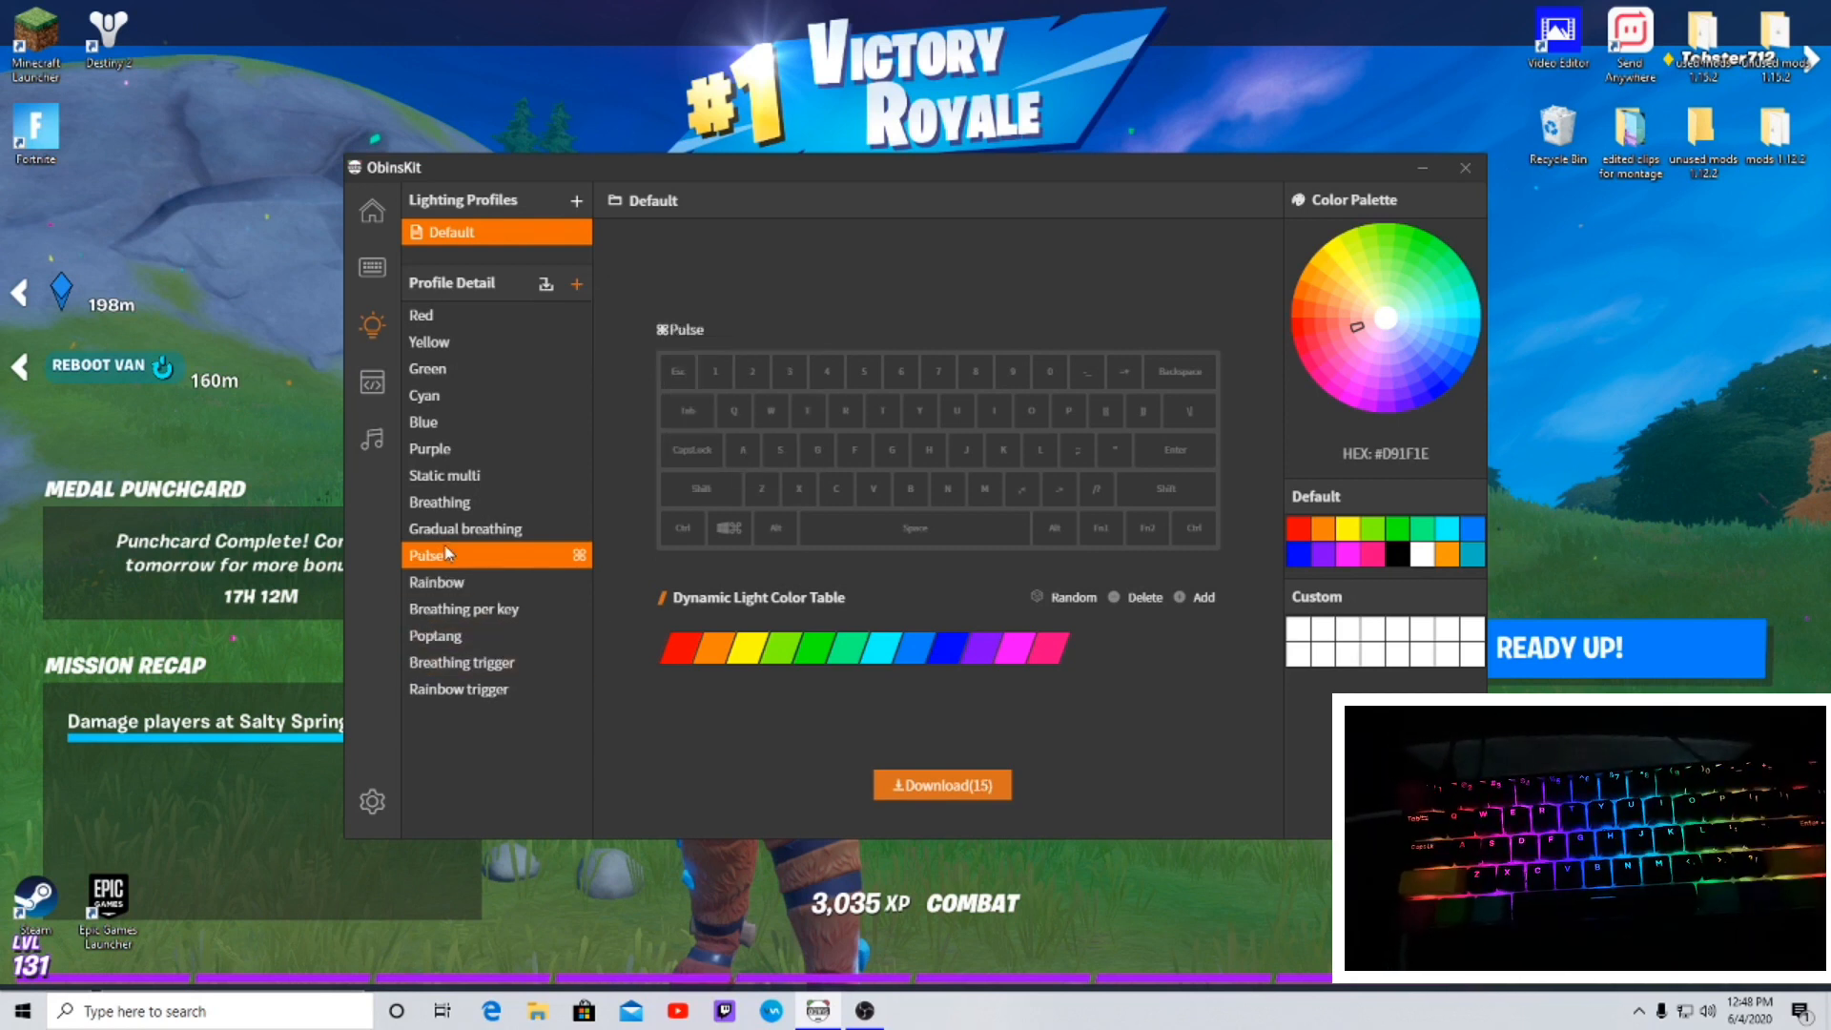
right_click(426, 555)
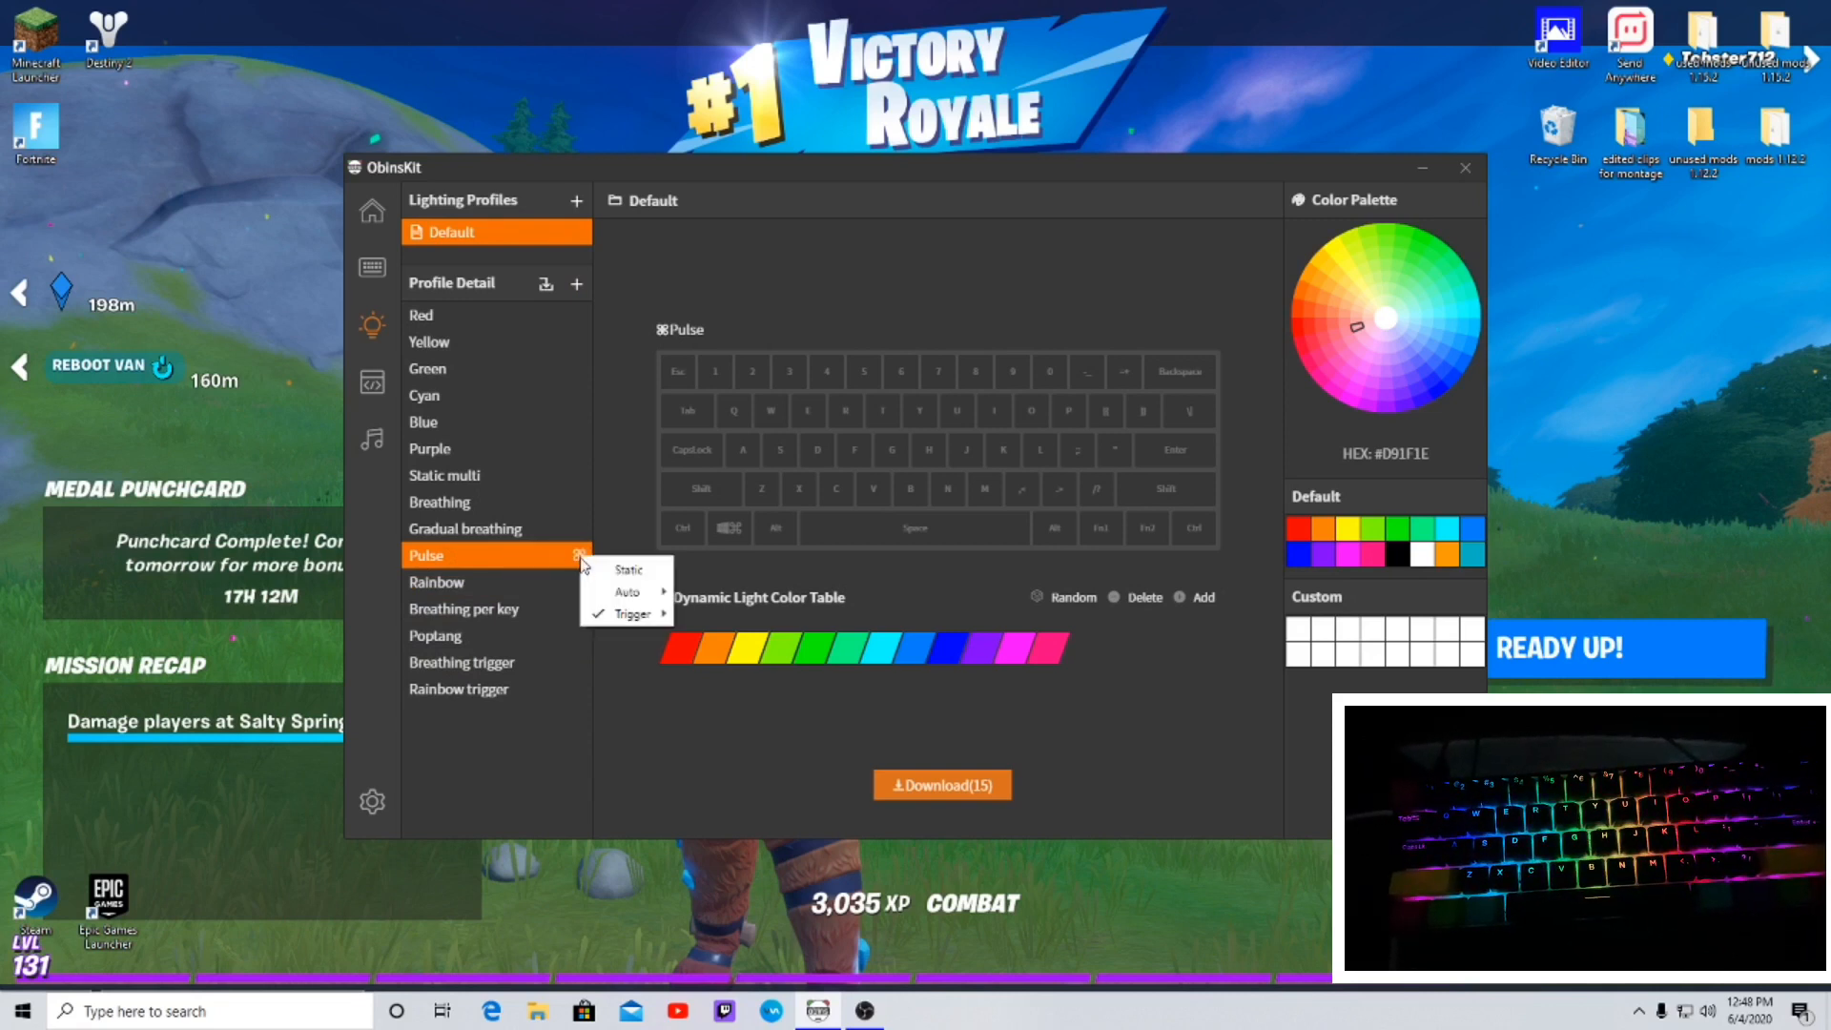
right_click(426, 555)
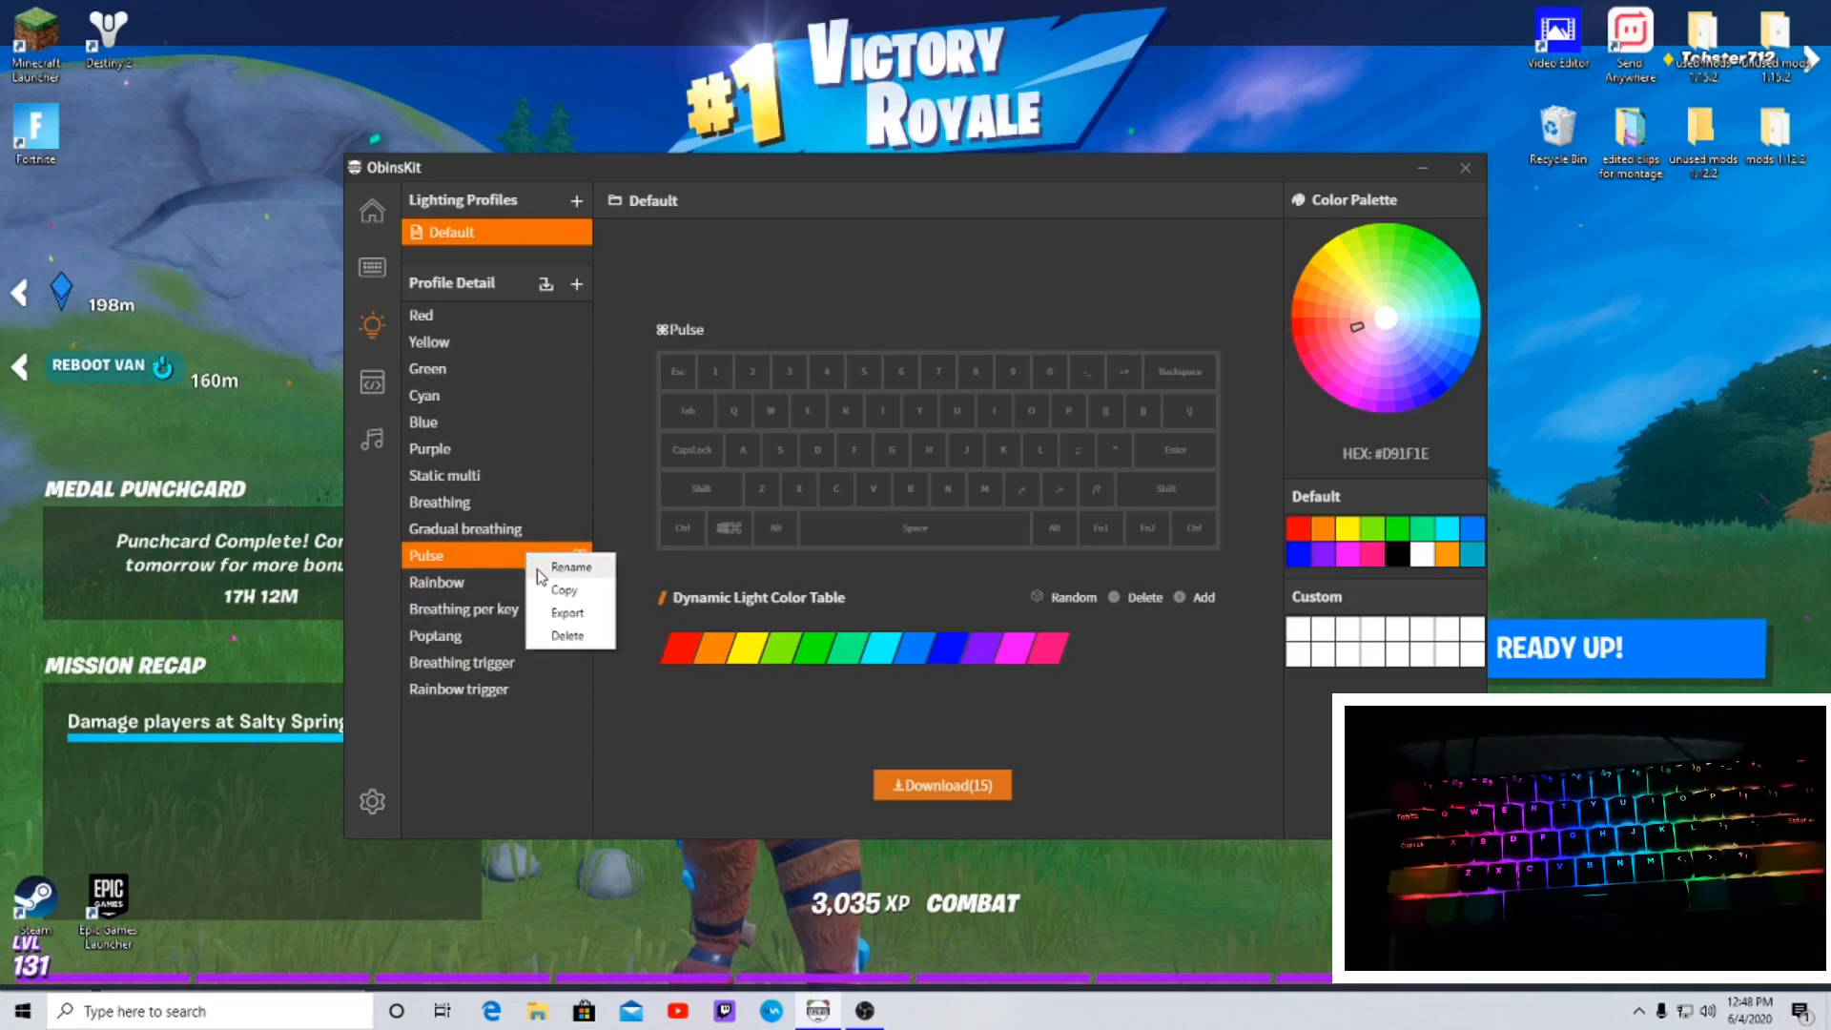
click(683, 649)
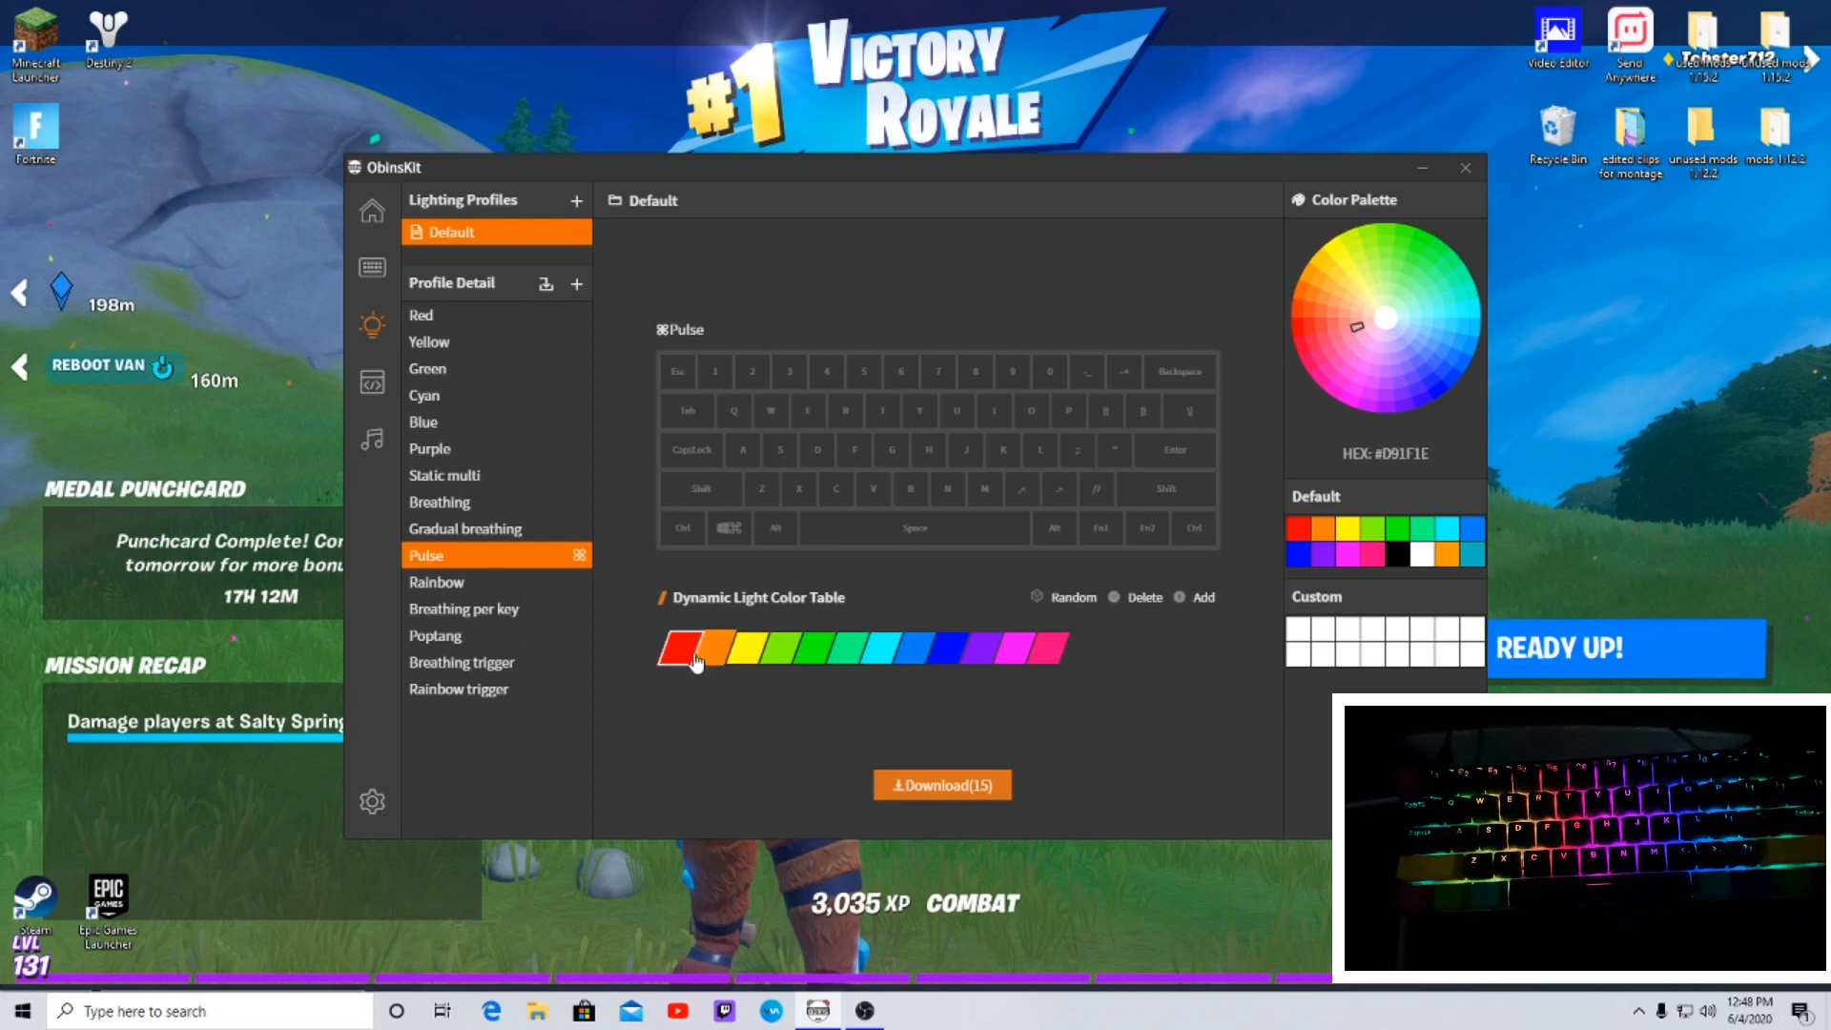
click(703, 649)
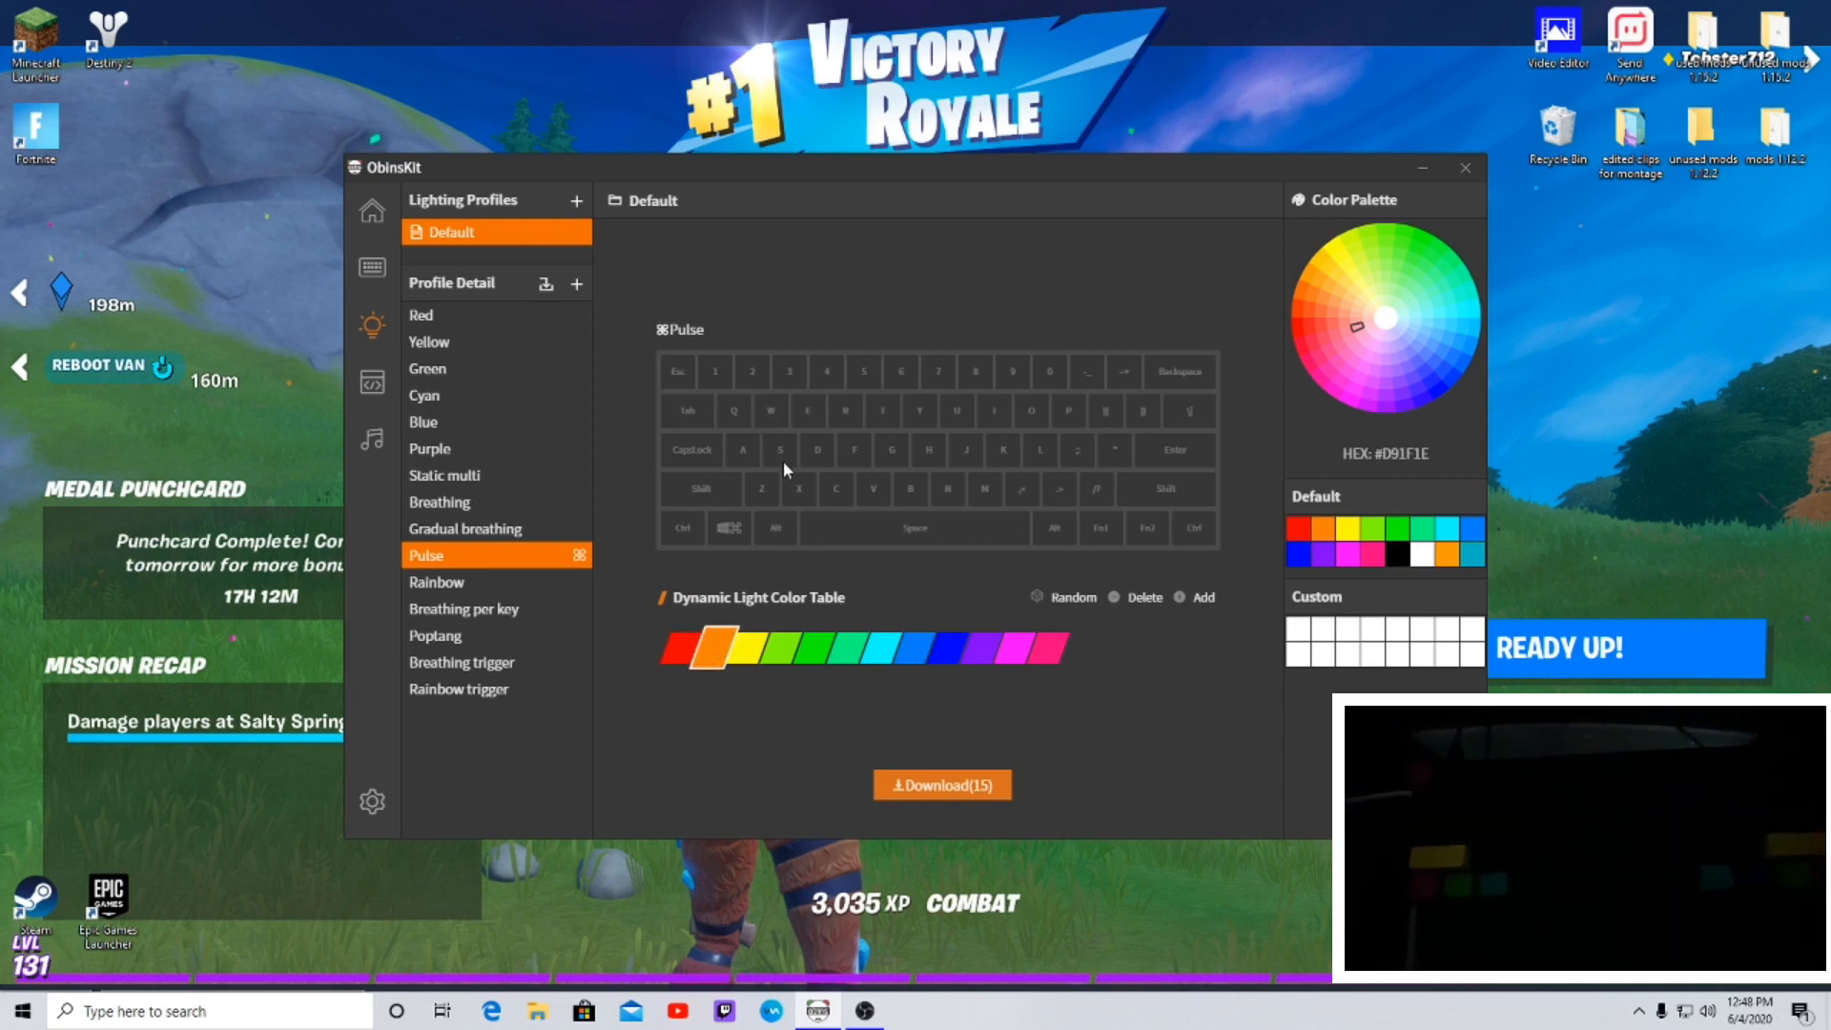
mouse_move(490, 481)
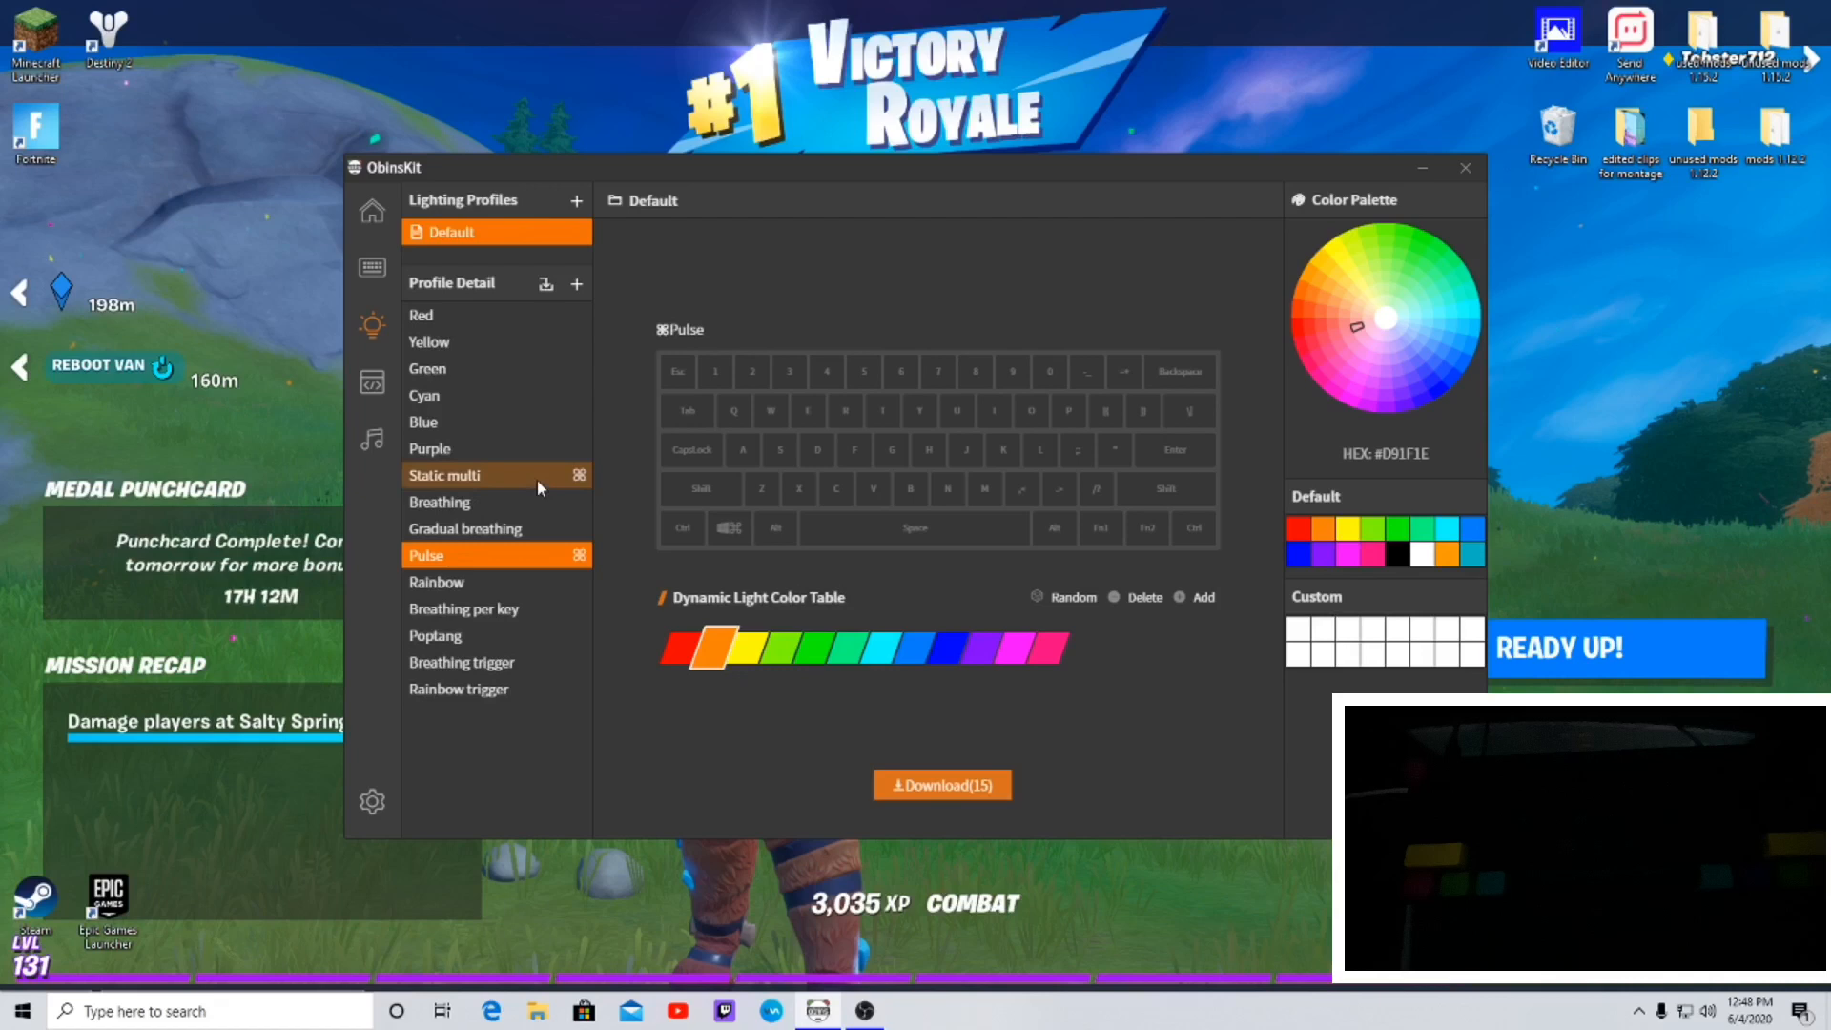
click(713, 648)
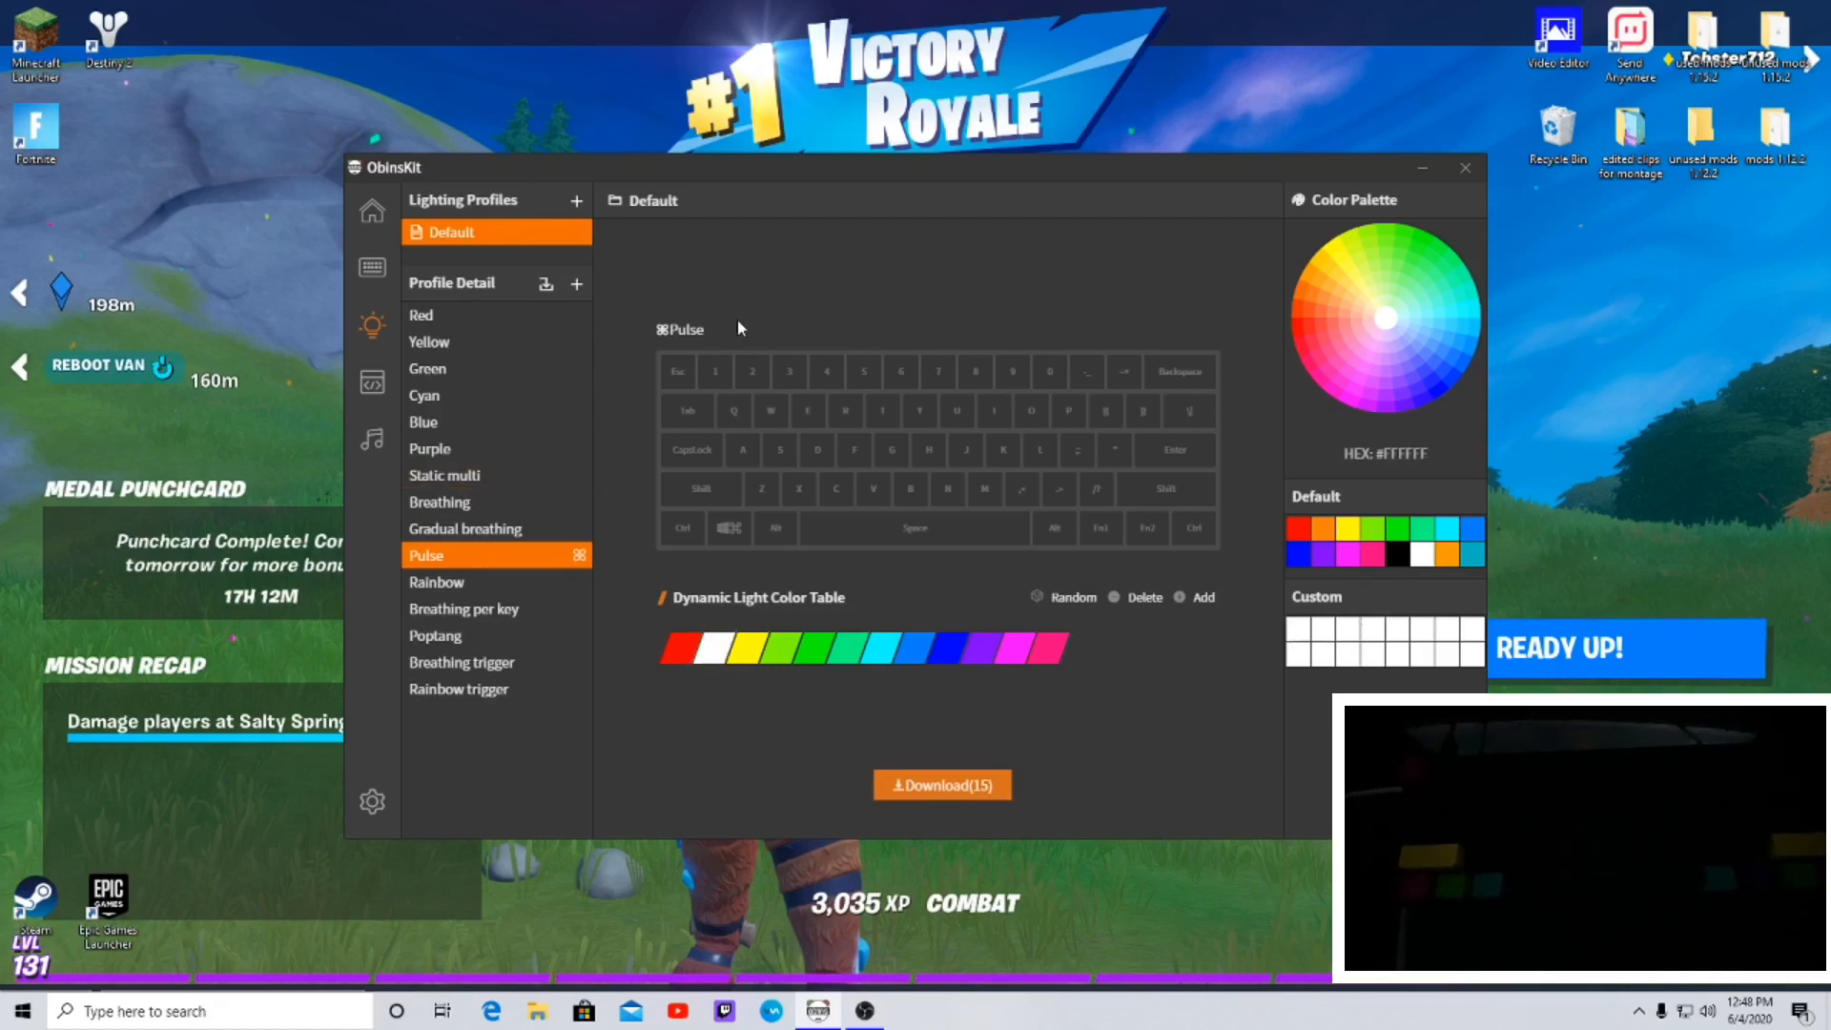
mouse_move(594, 427)
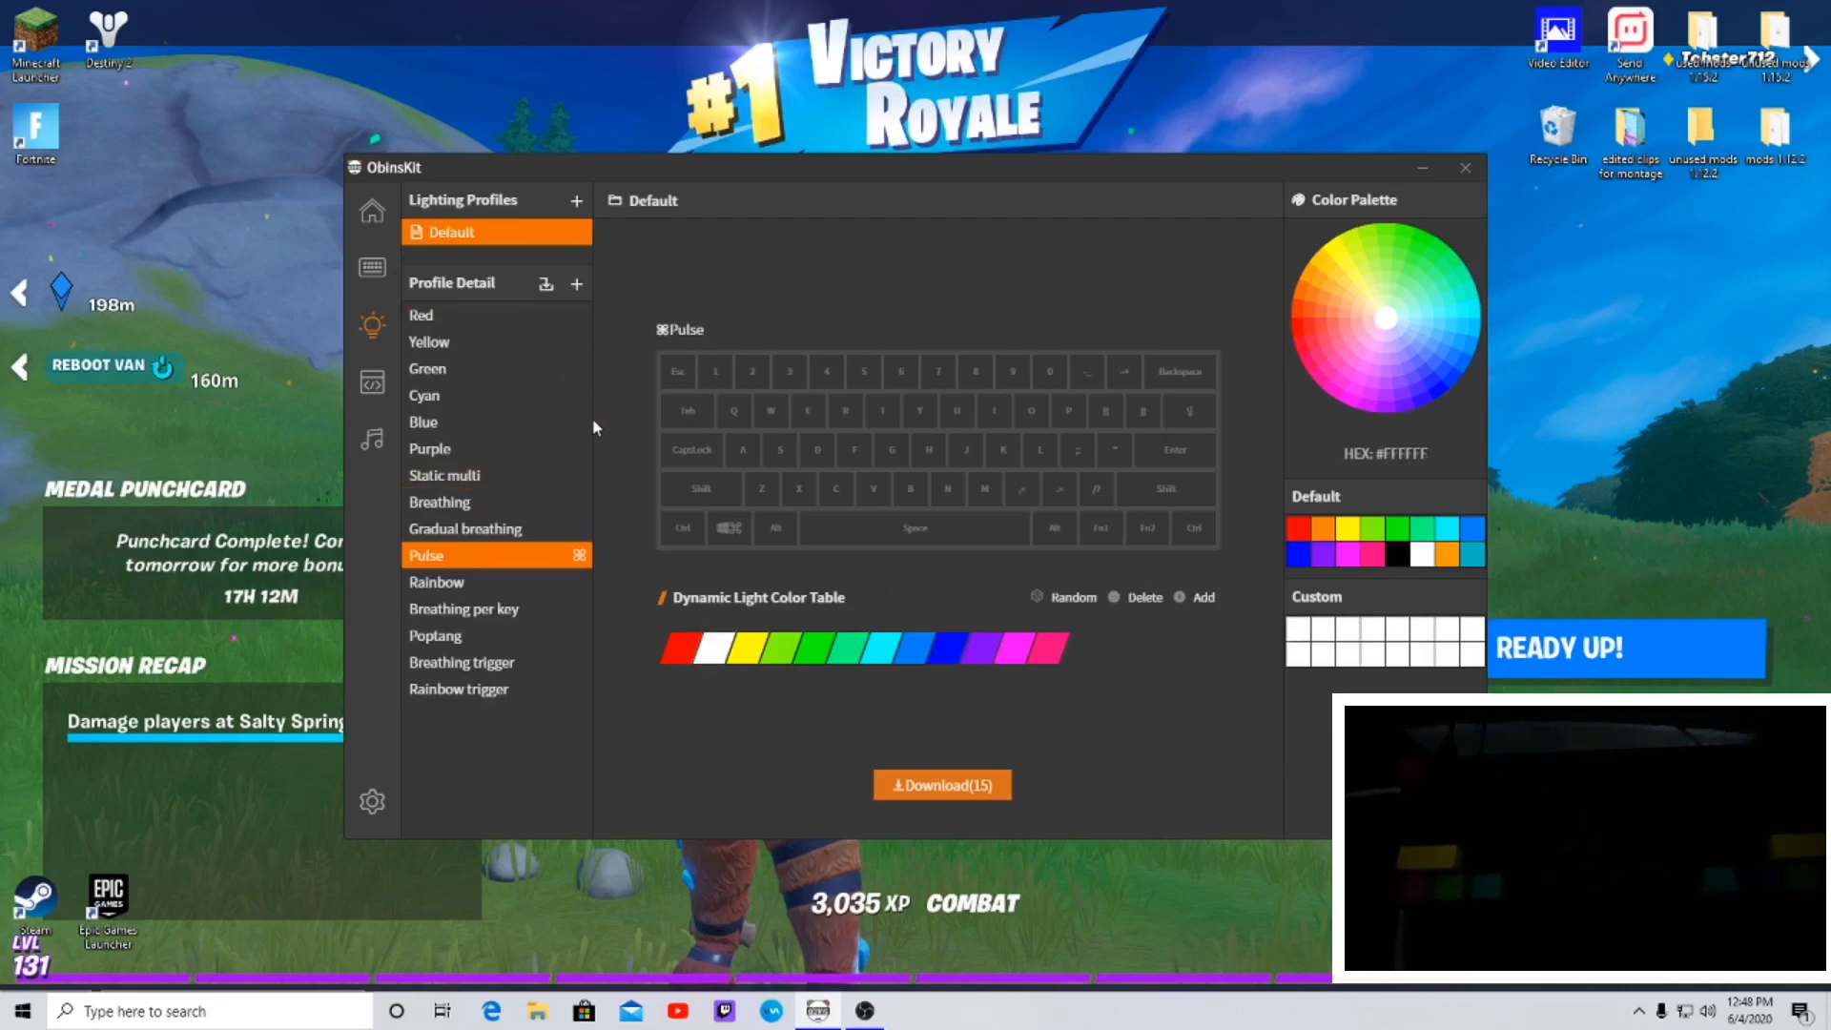
mouse_move(803, 479)
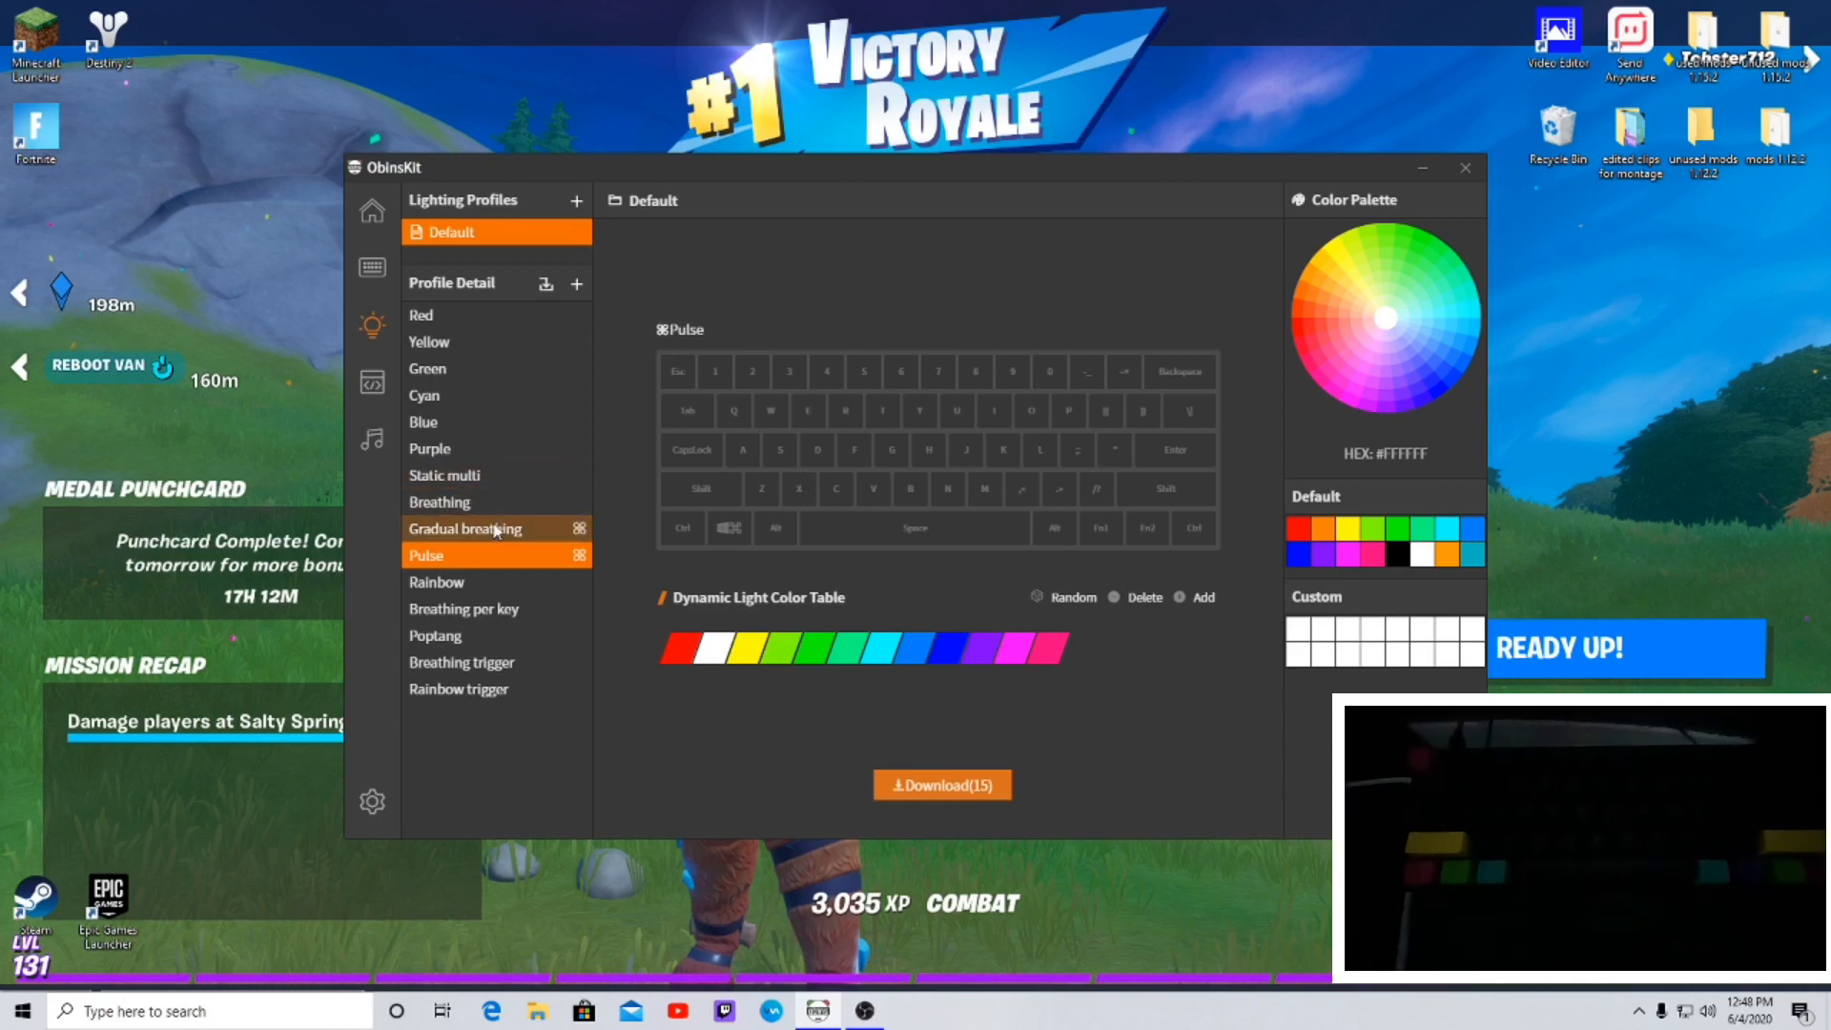
- Preview Static multi and Gradual breathing, then delete the Pulse effect and confirm
click(443, 474)
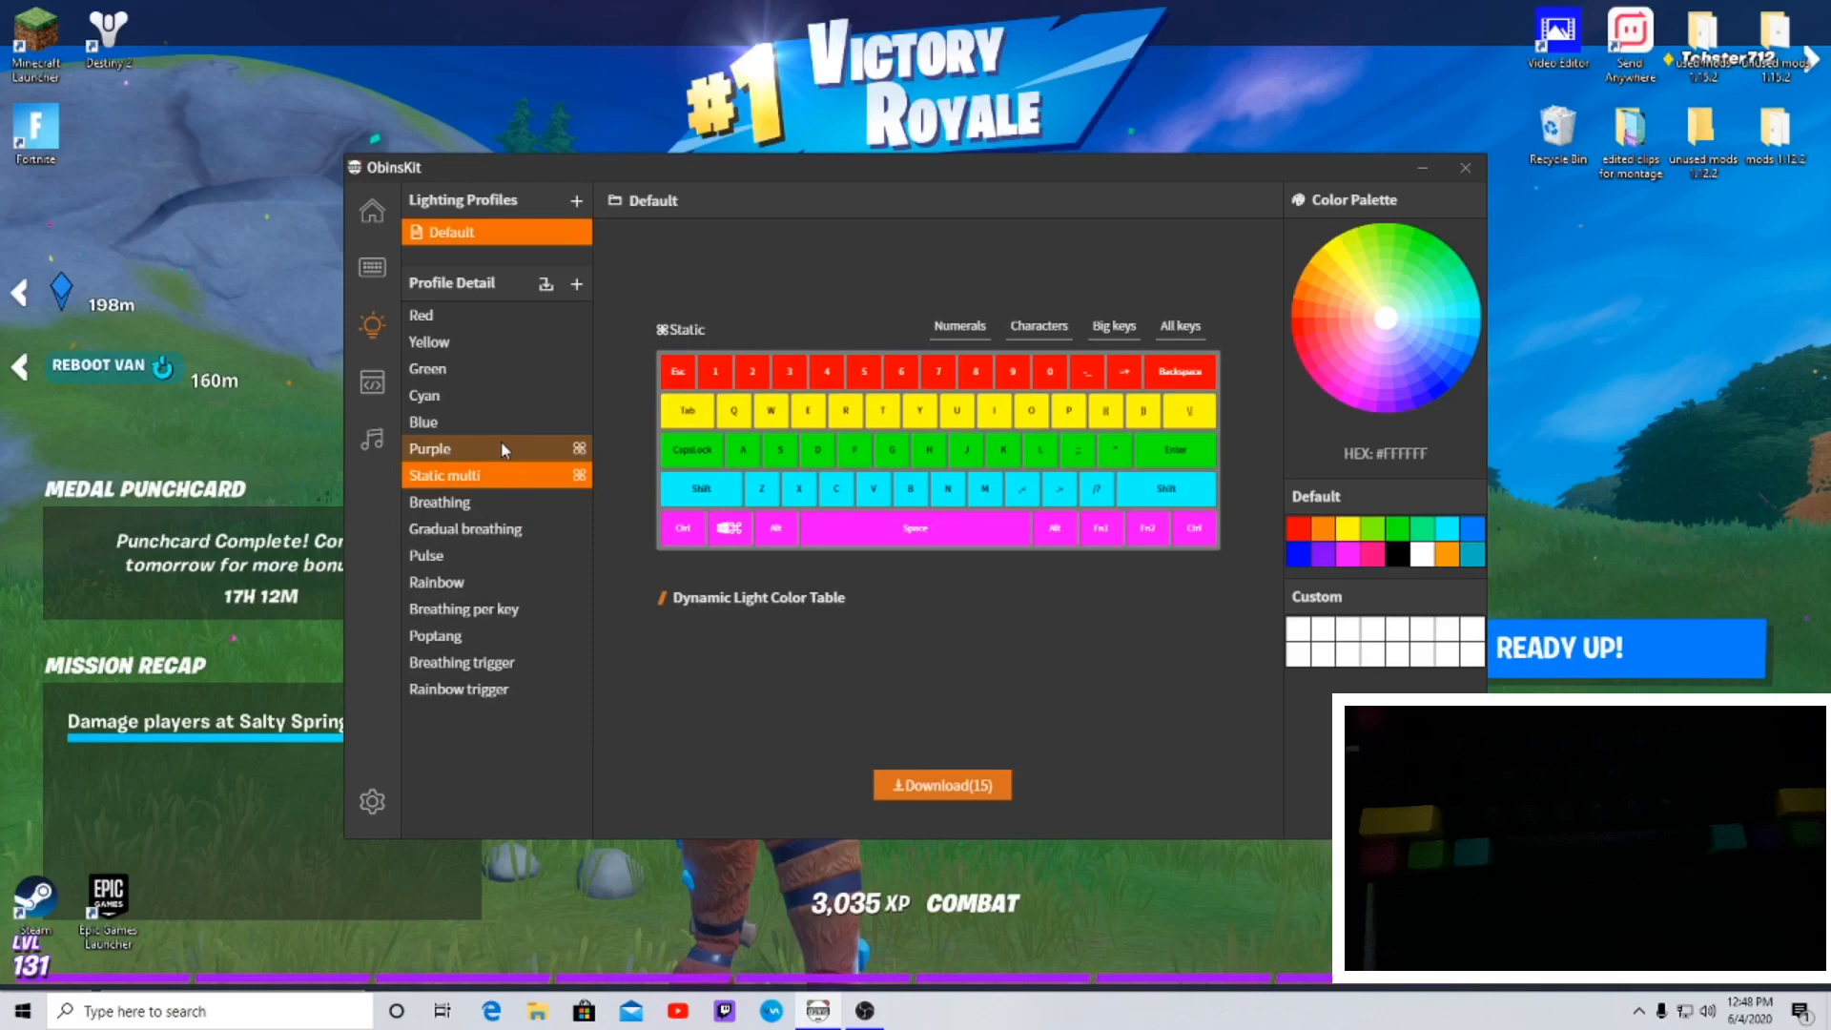
click(464, 529)
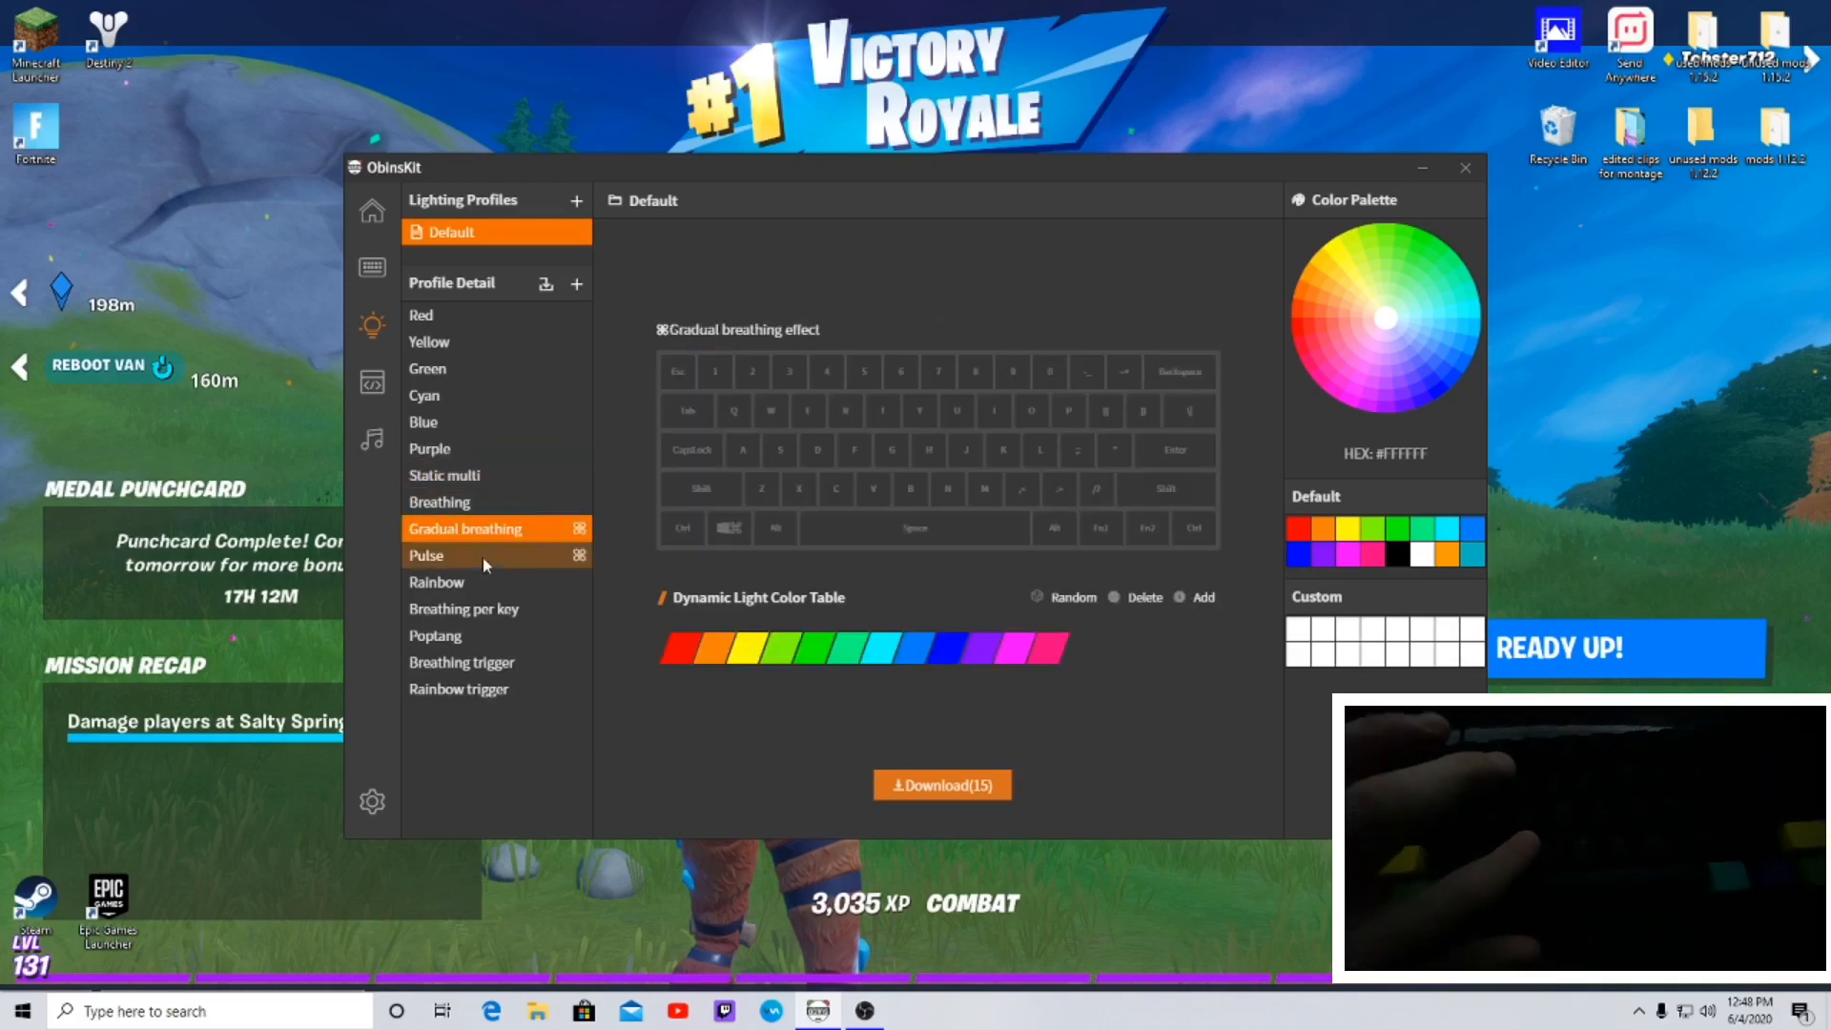
right_click(427, 555)
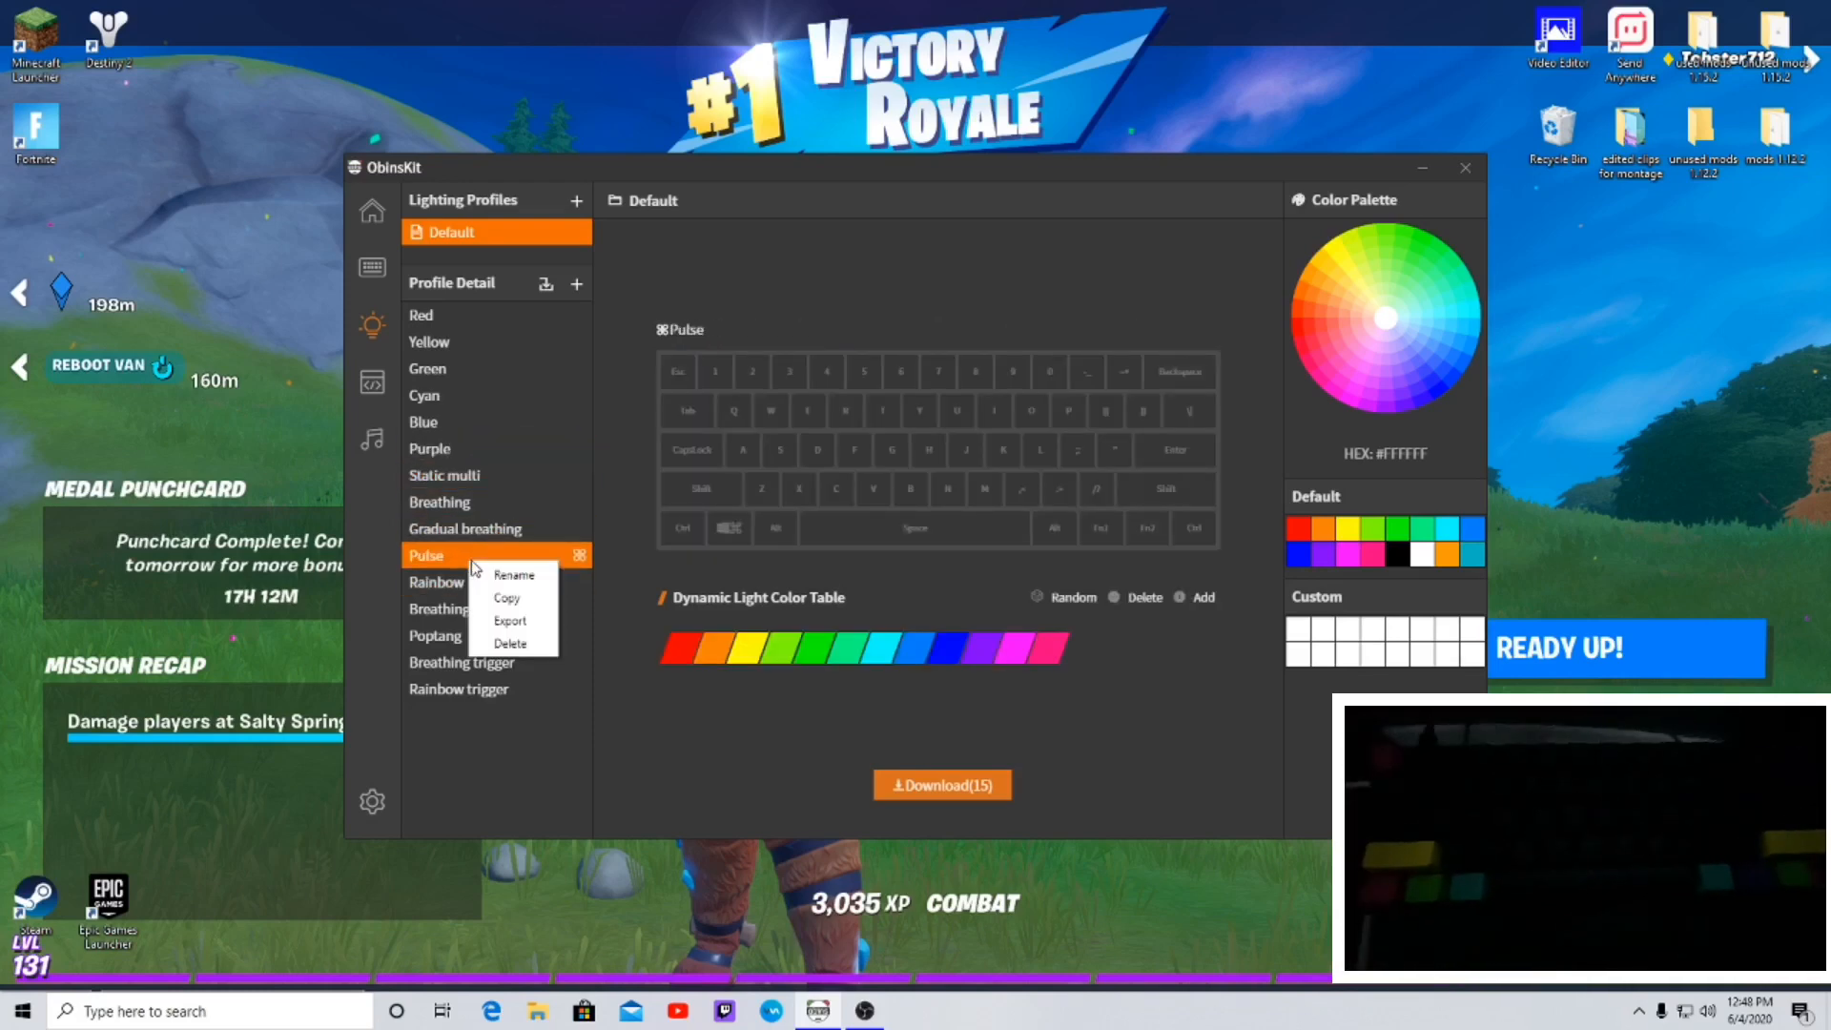
click(510, 644)
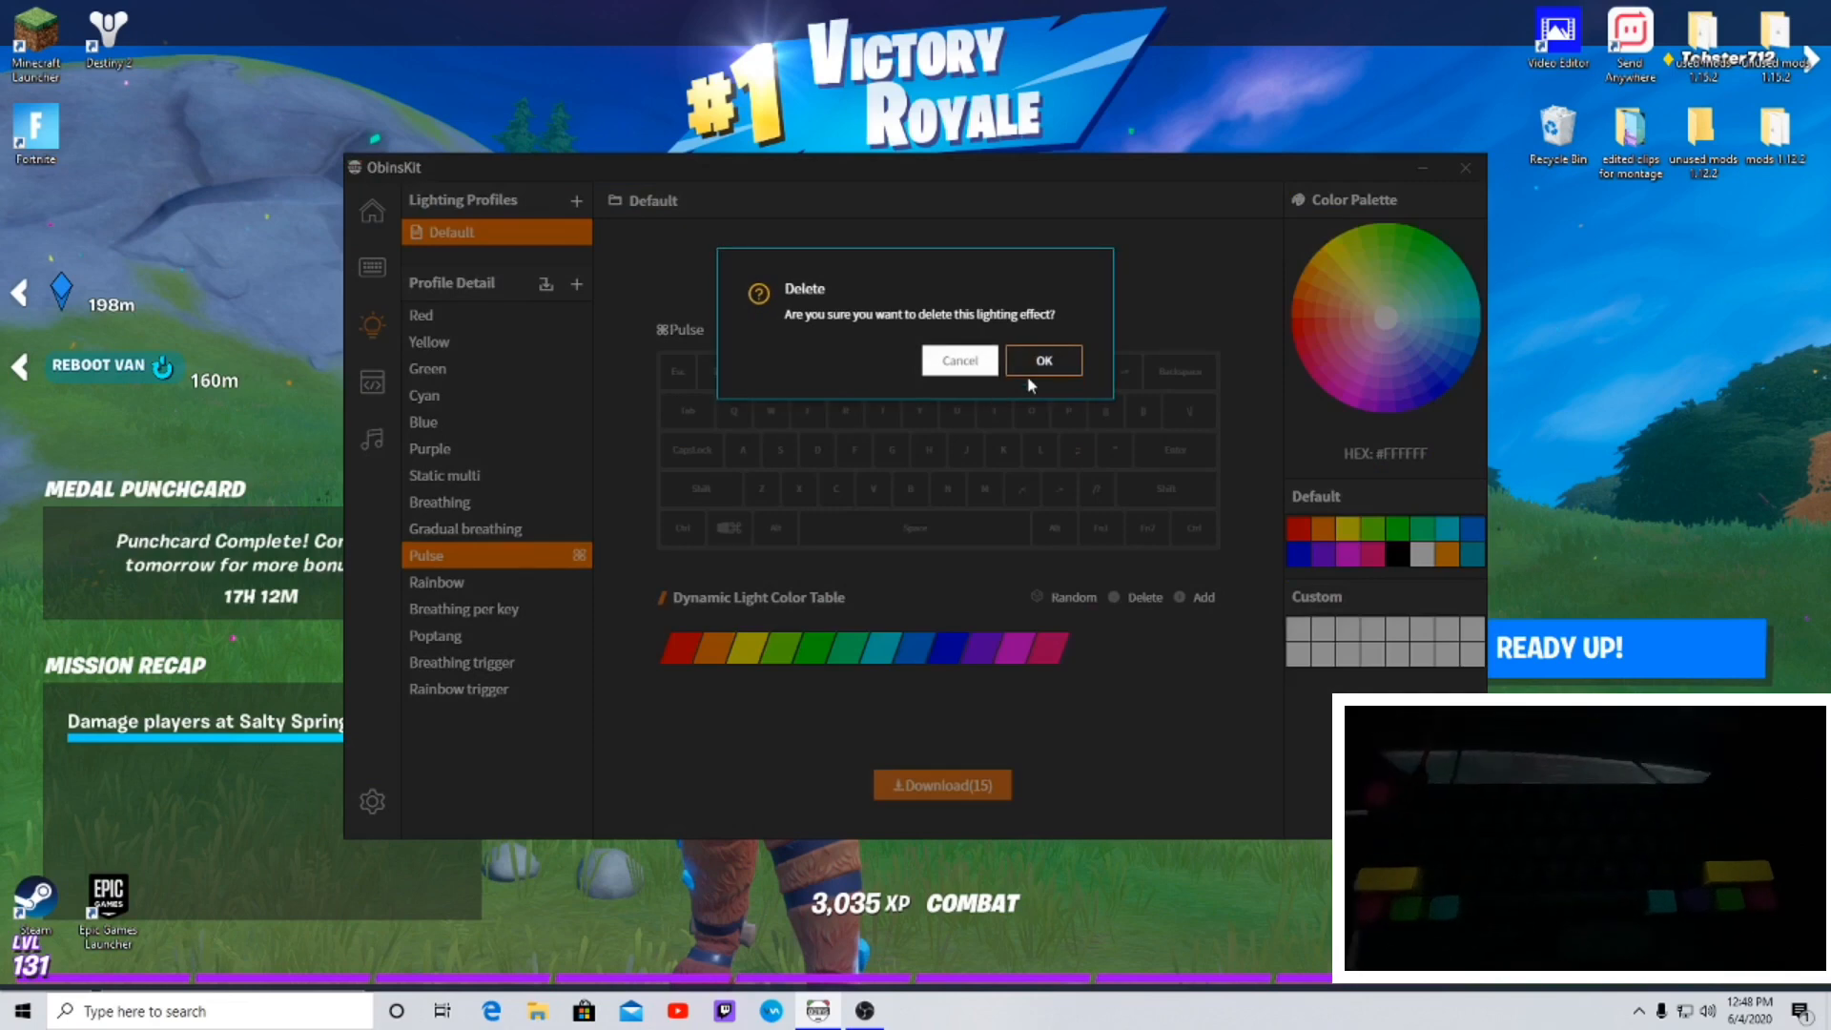
click(1040, 359)
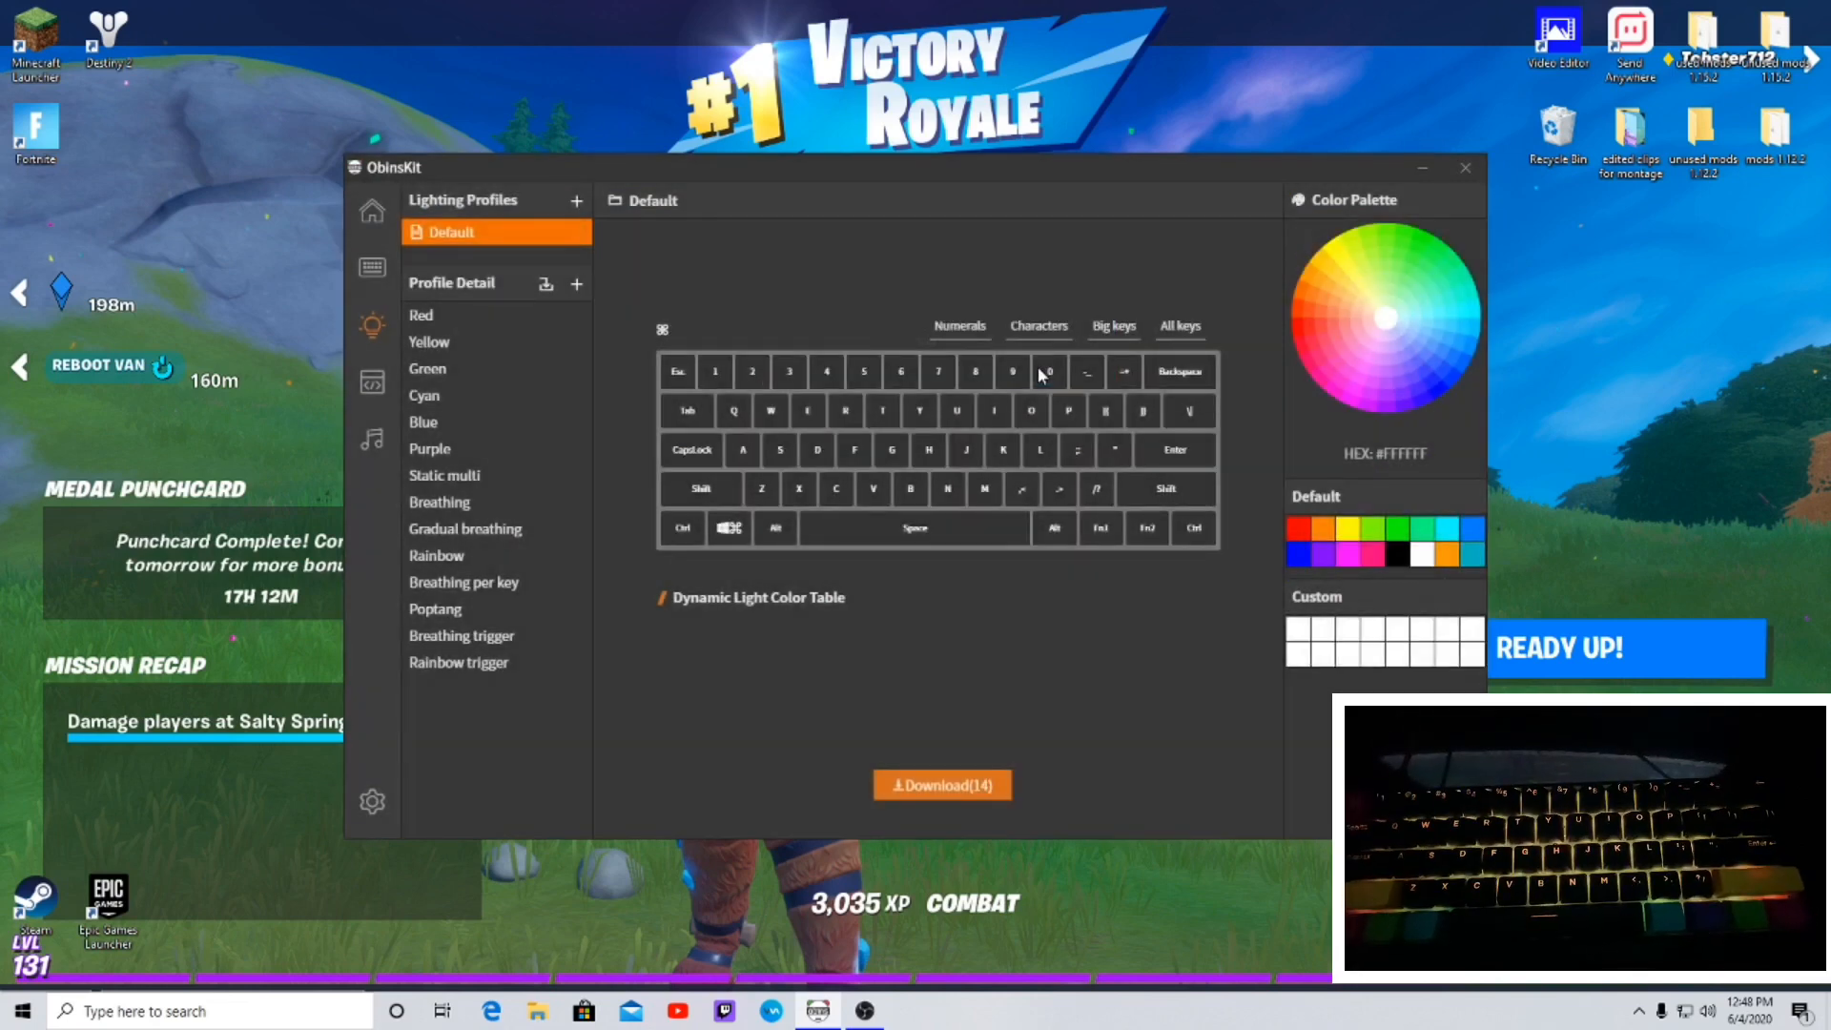